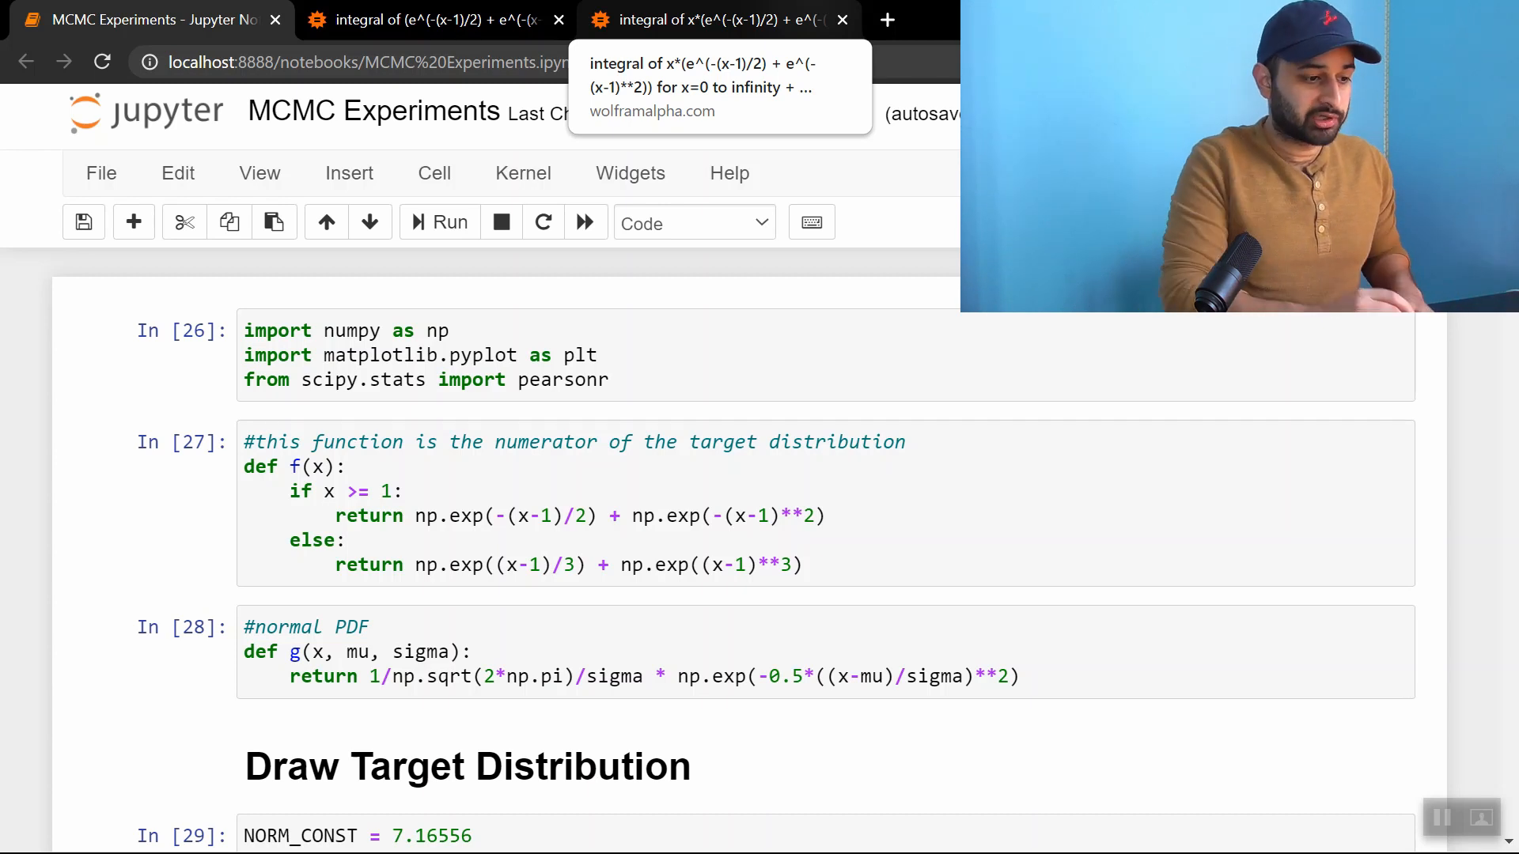
Scroll past the imports and helper functions to the Out[30] plot of f(x) and p(x) peaking at x = 1
scroll("down", 3)
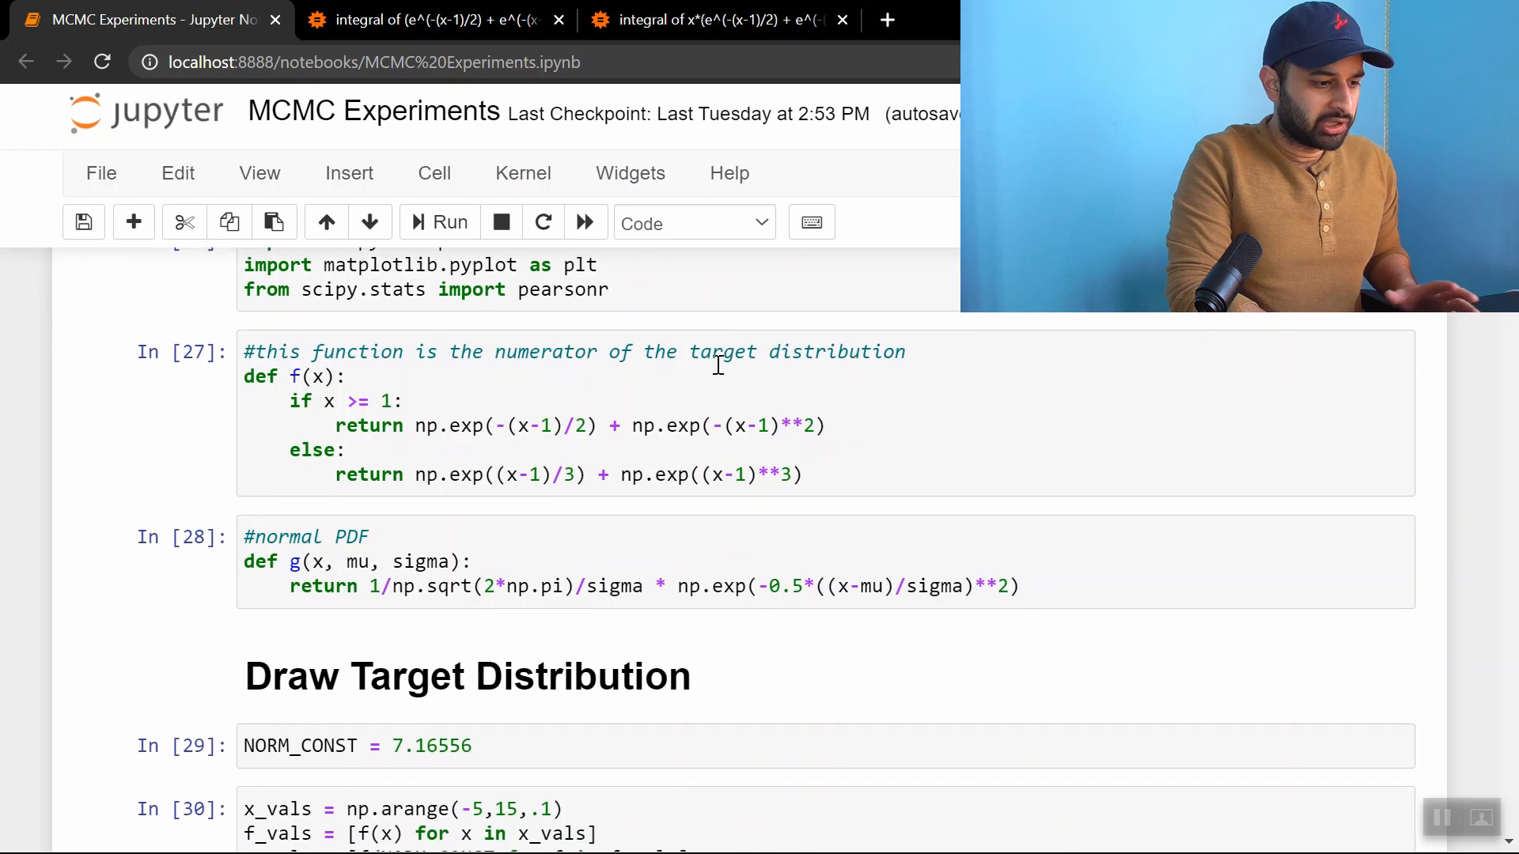
scroll("down", 3)
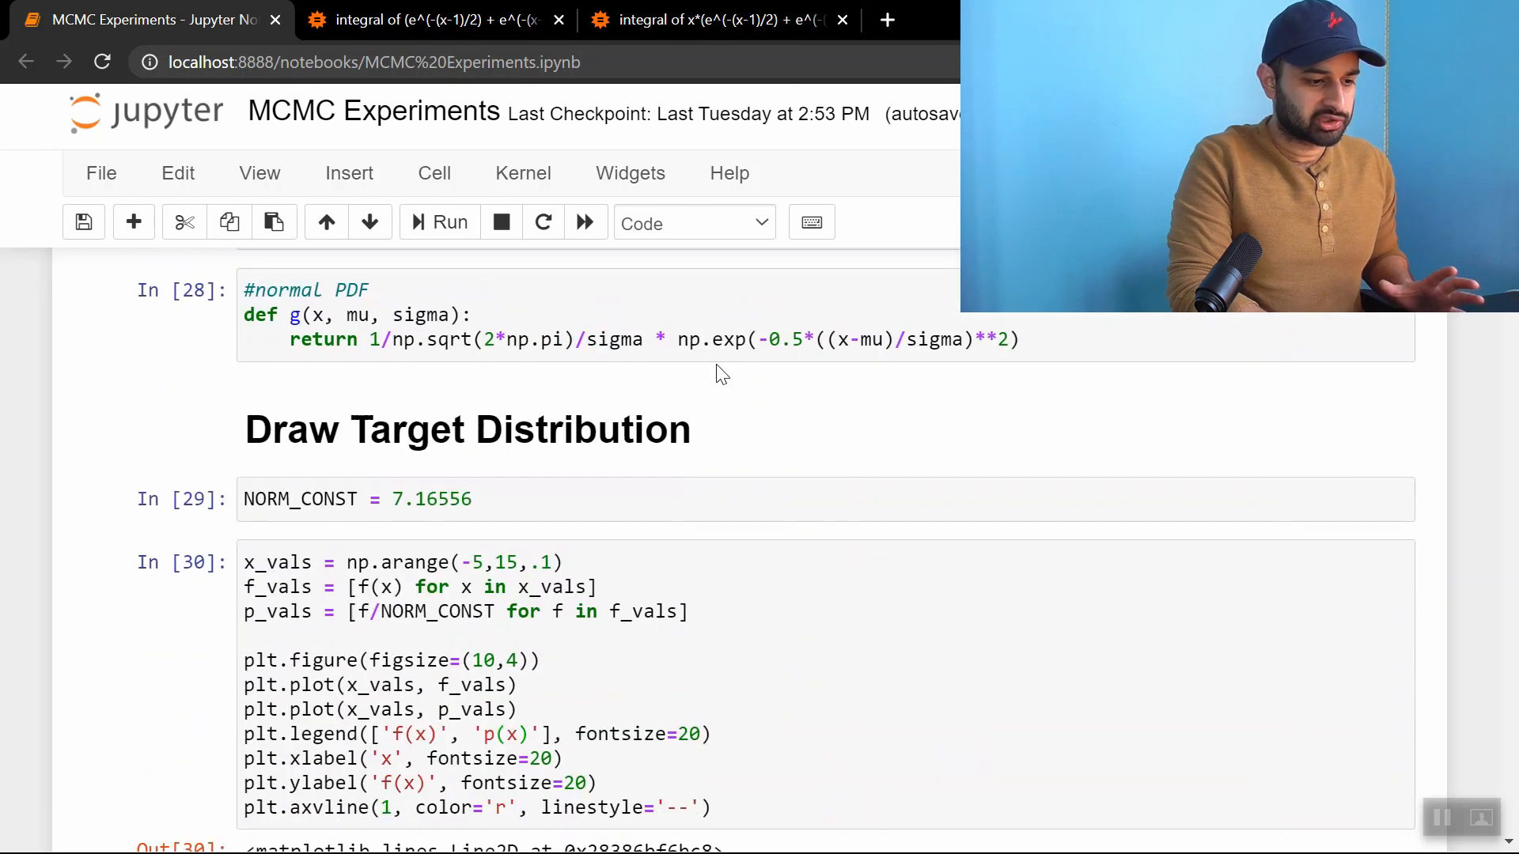
scroll("down", 3)
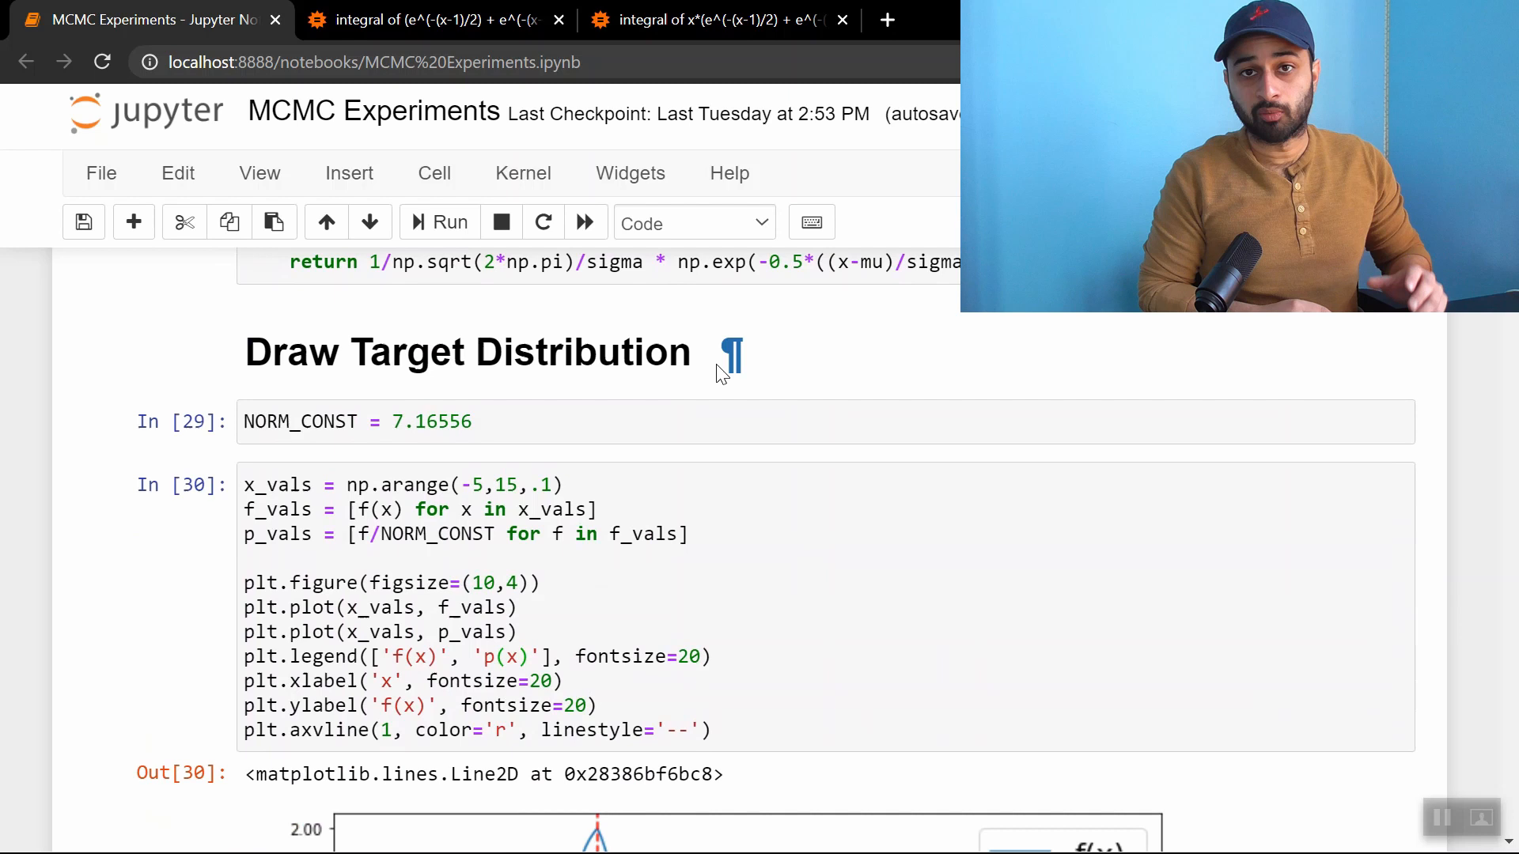
scroll("down", 3)
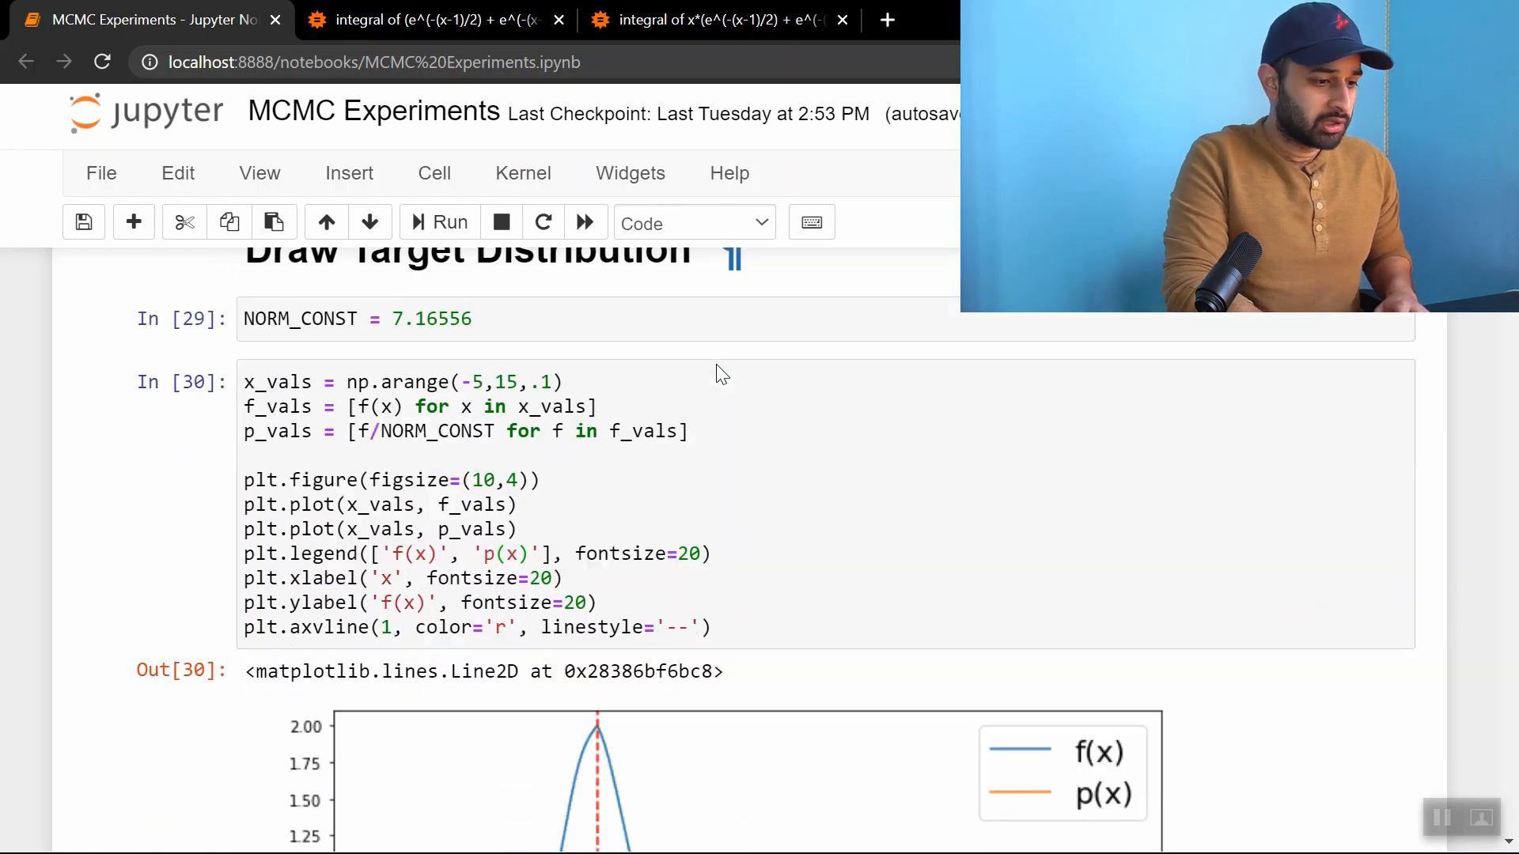
scroll("down", 3)
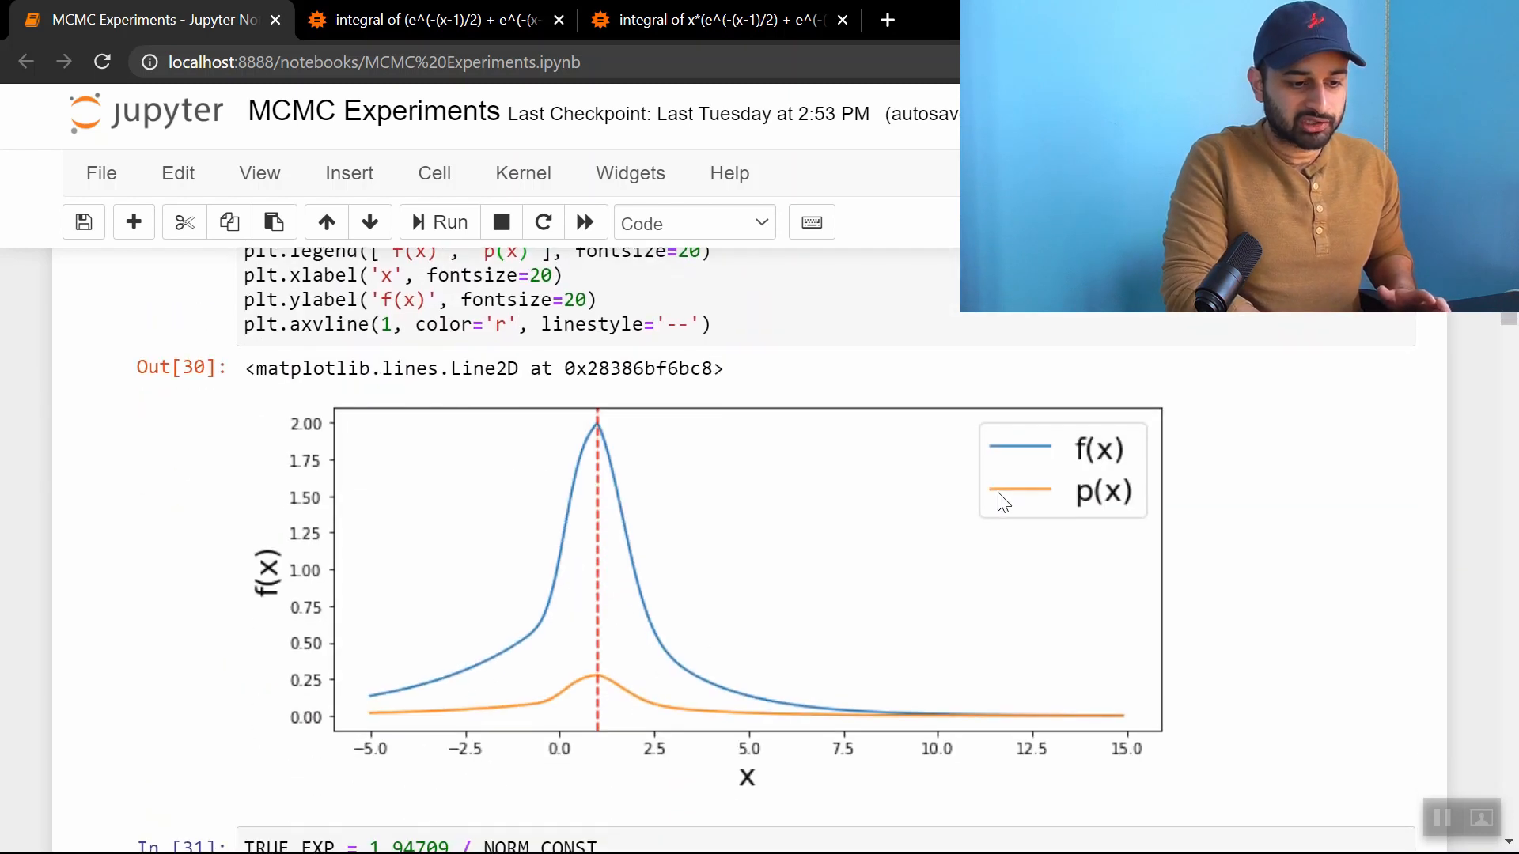
mouse_move(715, 721)
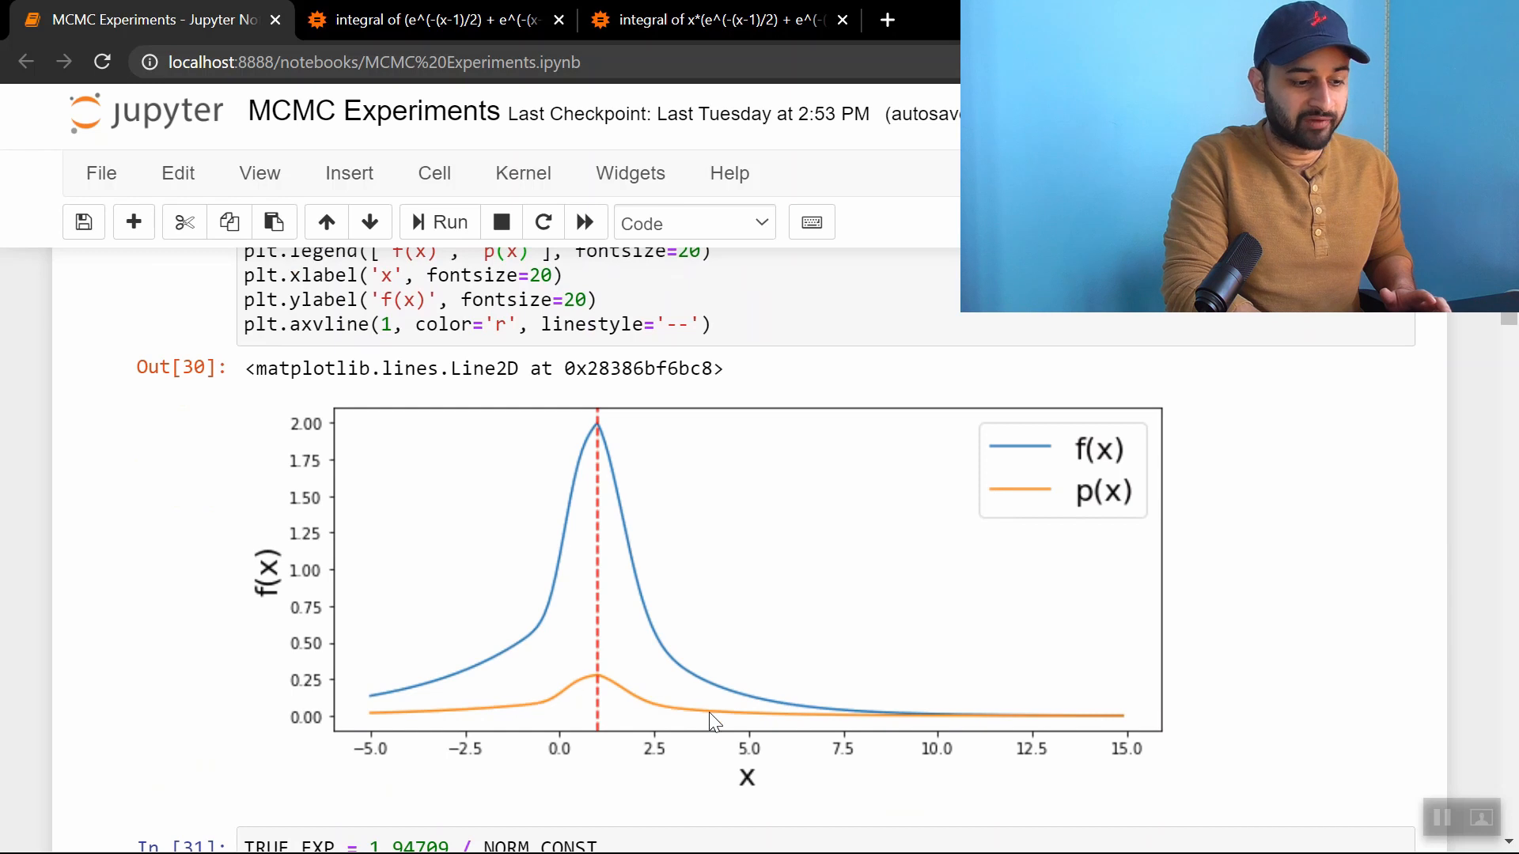
mouse_move(783, 722)
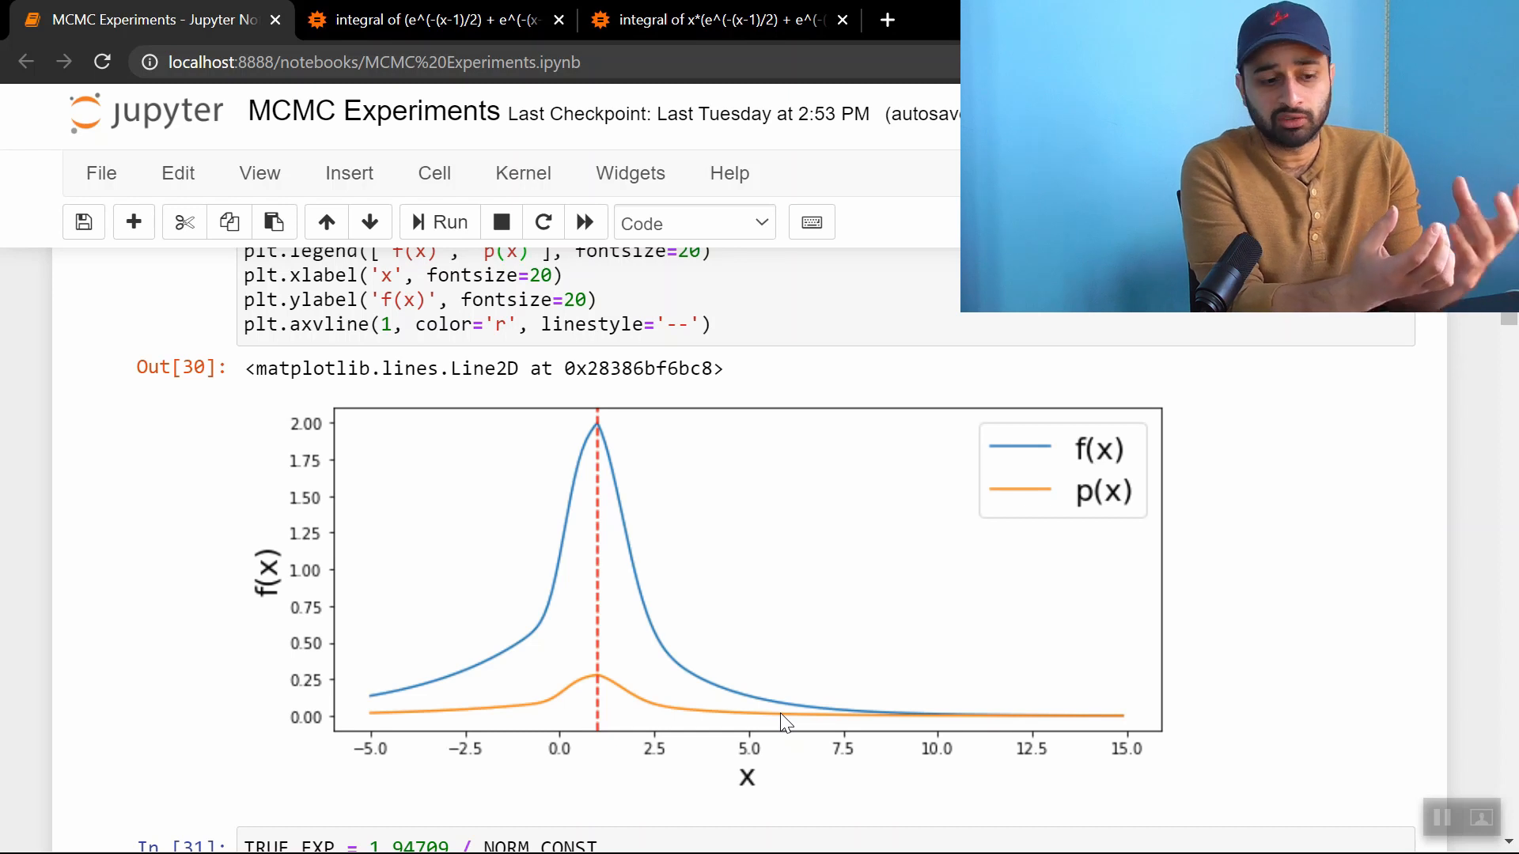
mouse_move(388, 710)
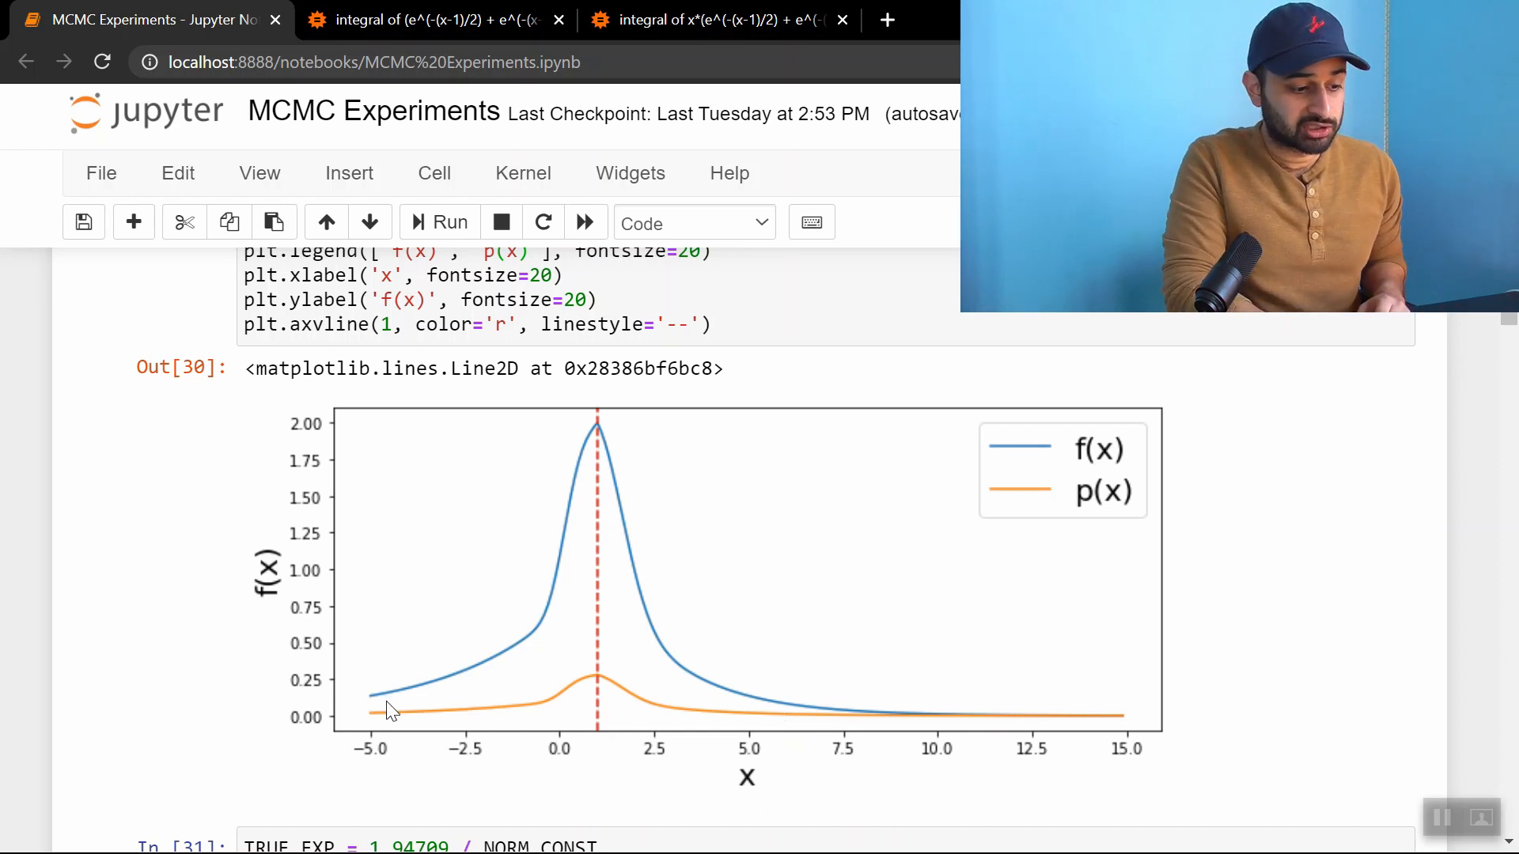
mouse_move(793, 704)
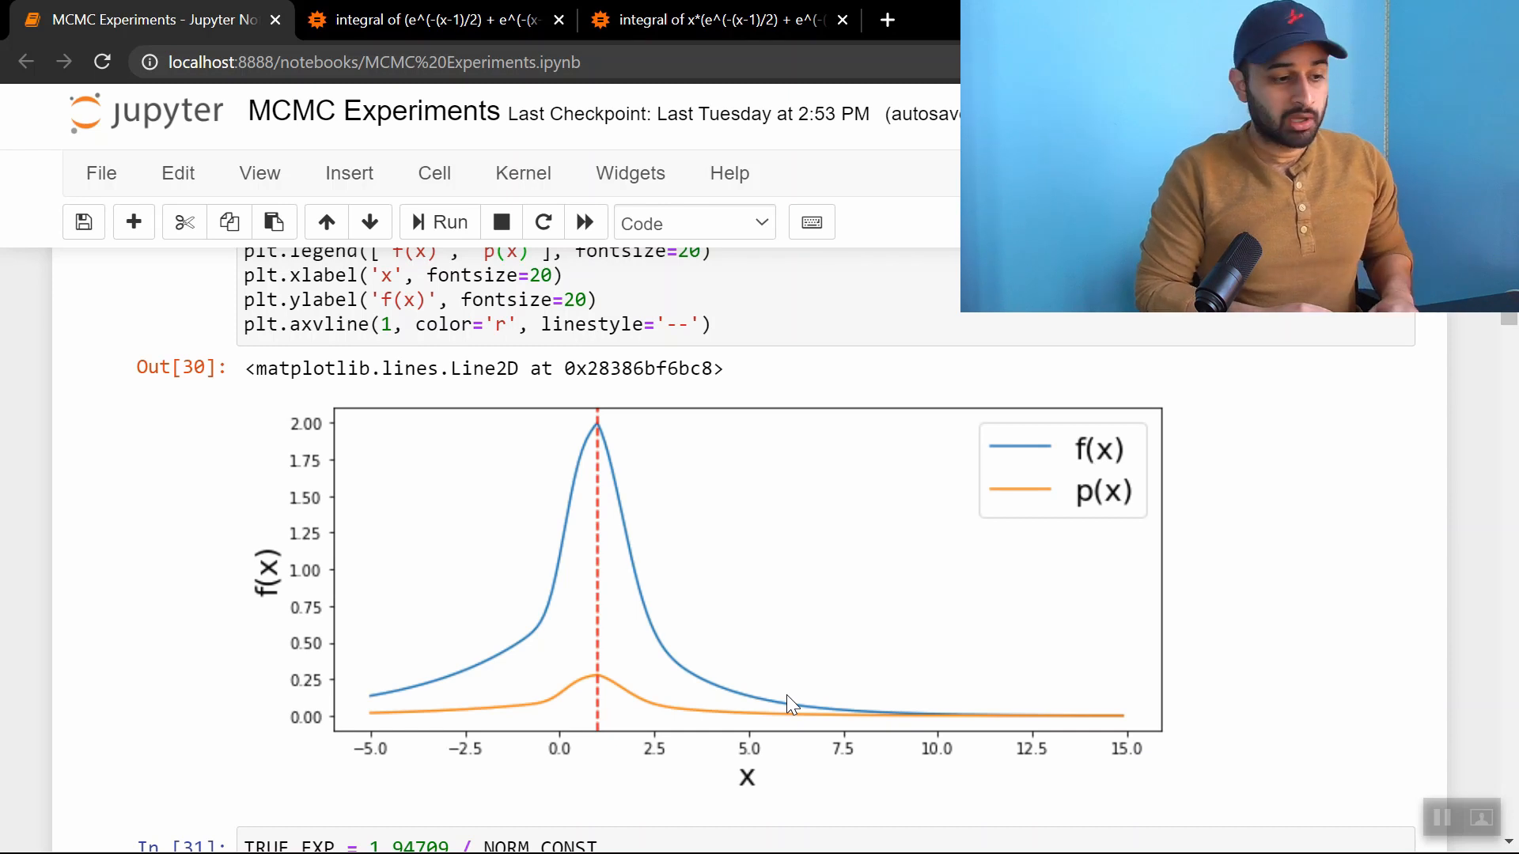
scroll("up", 3)
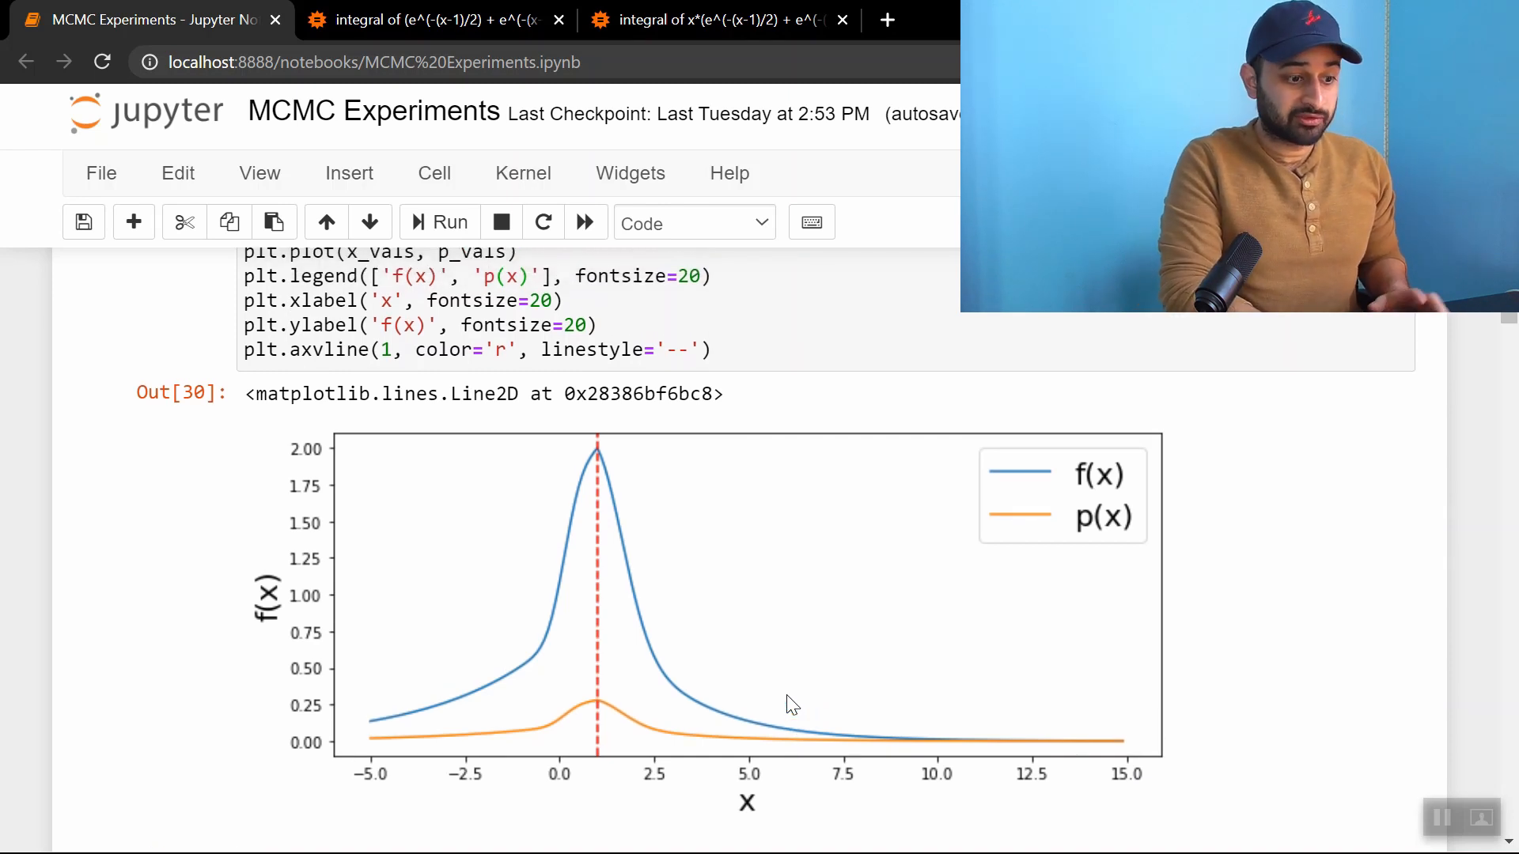
mouse_move(628, 574)
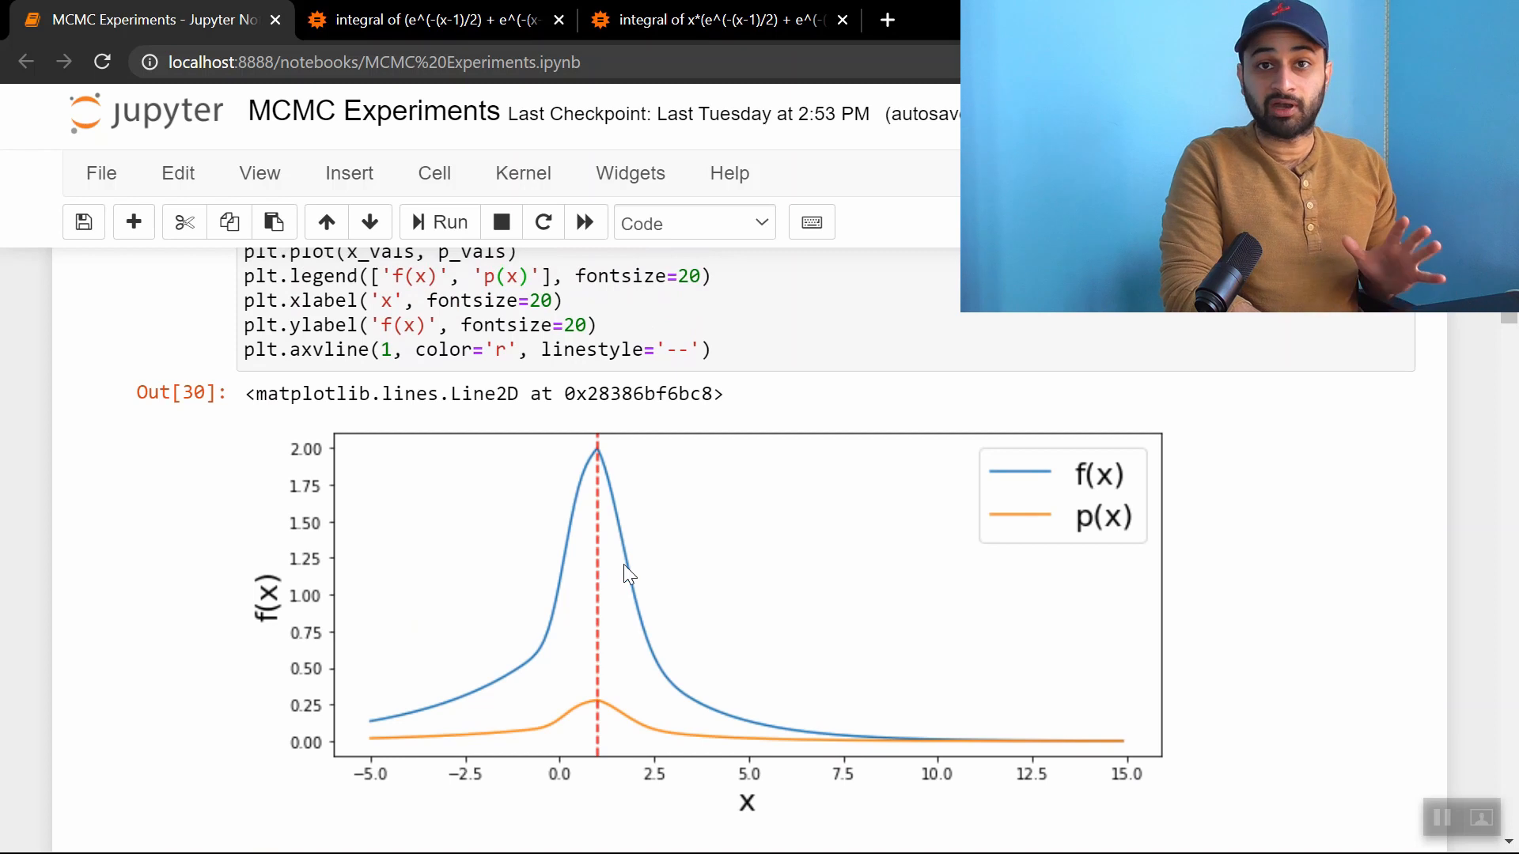
left_click(427, 19)
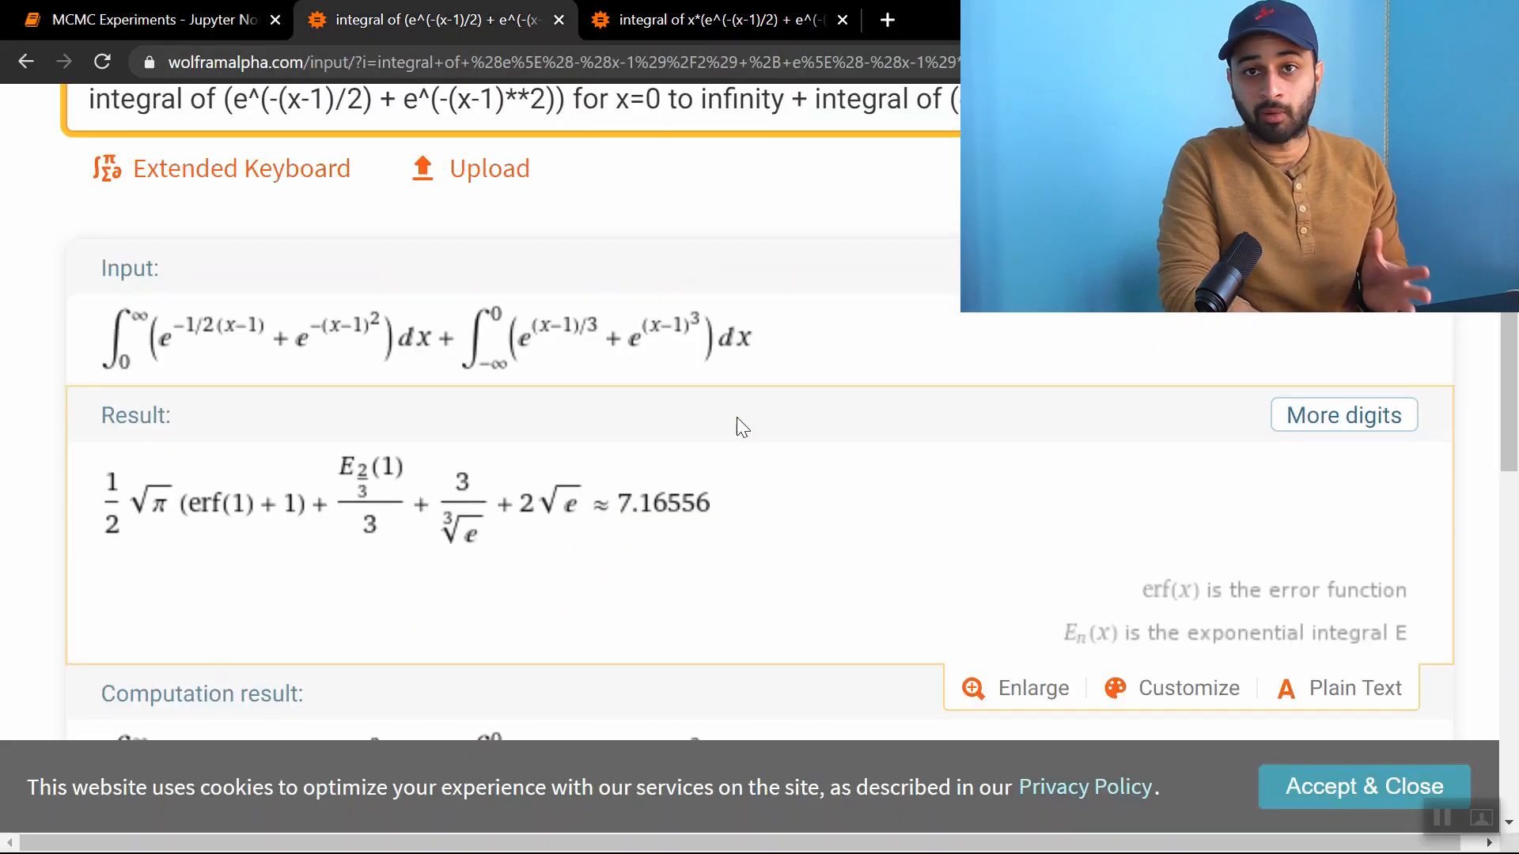
mouse_move(577, 574)
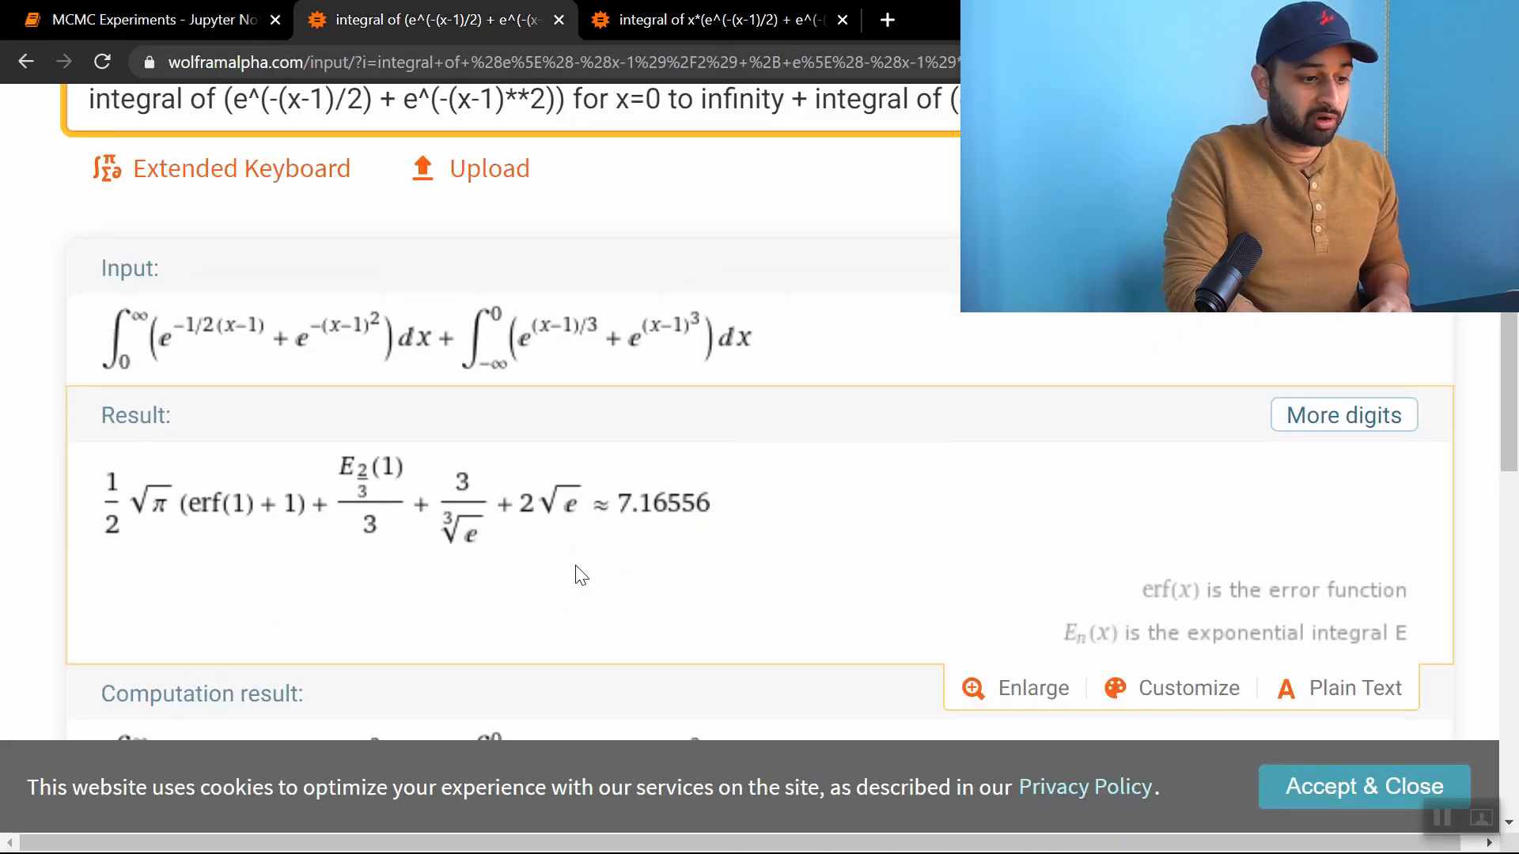
mouse_move(651, 437)
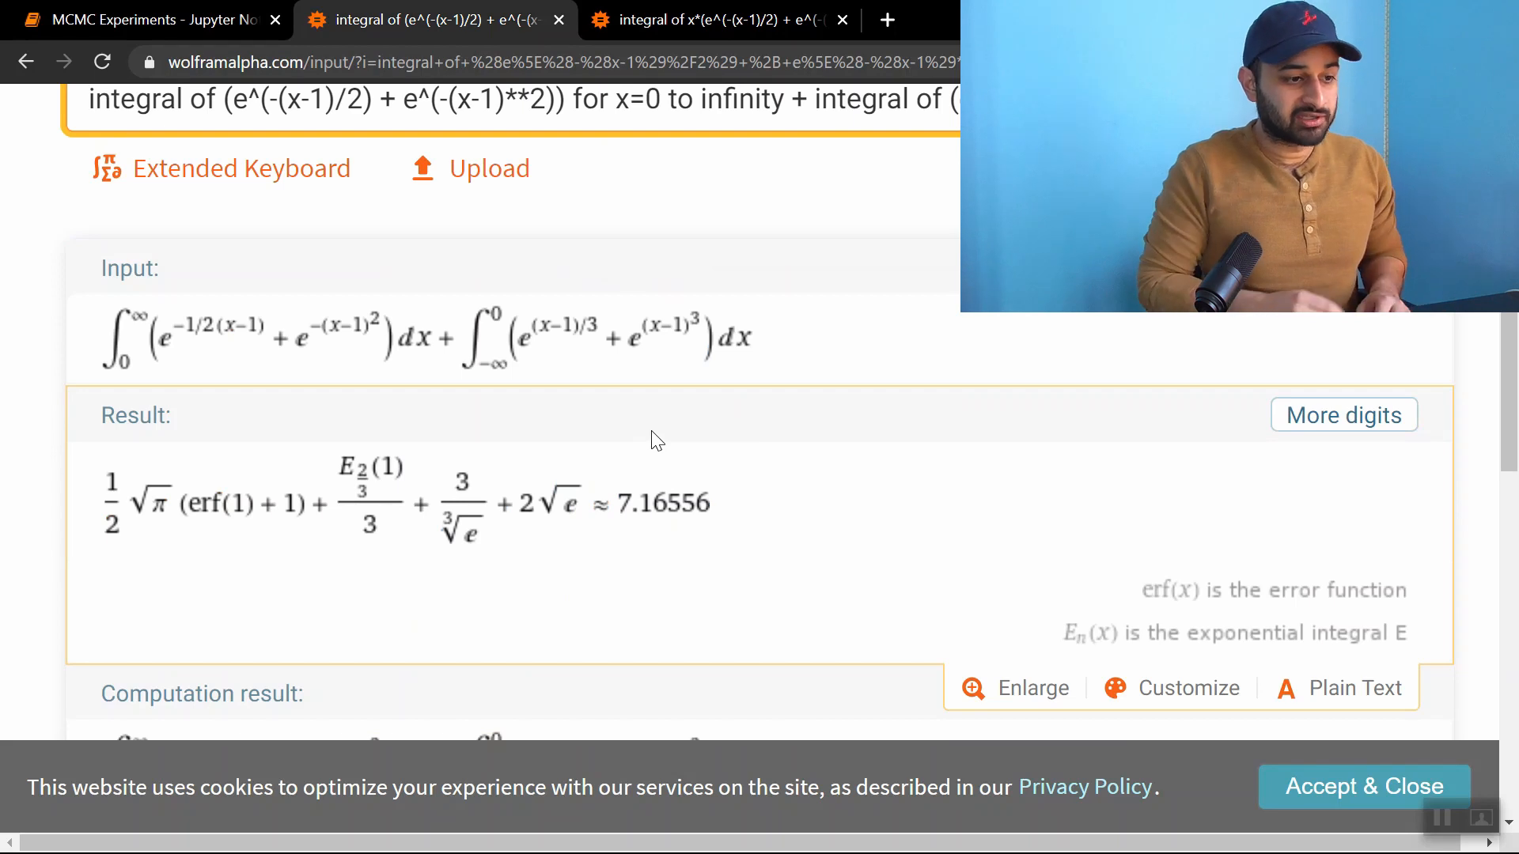
scroll("up", 3)
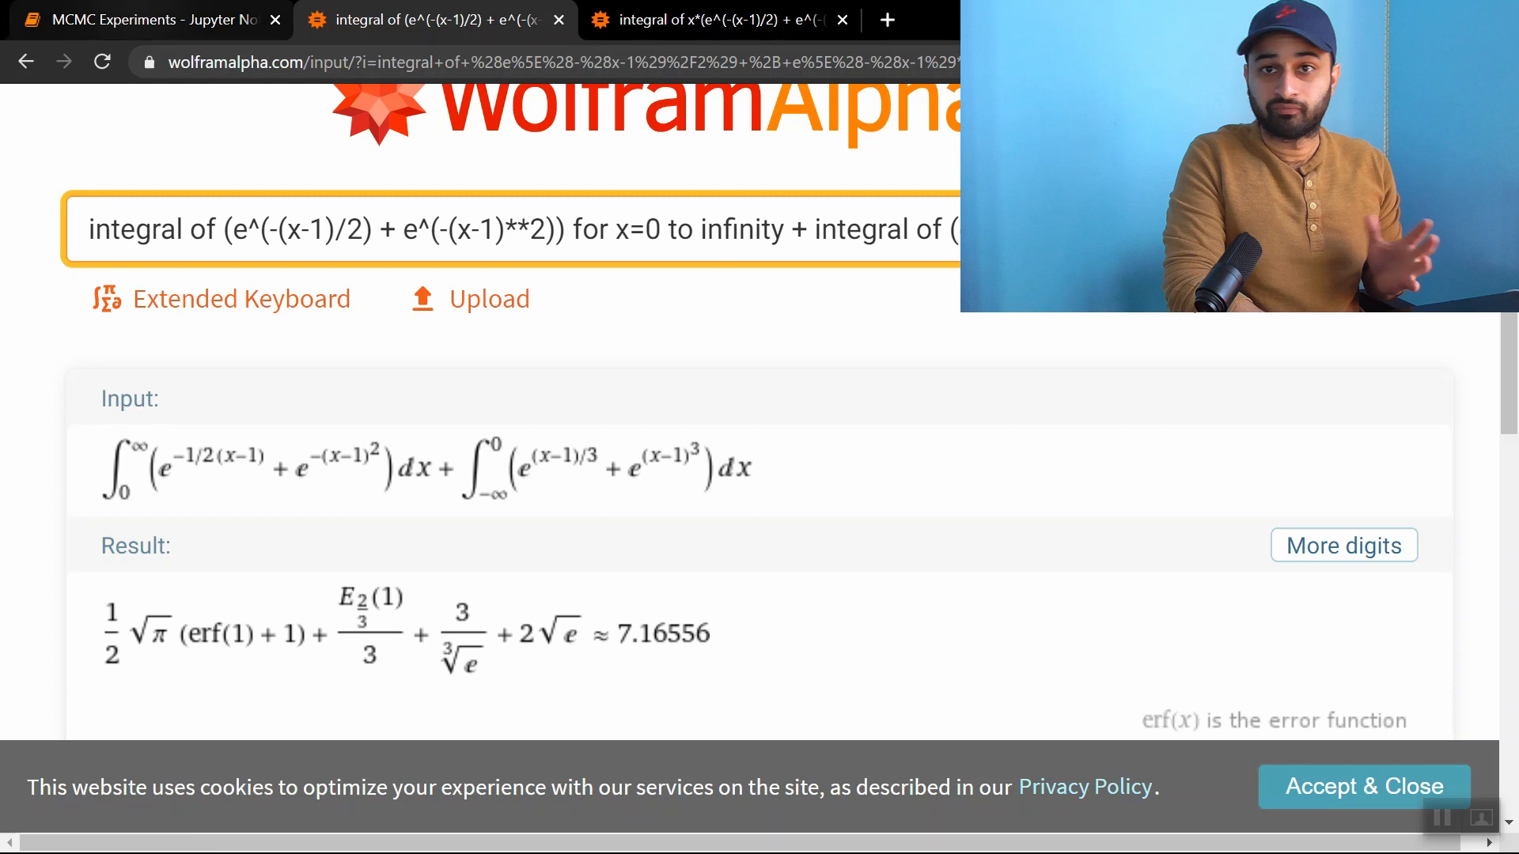
left_click(146, 19)
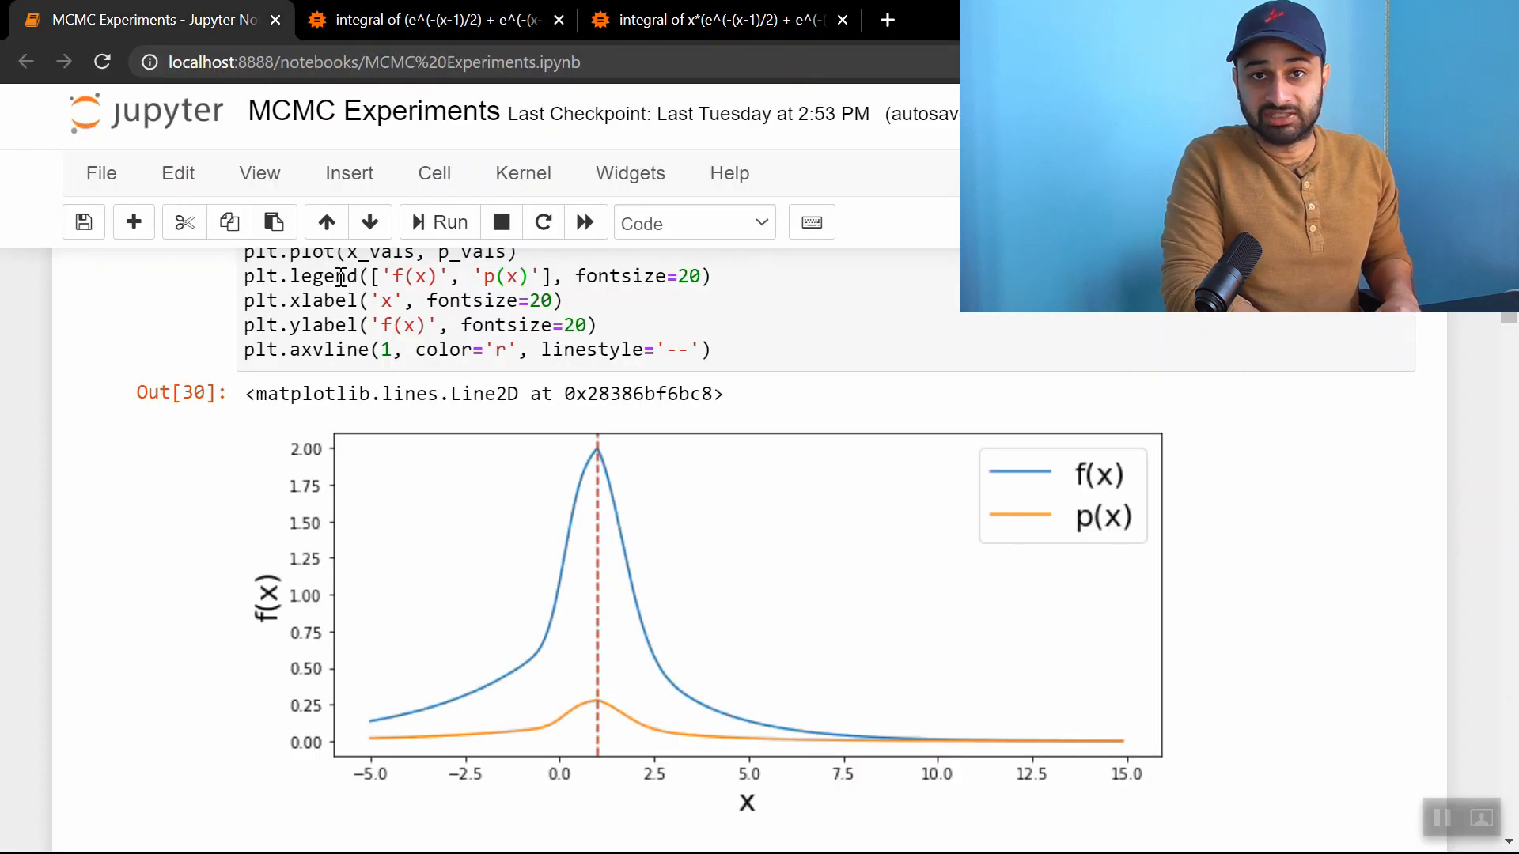
mouse_move(436, 488)
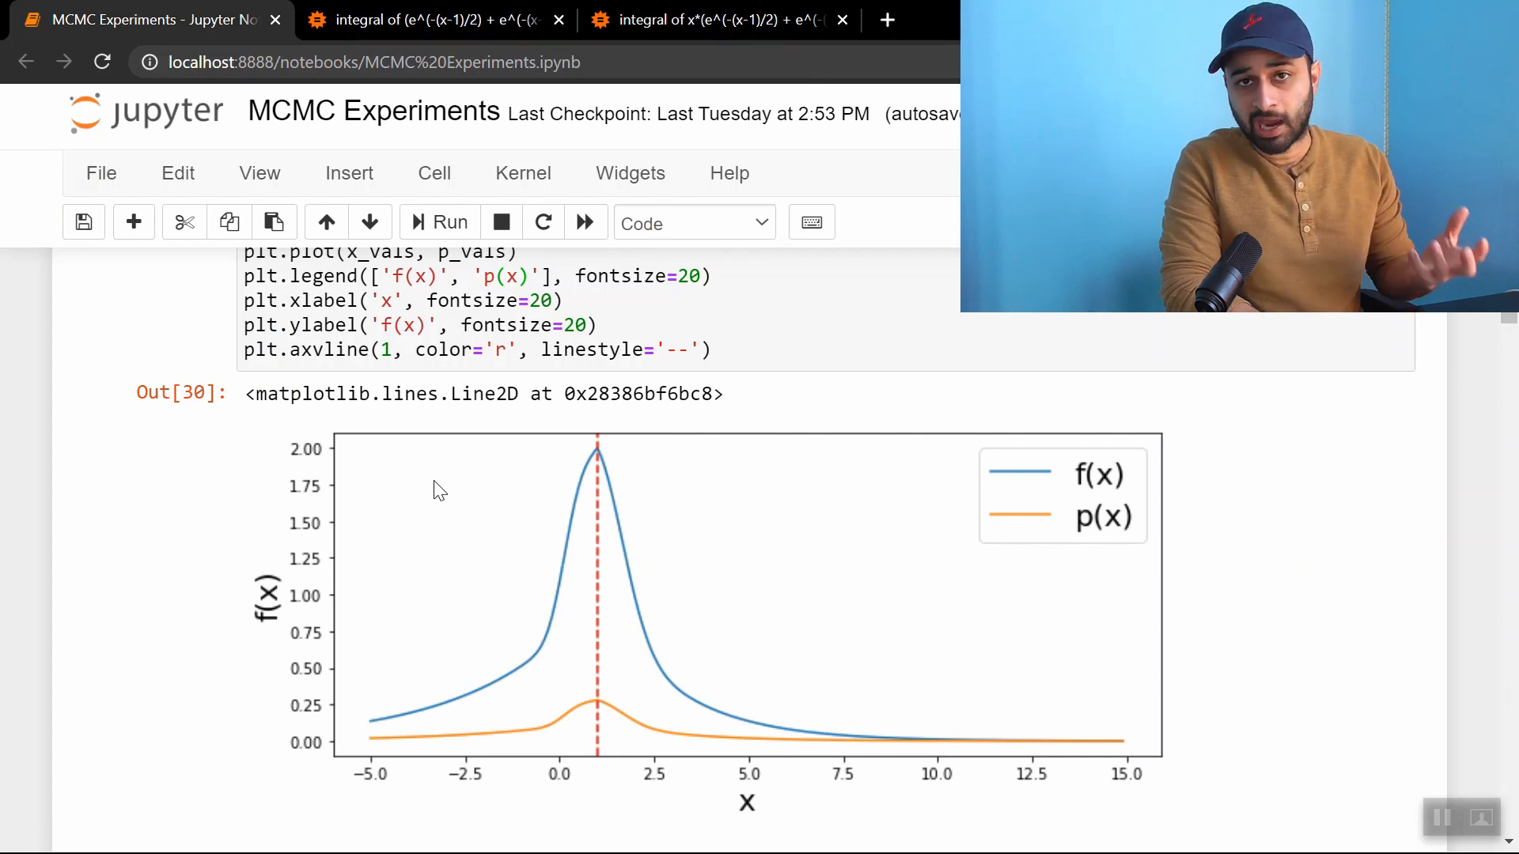
mouse_move(436, 656)
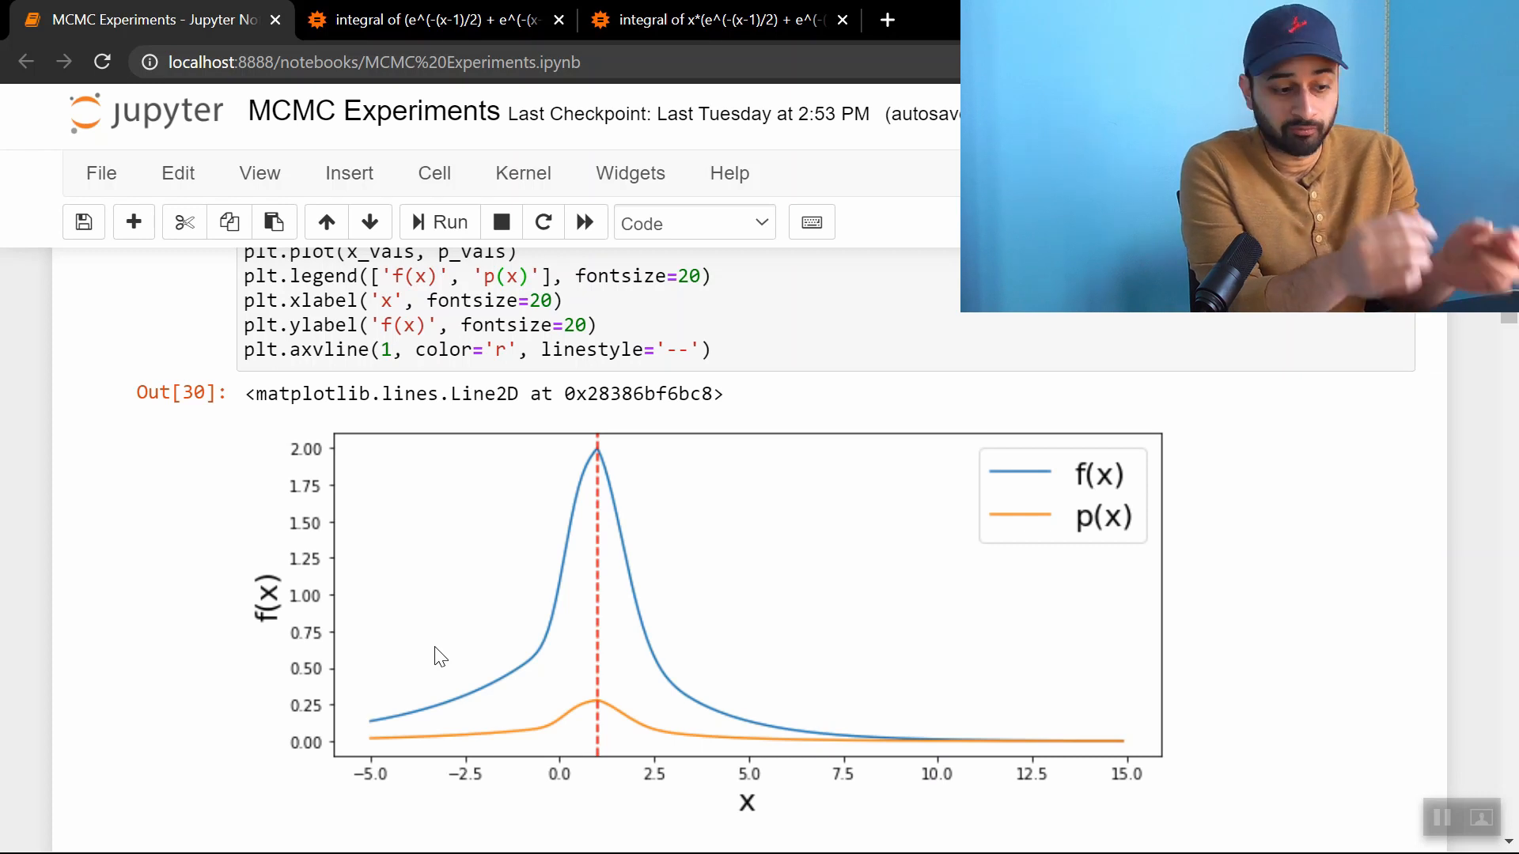
Review the TRUE_EXP cell against Wolfram Alpha's 1.94709, then scroll to the Case 1 Accept-Reject N(0,3) cell
scroll("down", 3)
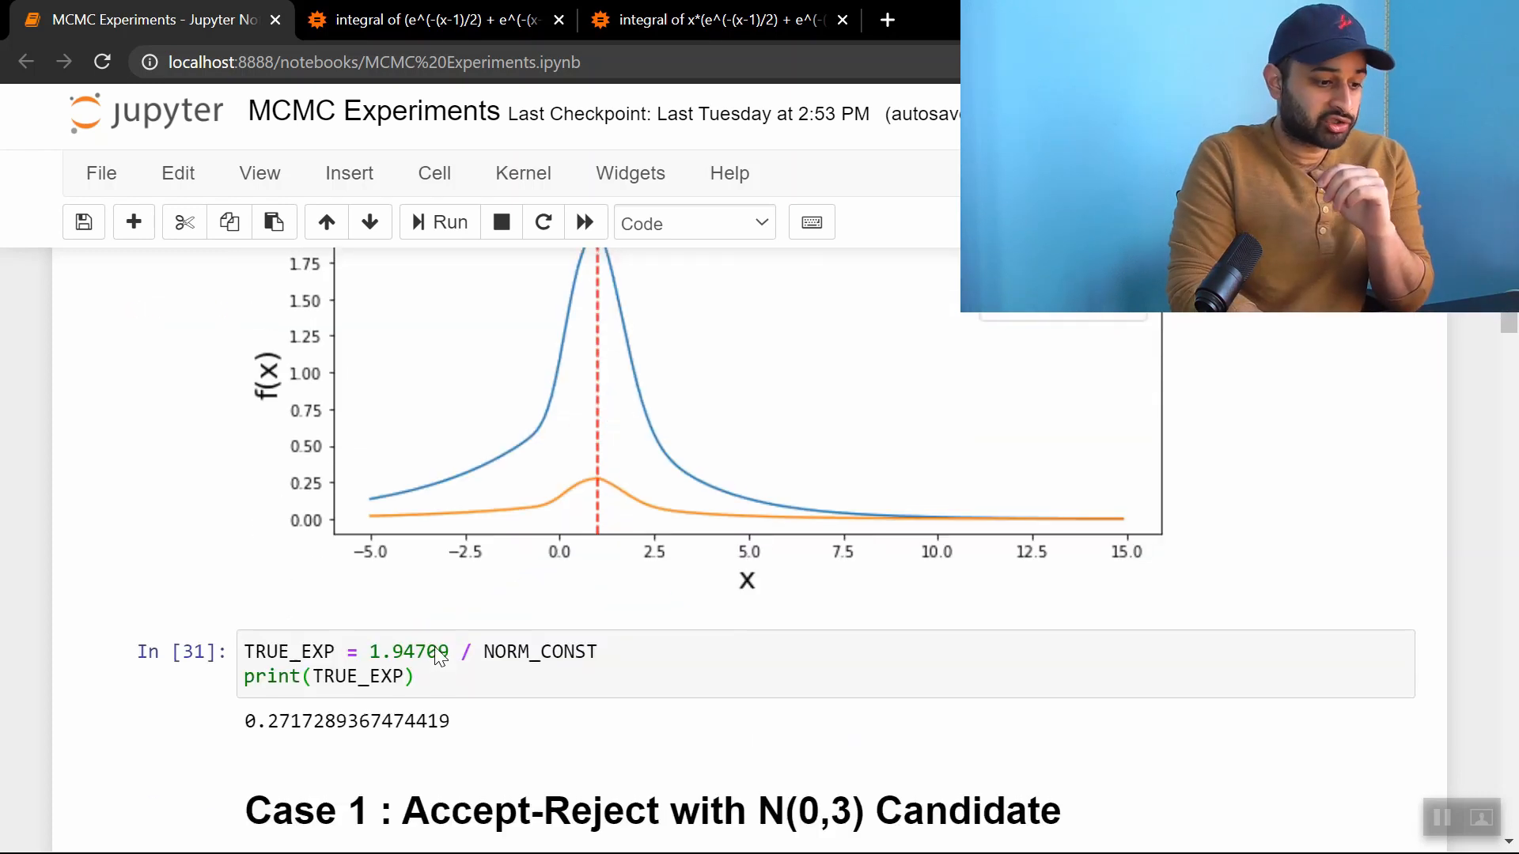
scroll("down", 3)
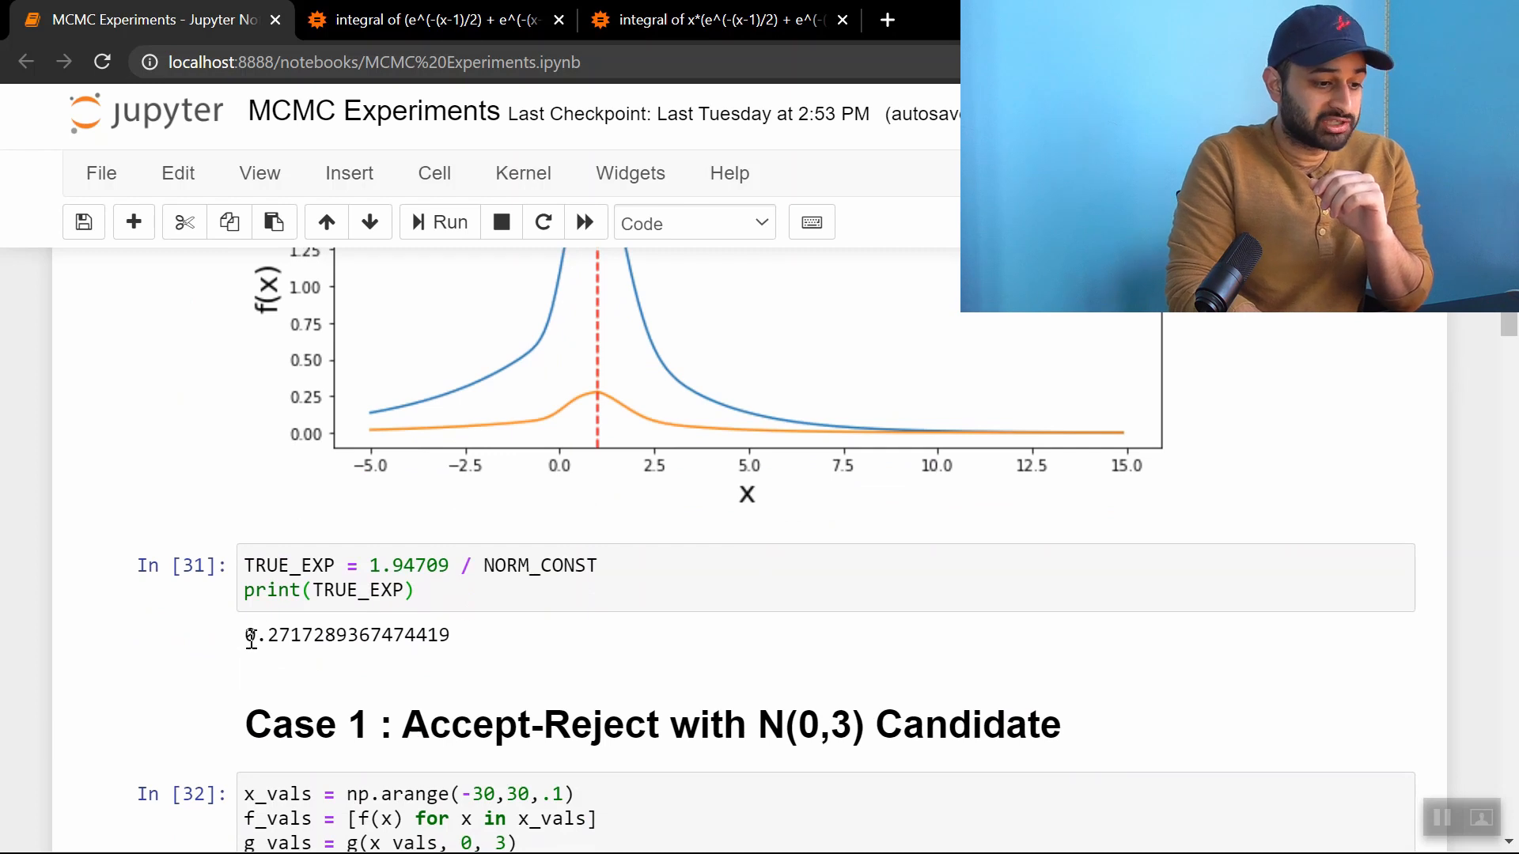
scroll("up", 3)
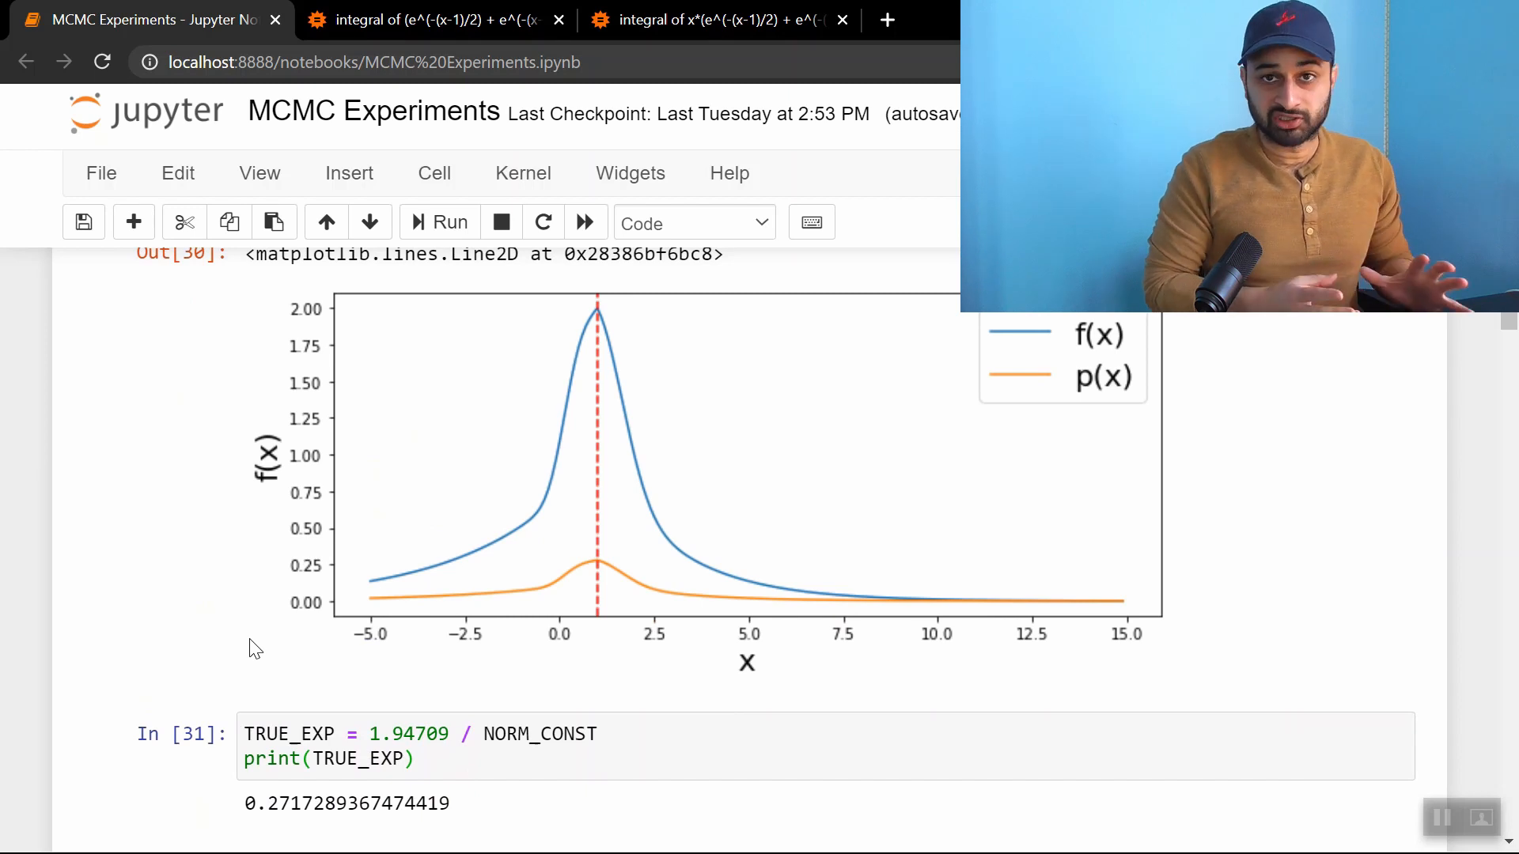
scroll("down", 3)
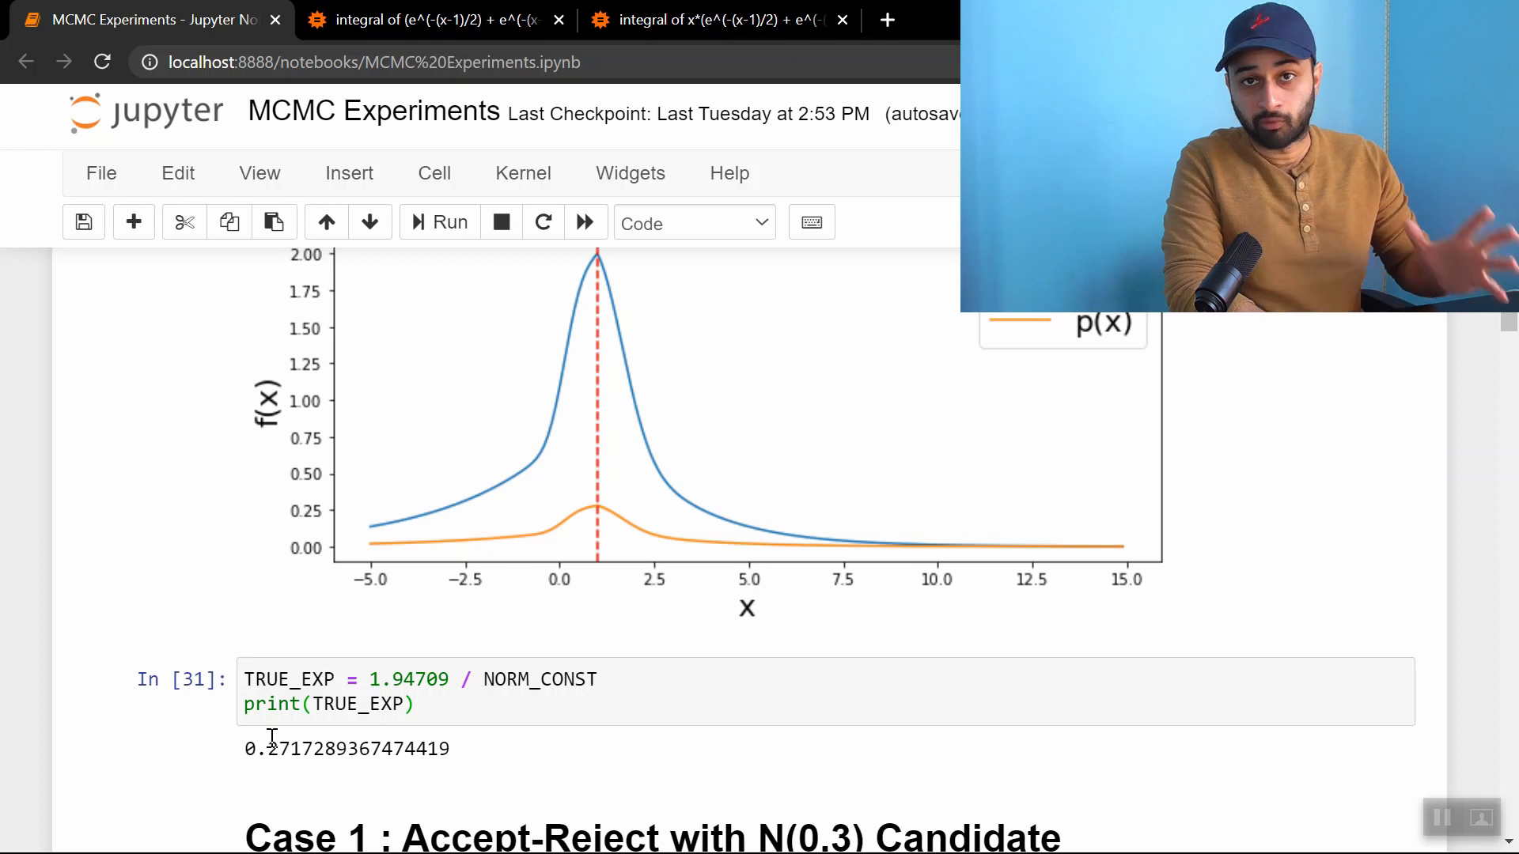
mouse_move(603, 426)
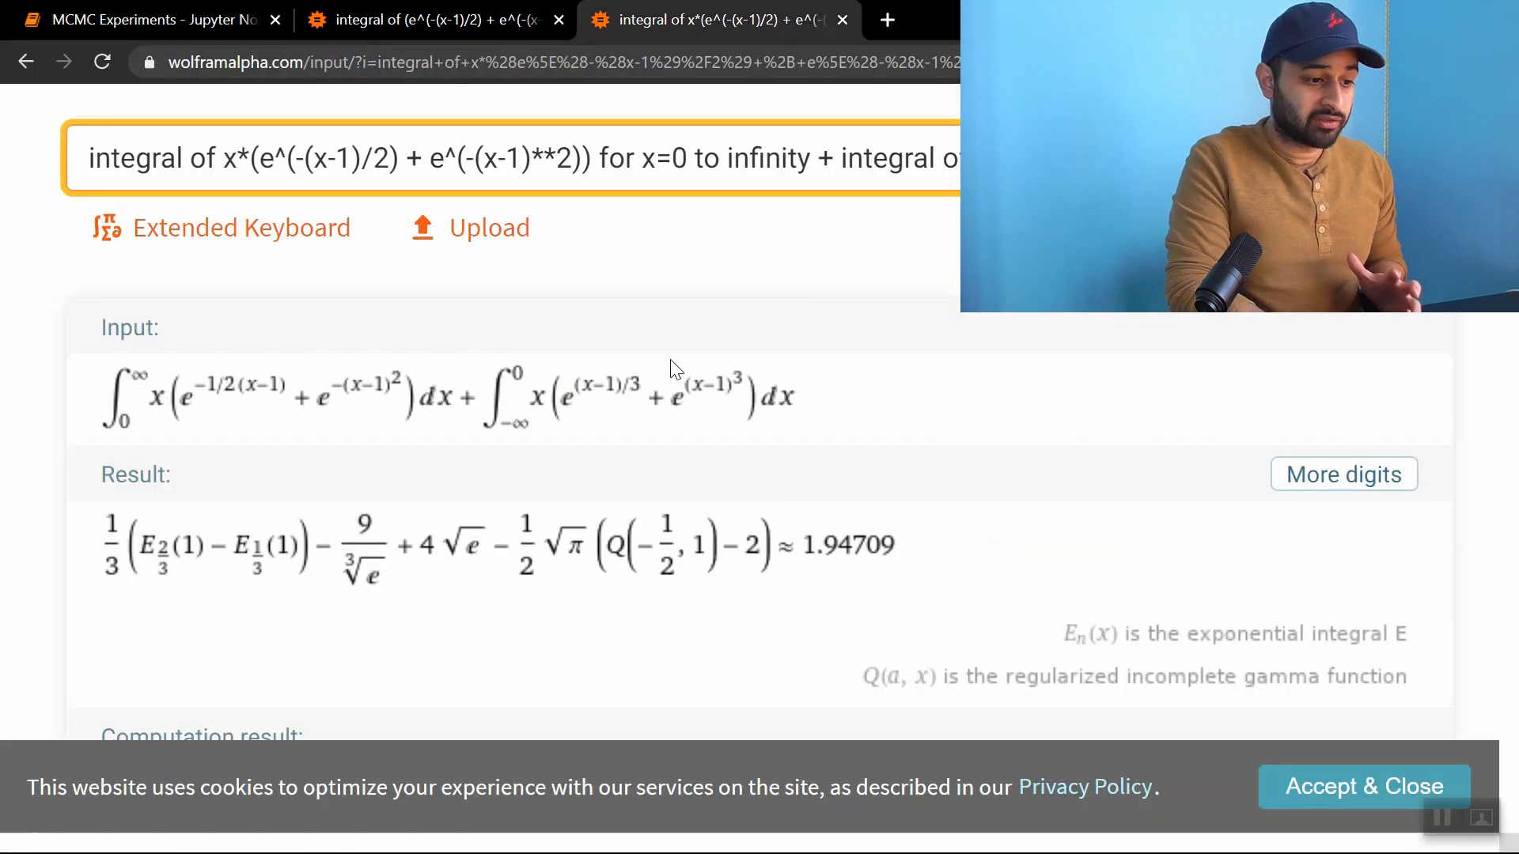
left_click(145, 19)
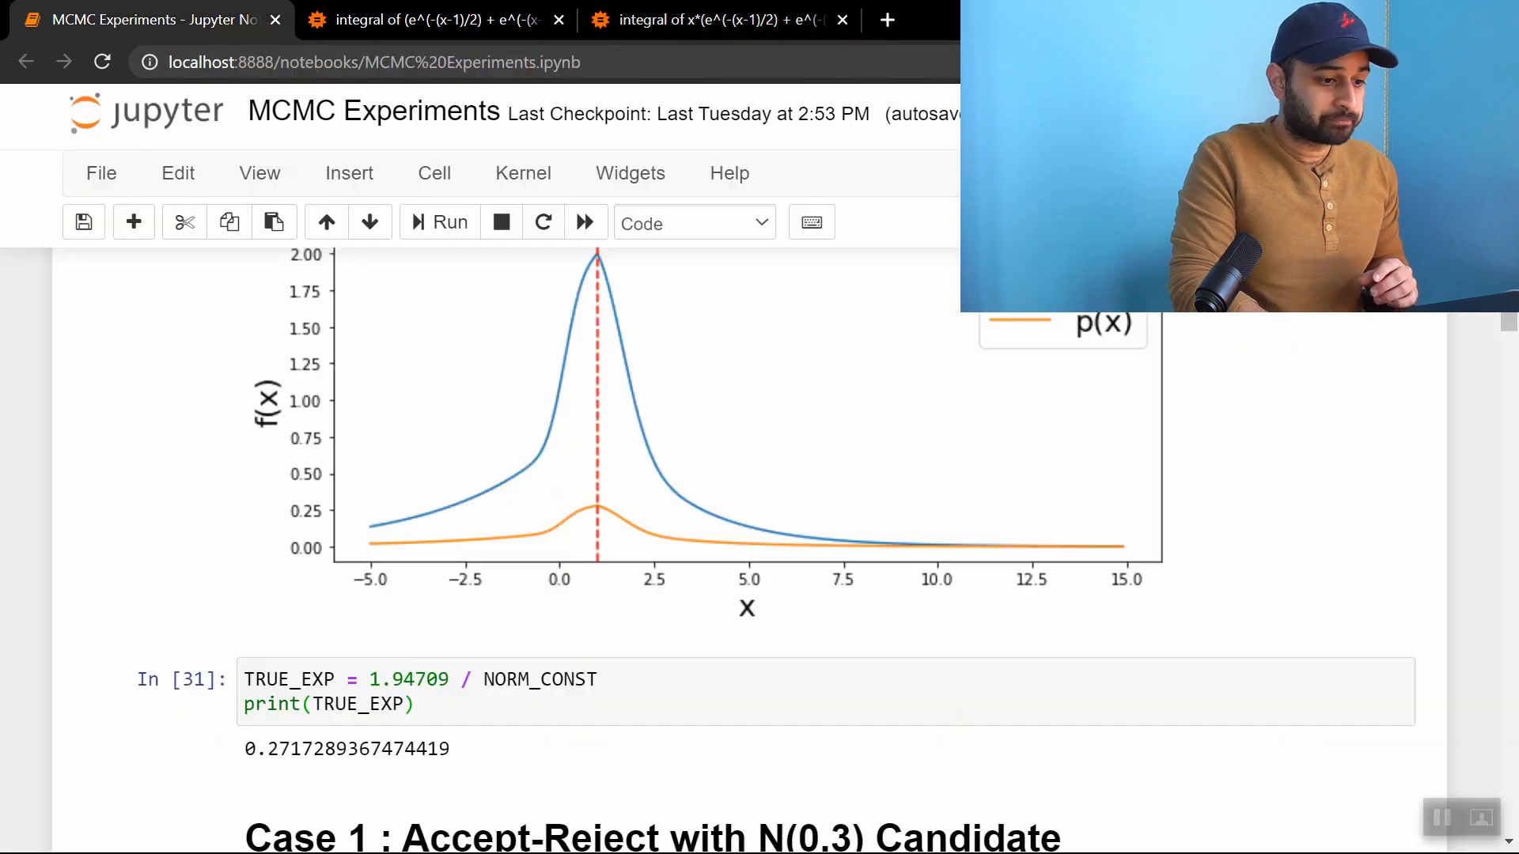
scroll("down", 3)
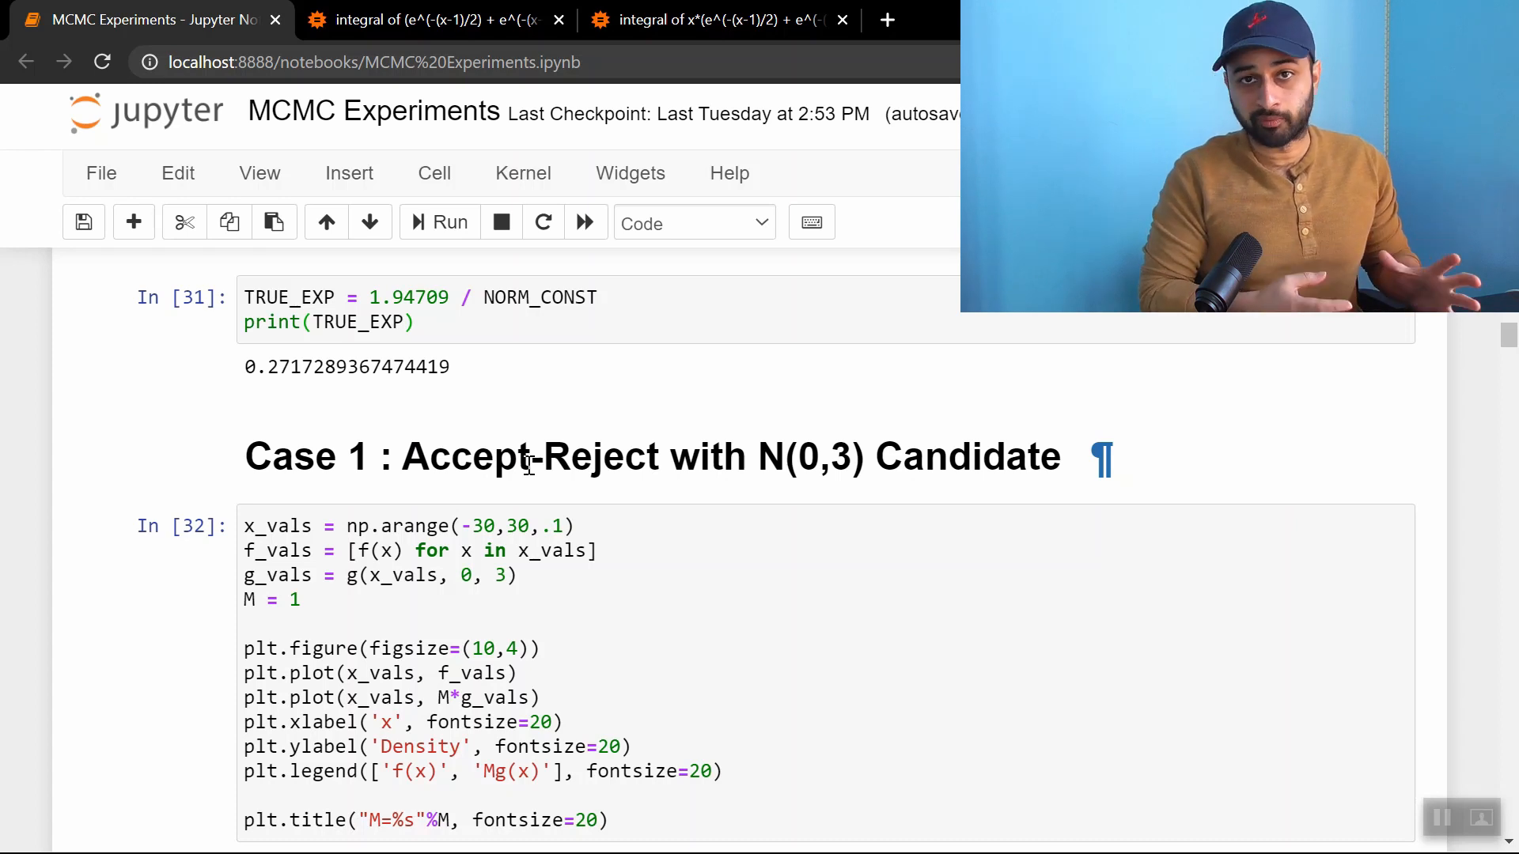
Scroll through the M=1 and M=10 f(x)/Mg(x) comparison plots
scroll("down", 3)
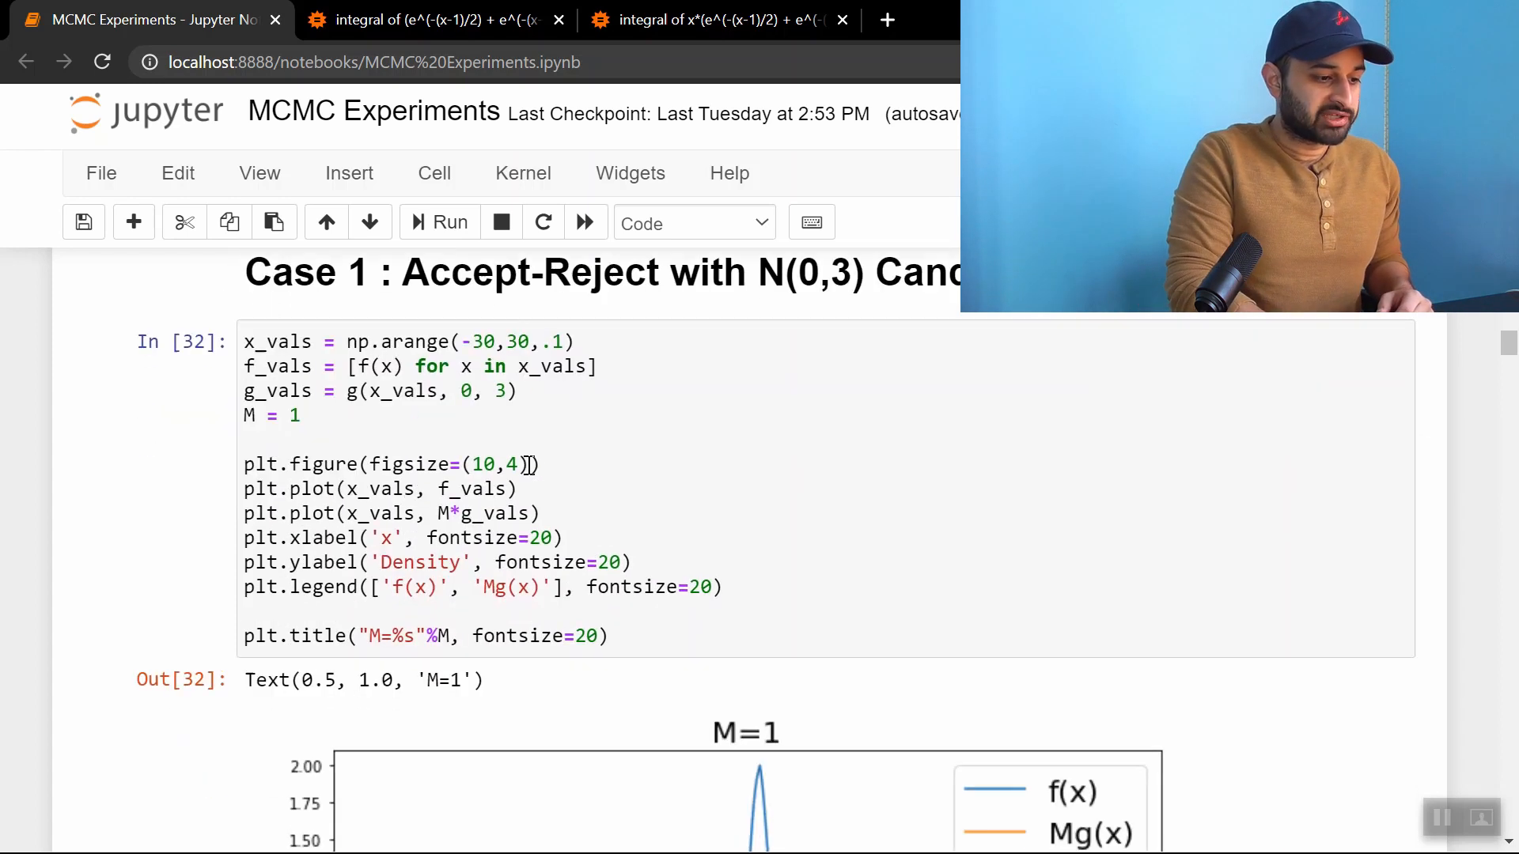
scroll("down", 3)
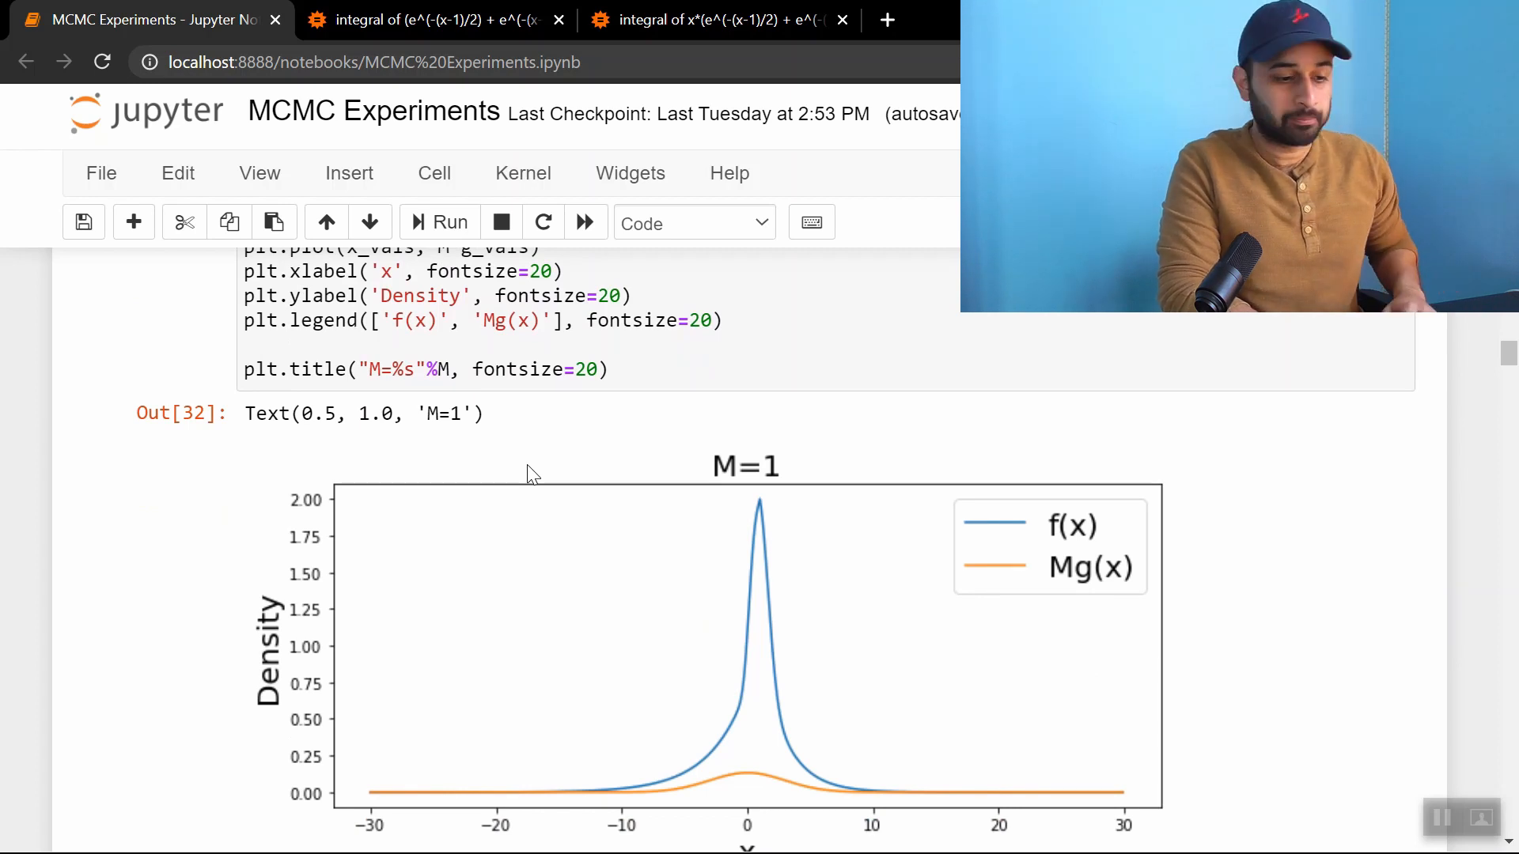
scroll("down", 3)
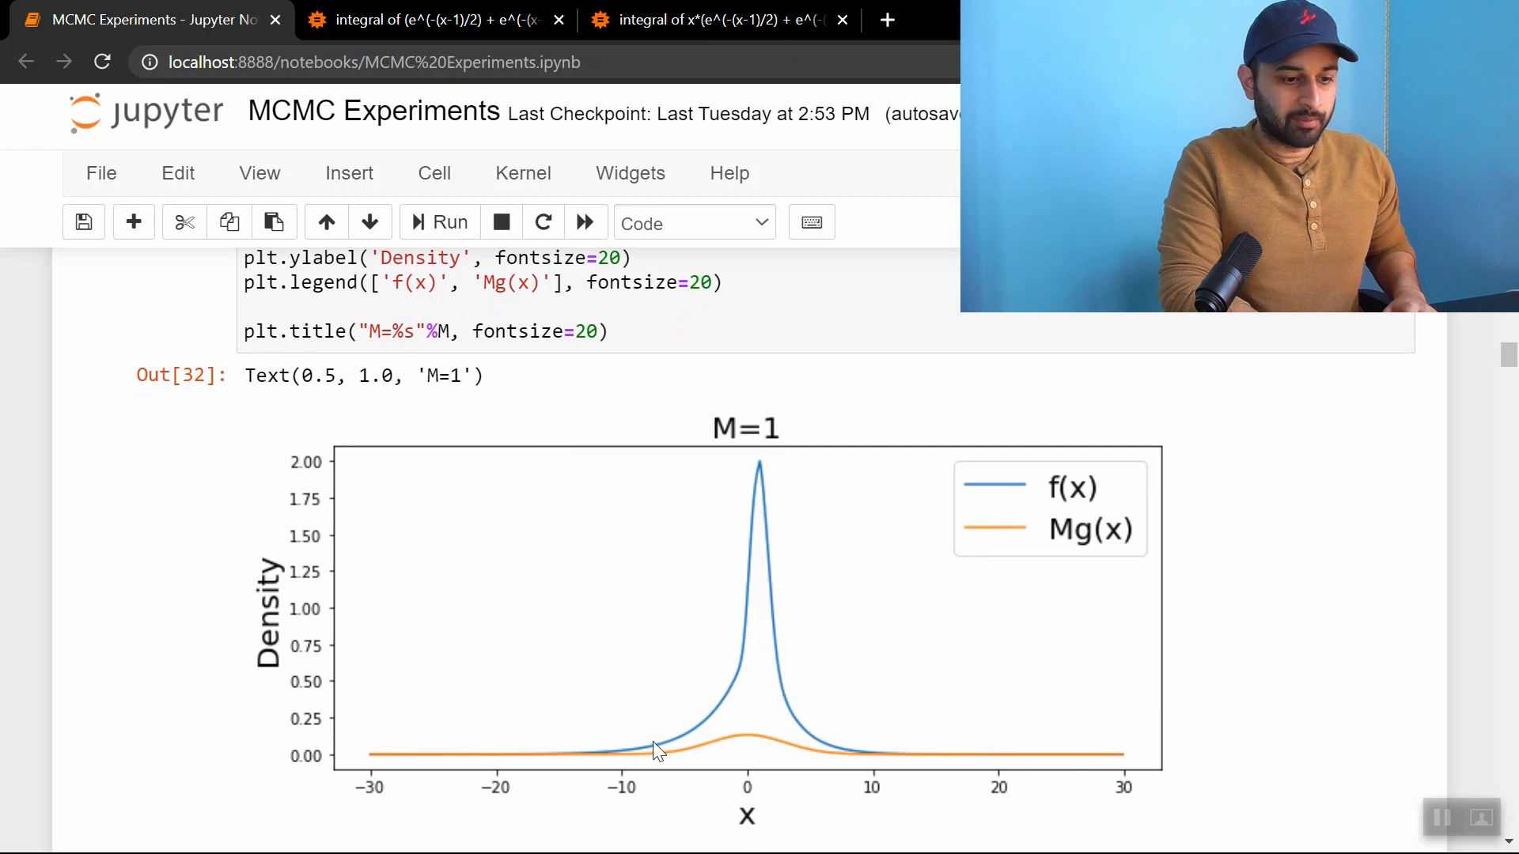
scroll("up", 3)
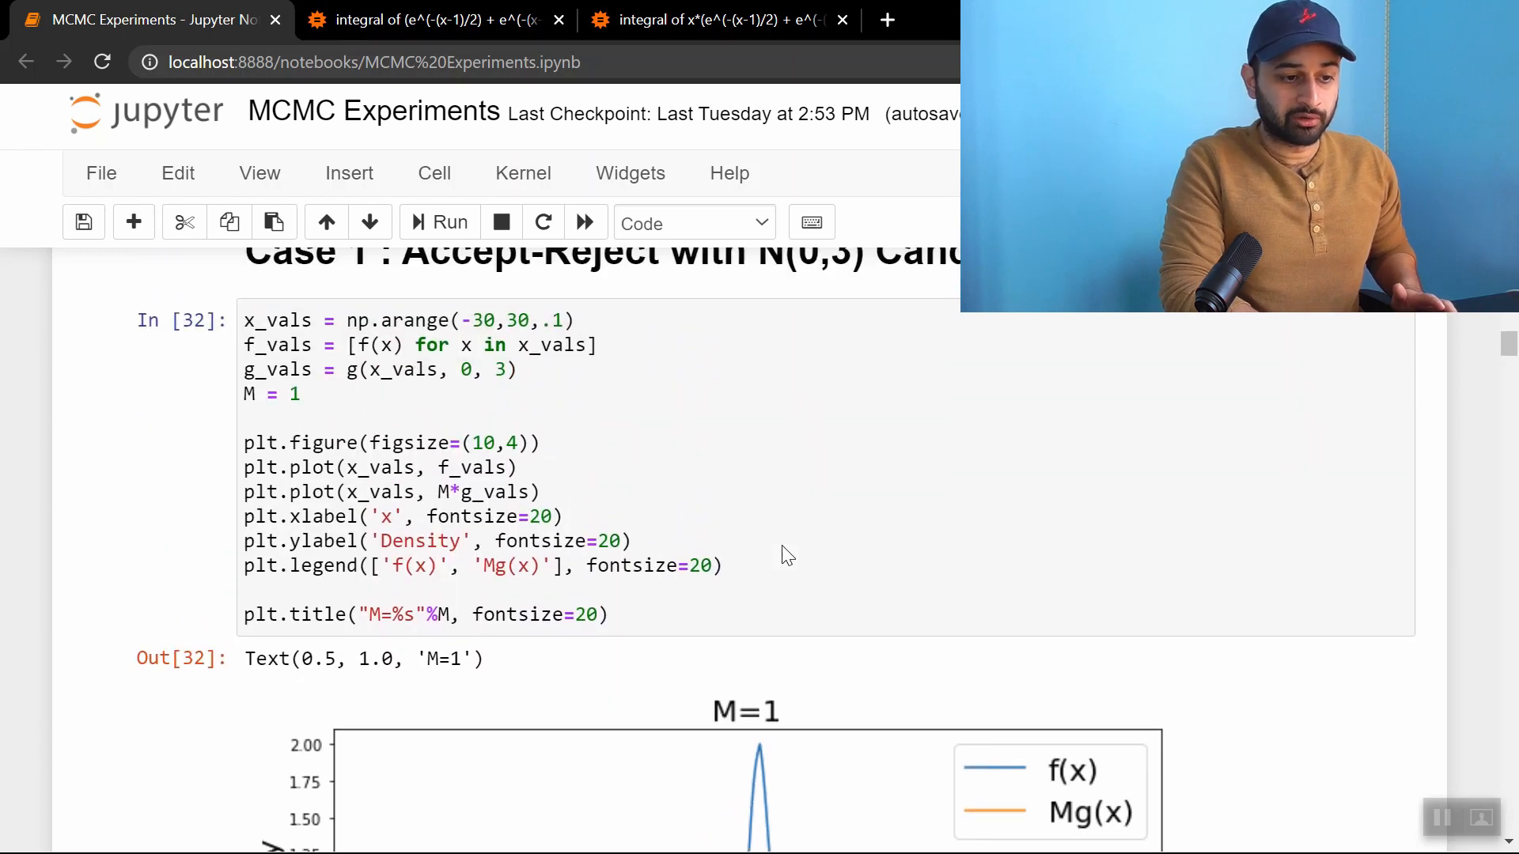
scroll("down", 3)
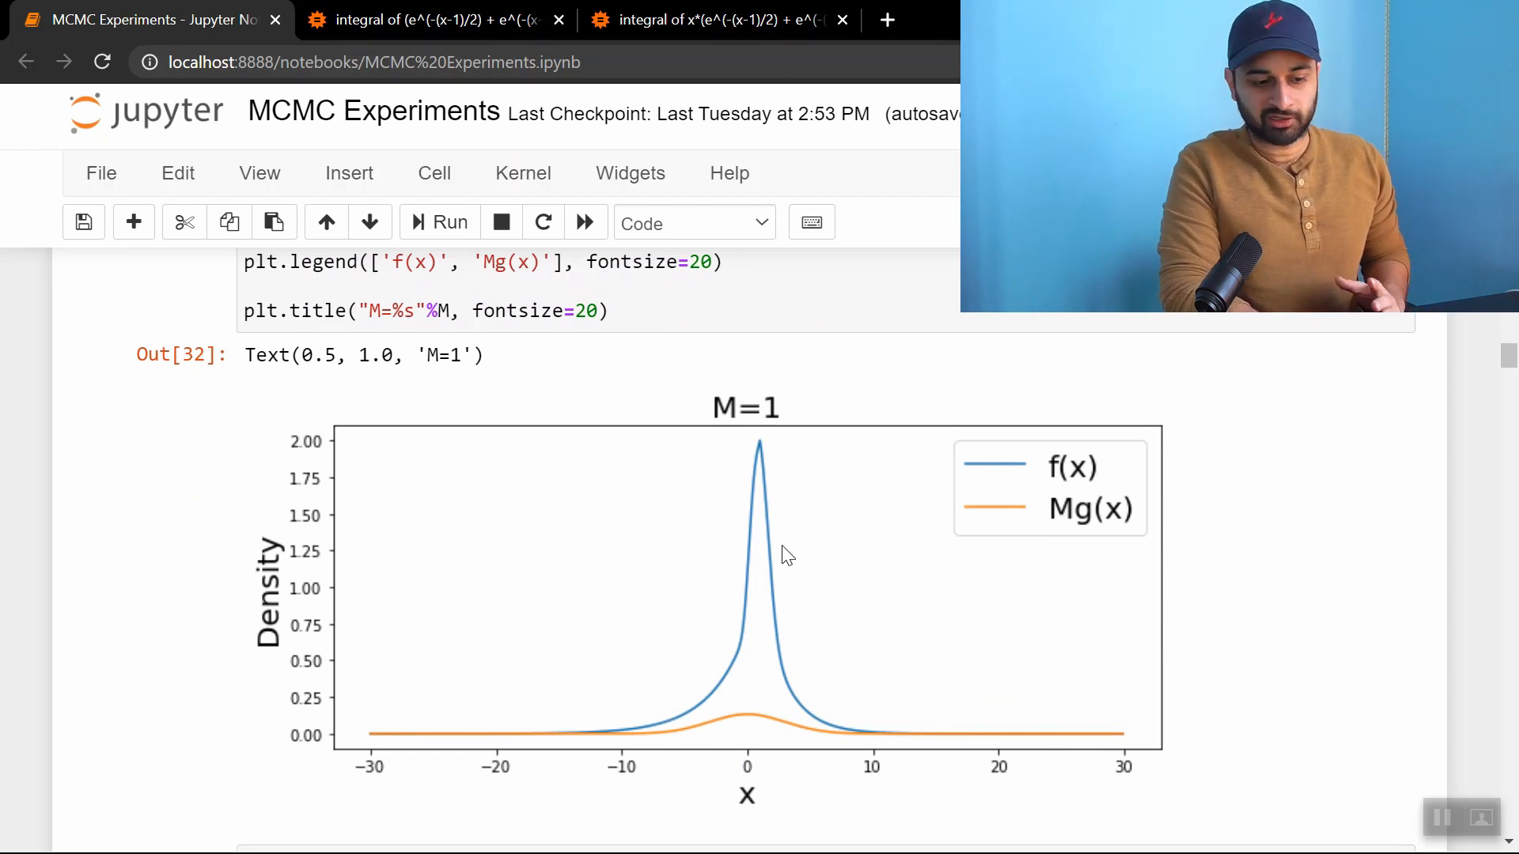
mouse_move(799, 736)
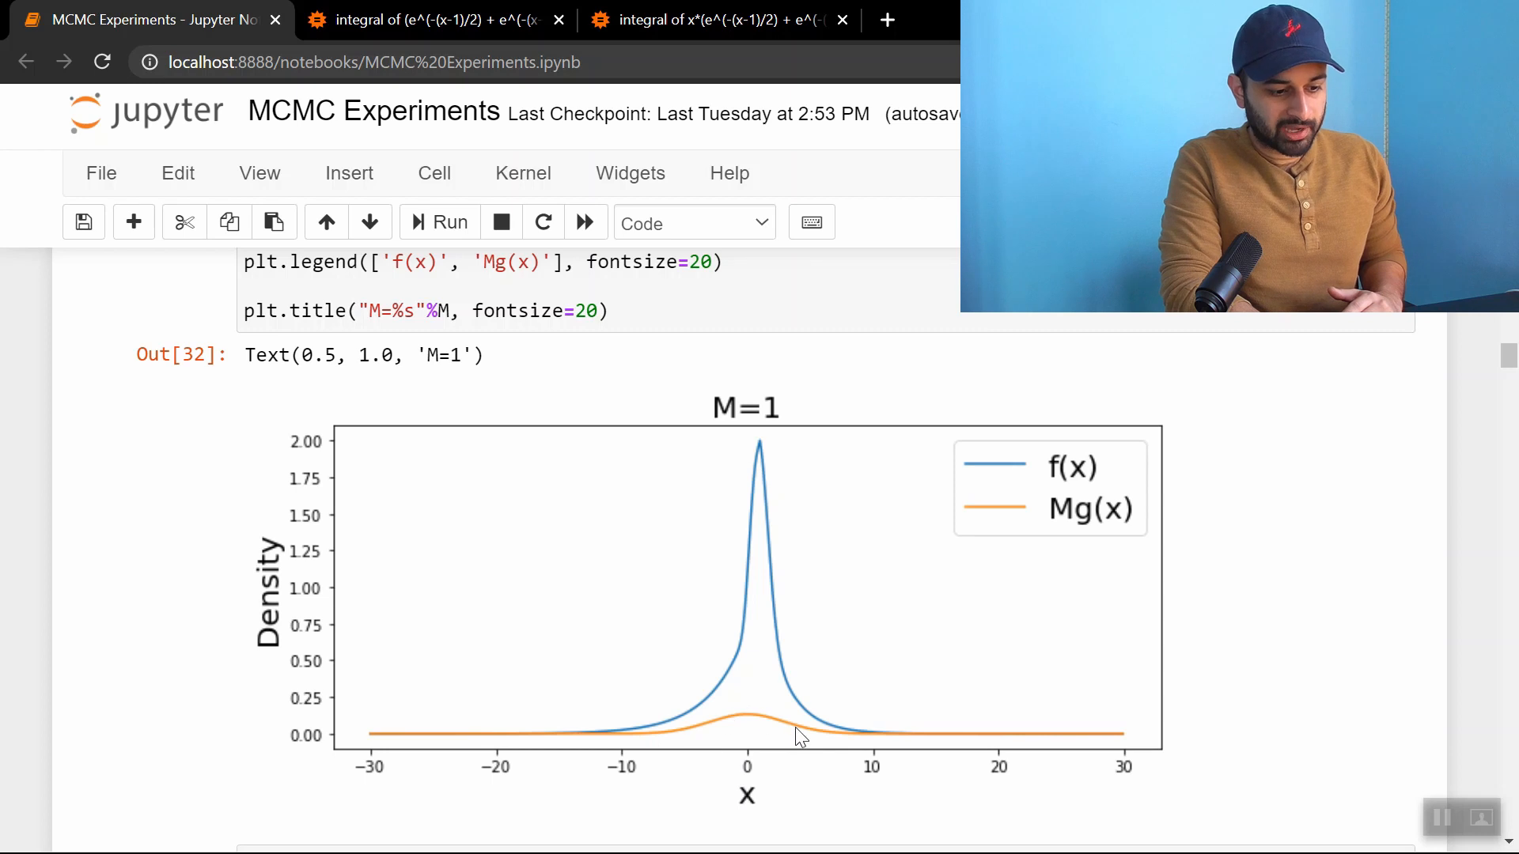
mouse_move(1080, 526)
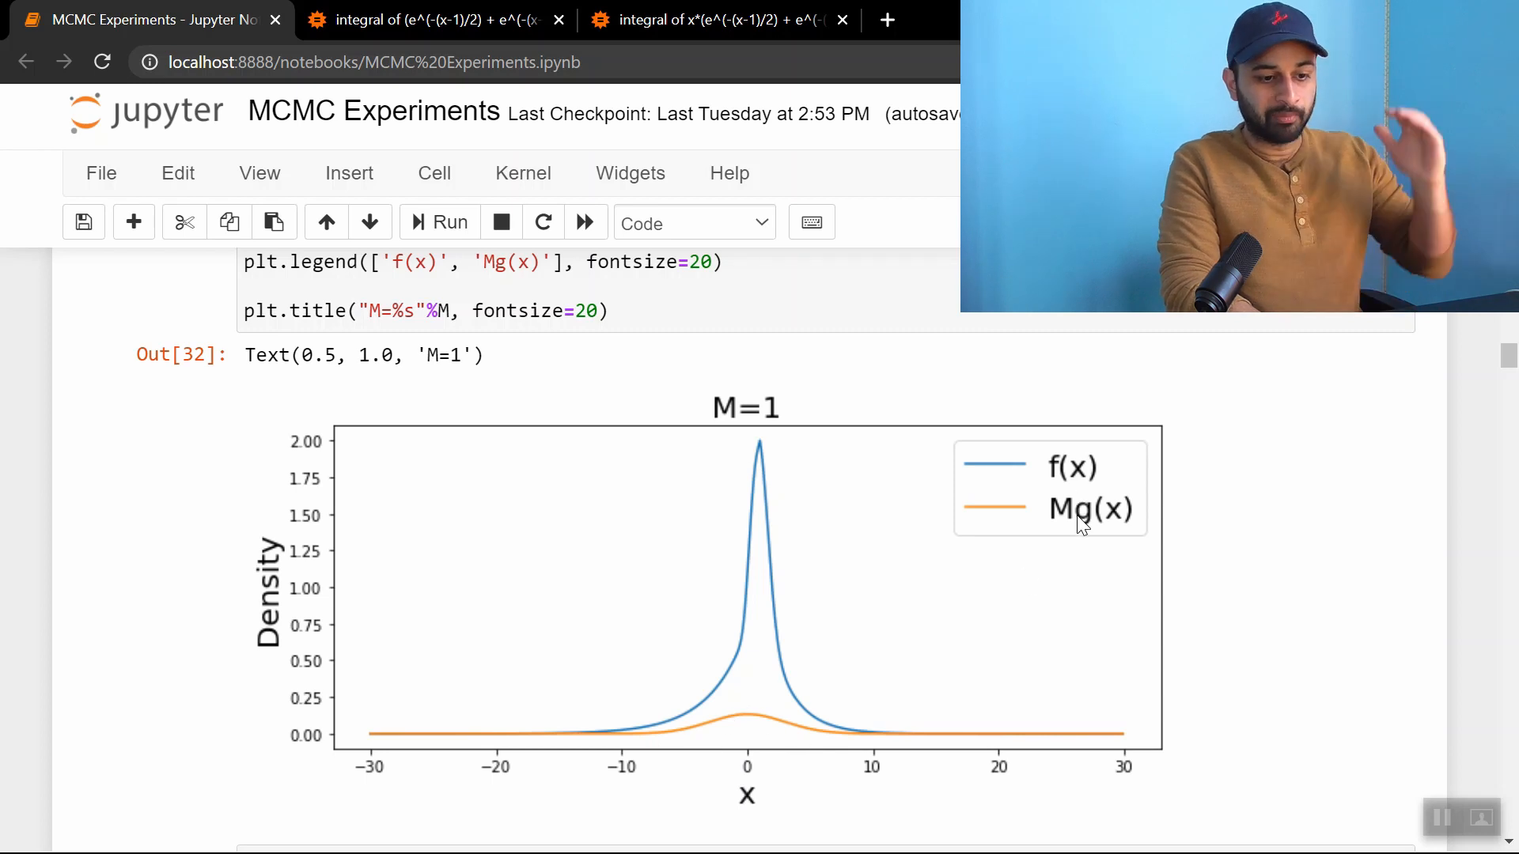
mouse_move(931, 729)
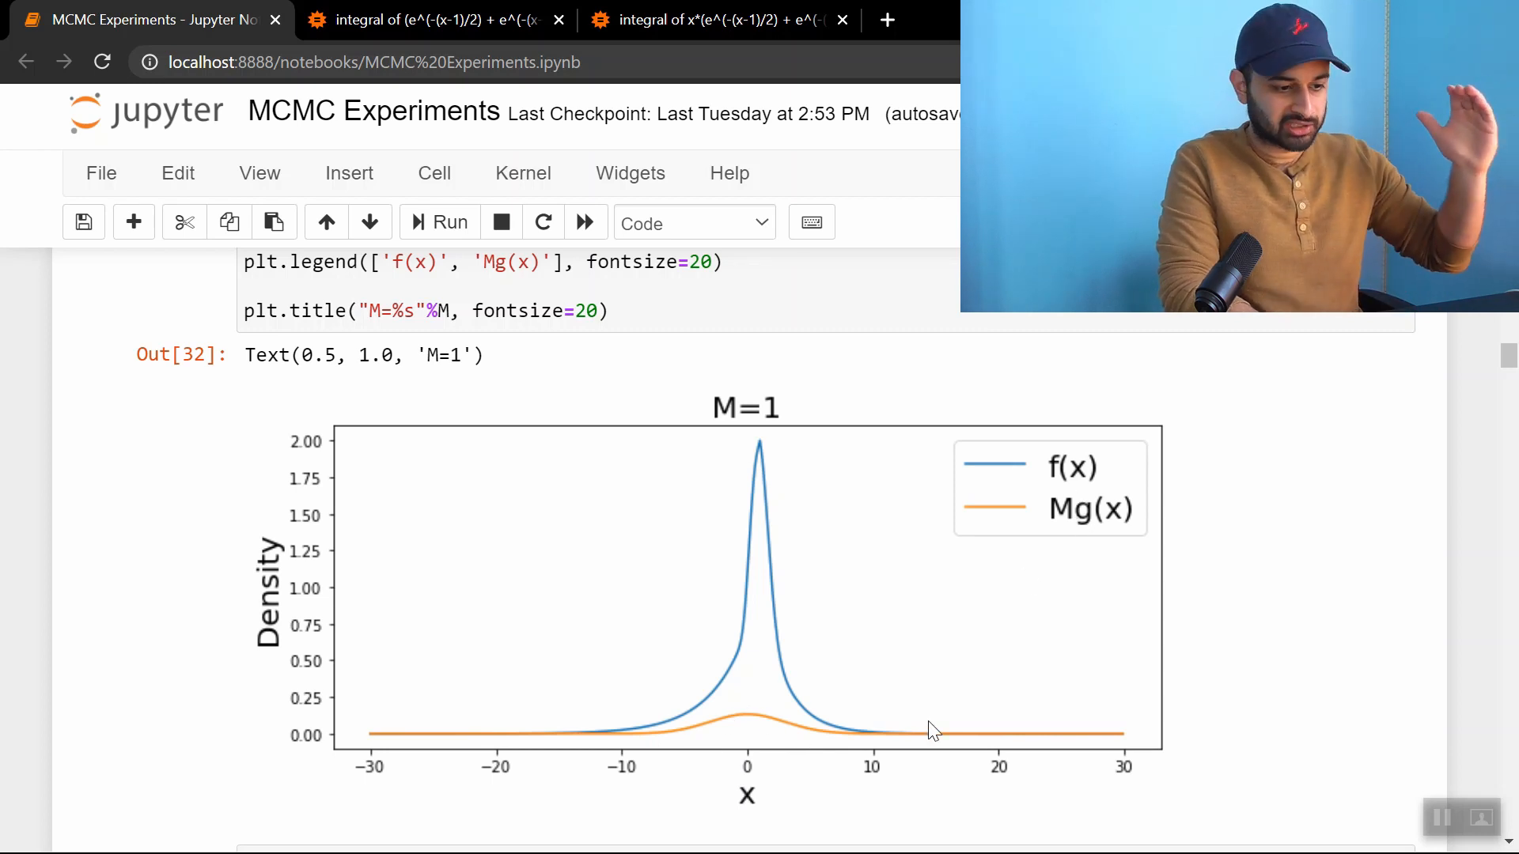
Continue to the M=1000 plot and its tail view limited to densities below 0.05
left_click(438, 223)
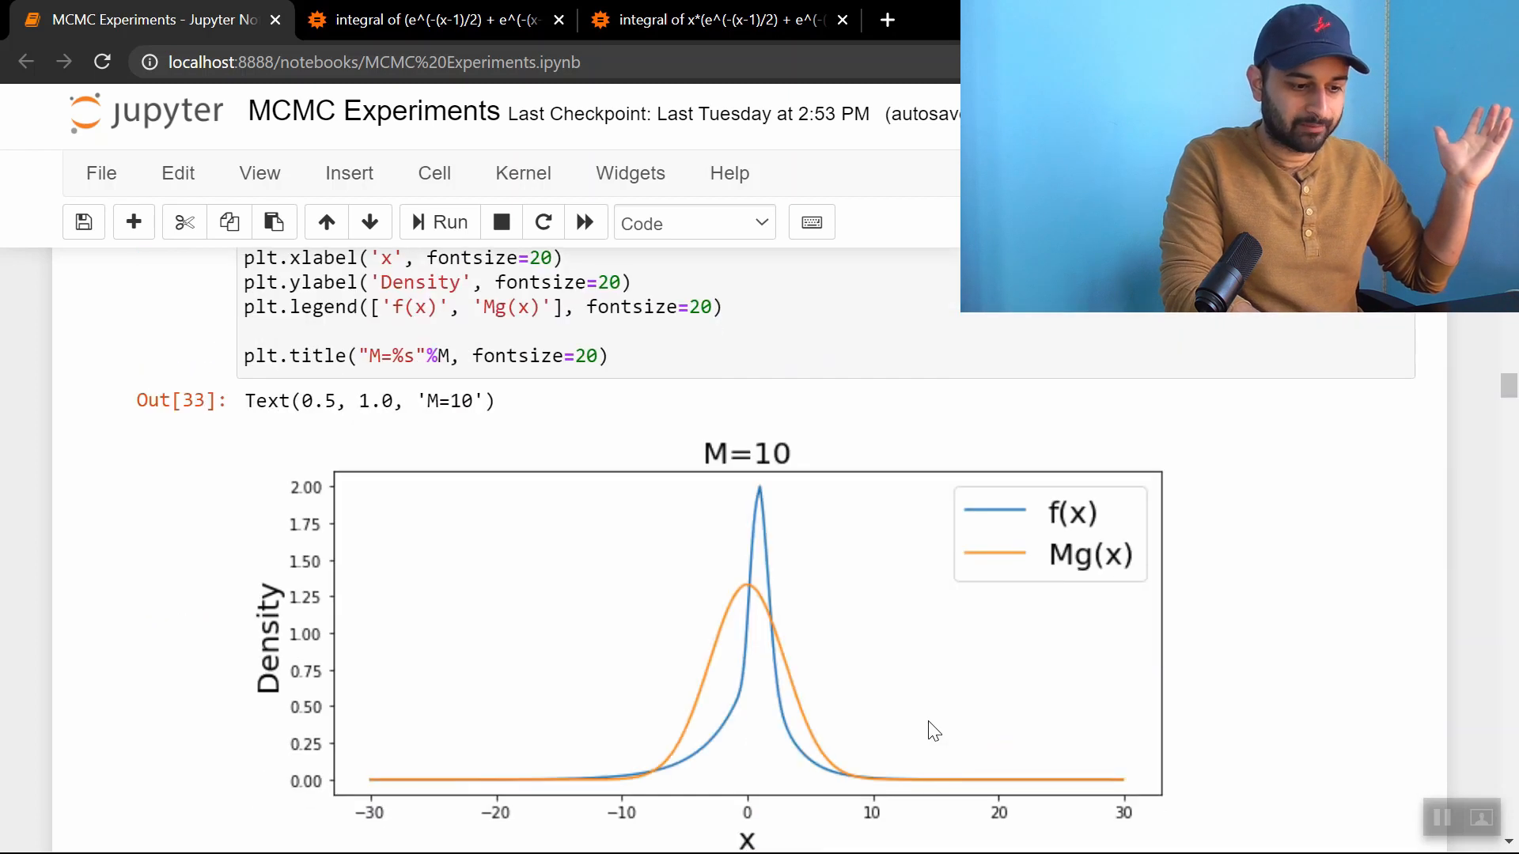
scroll("down", 3)
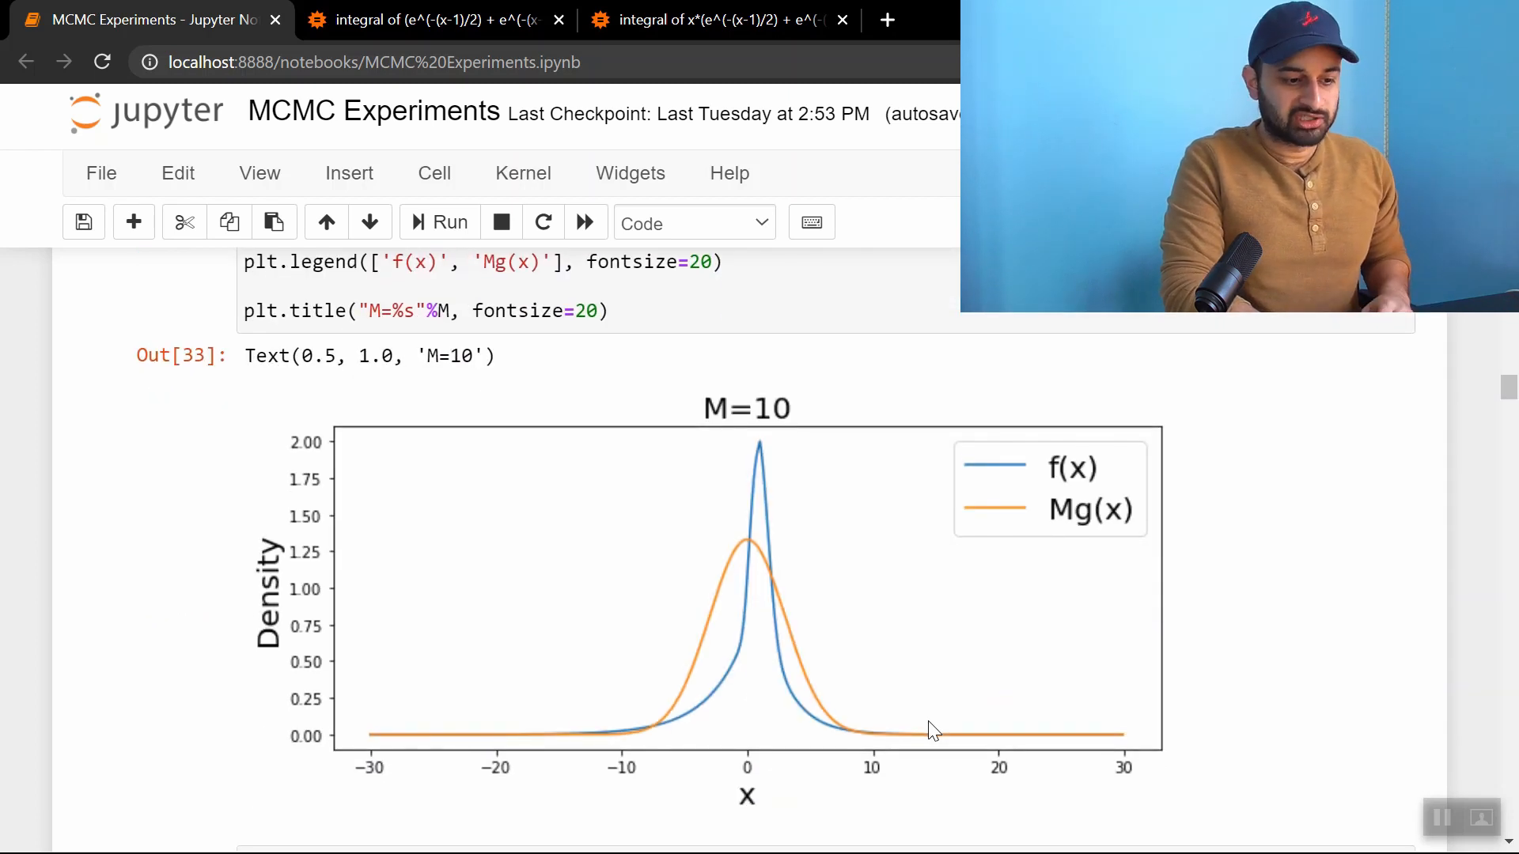
left_click(437, 223)
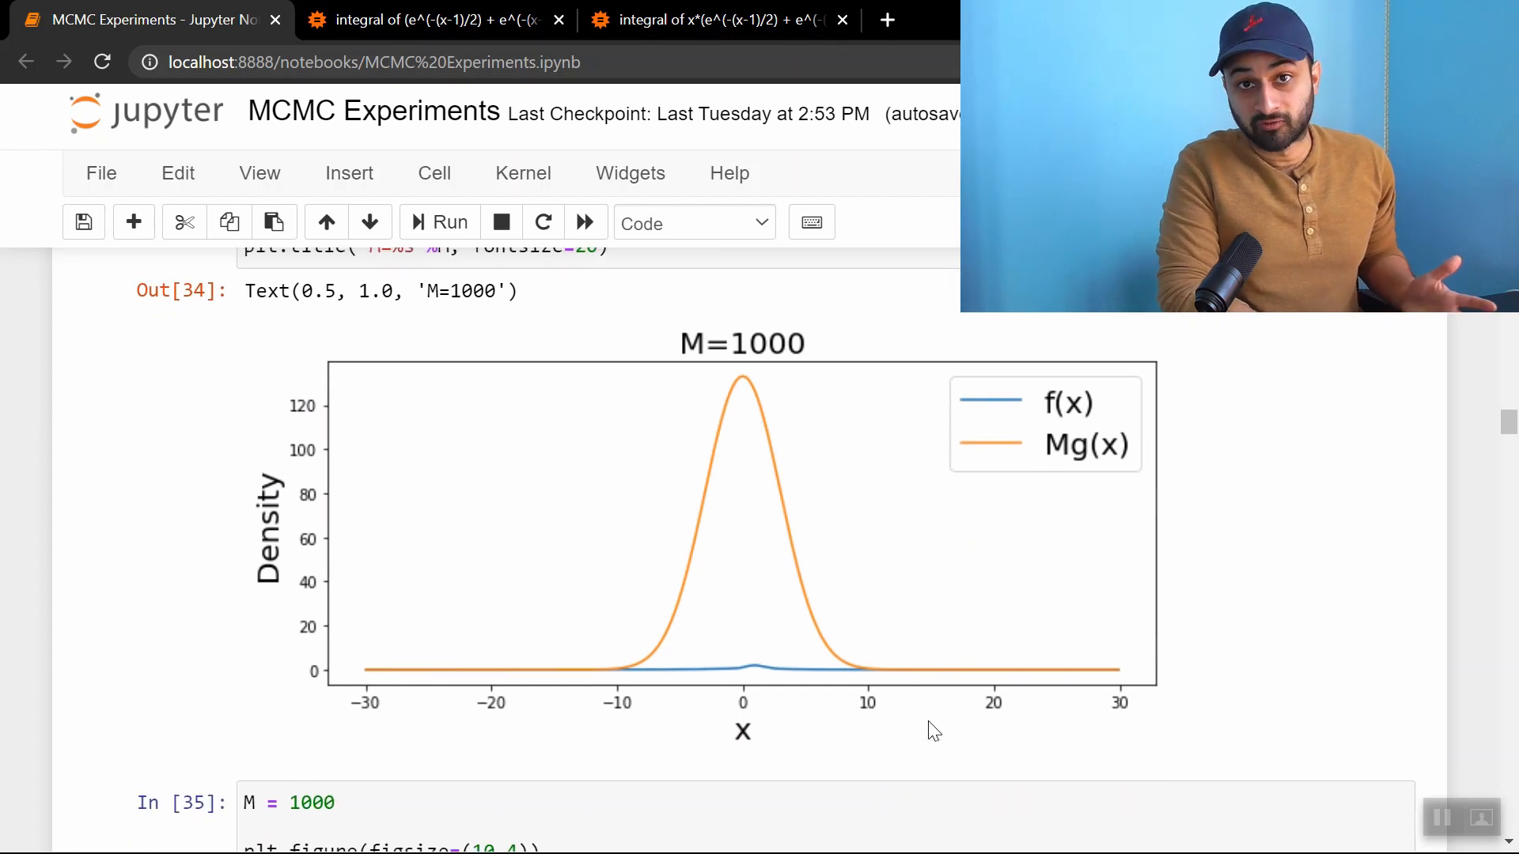
mouse_move(736, 463)
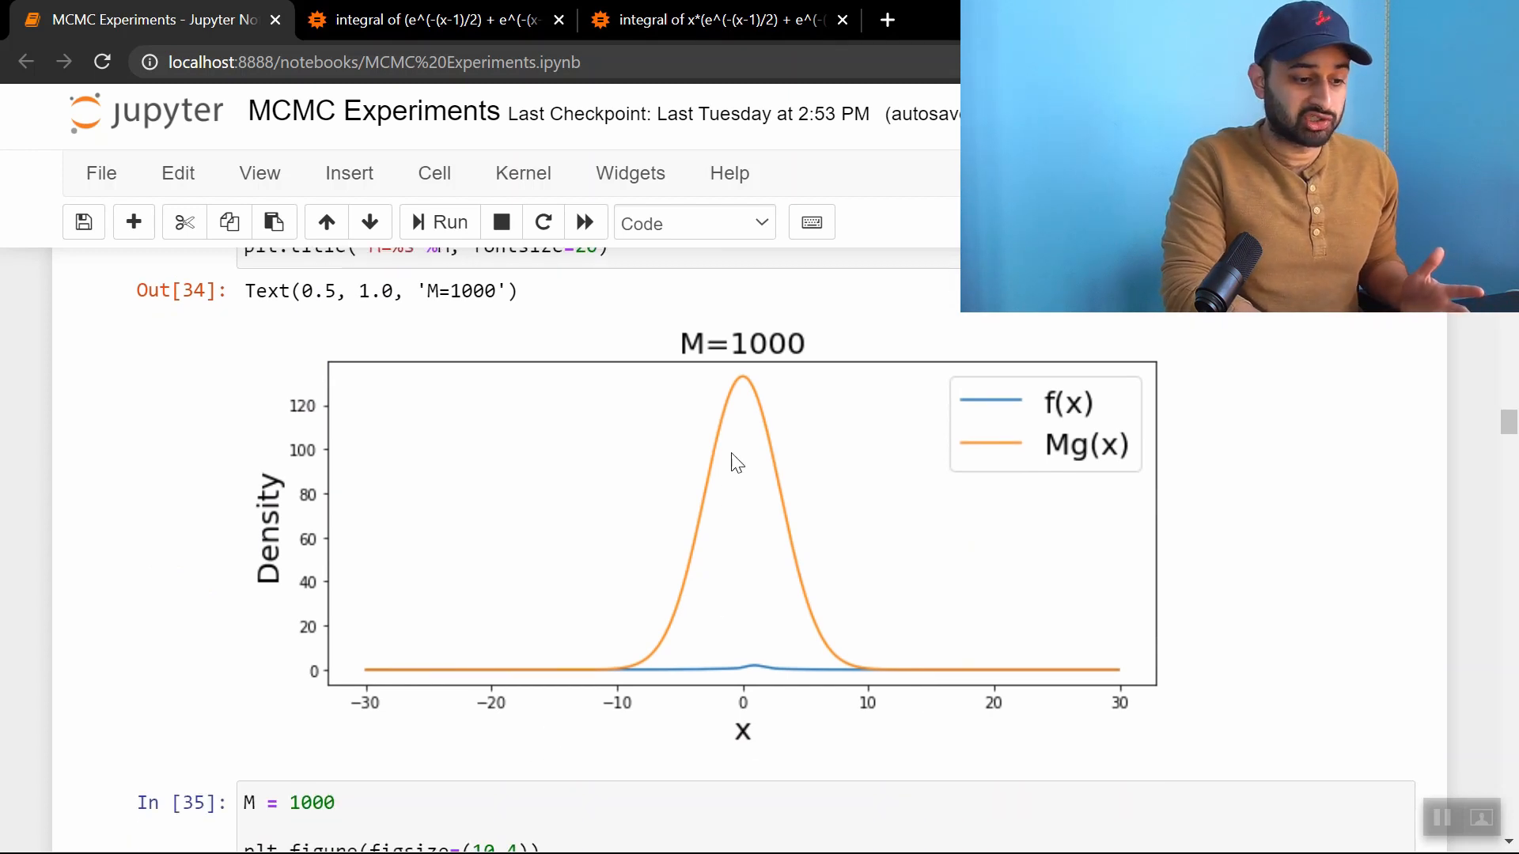
mouse_move(799, 528)
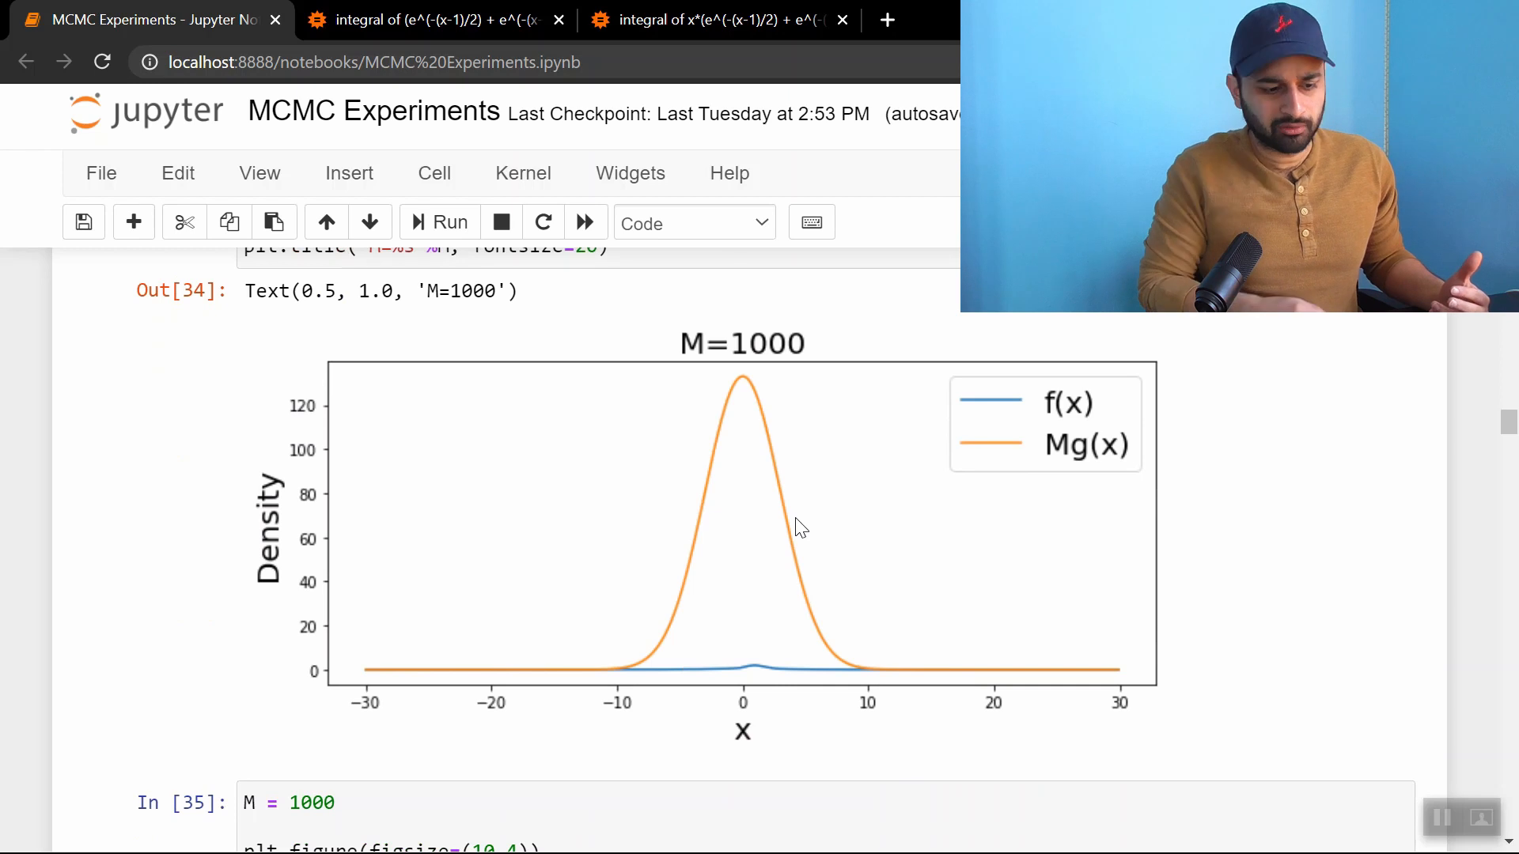
mouse_move(842, 634)
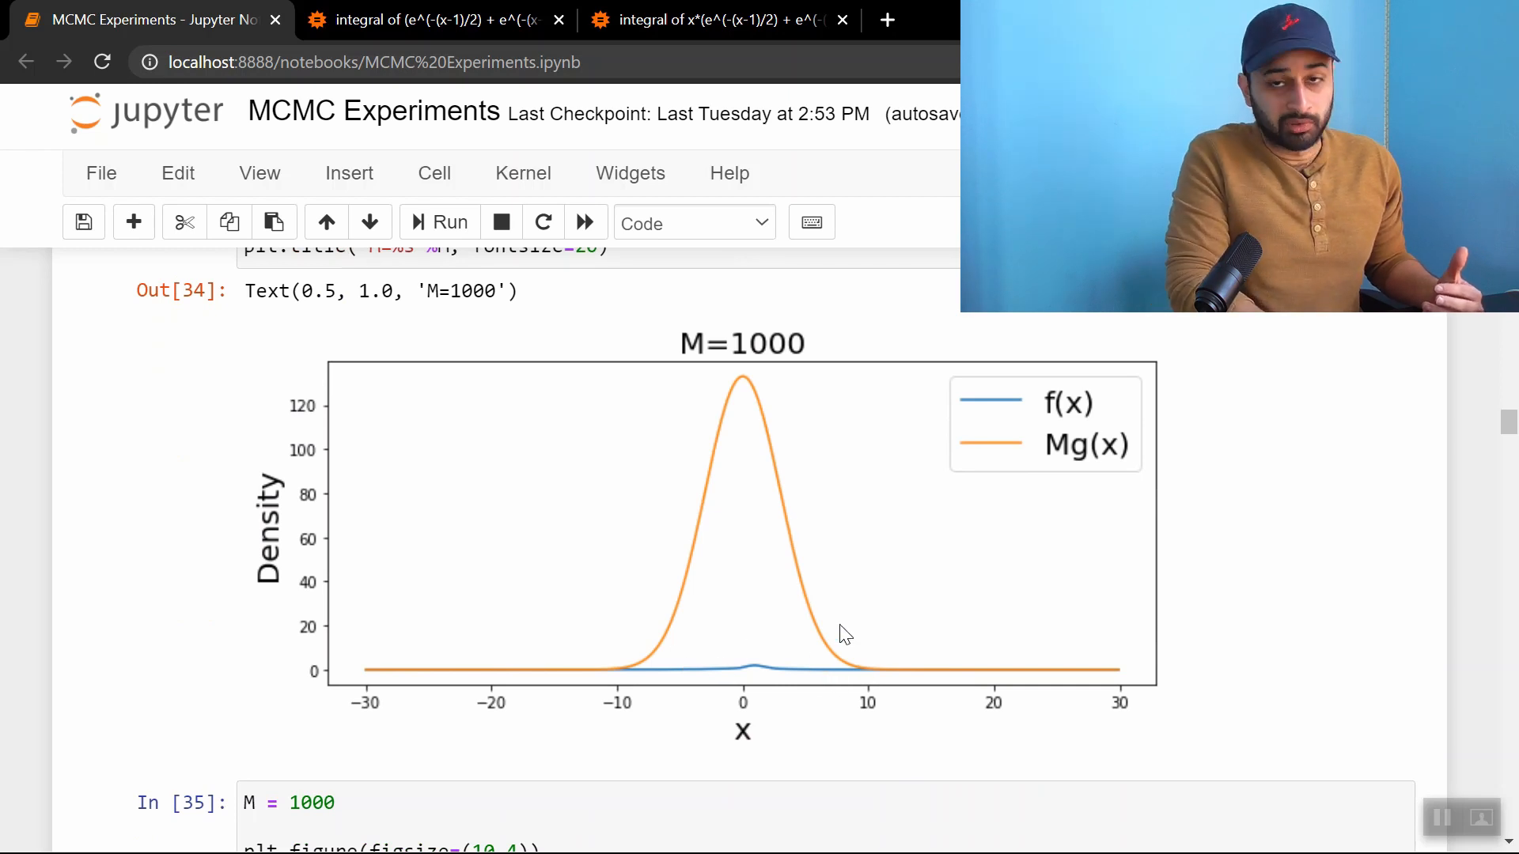
scroll("down", 3)
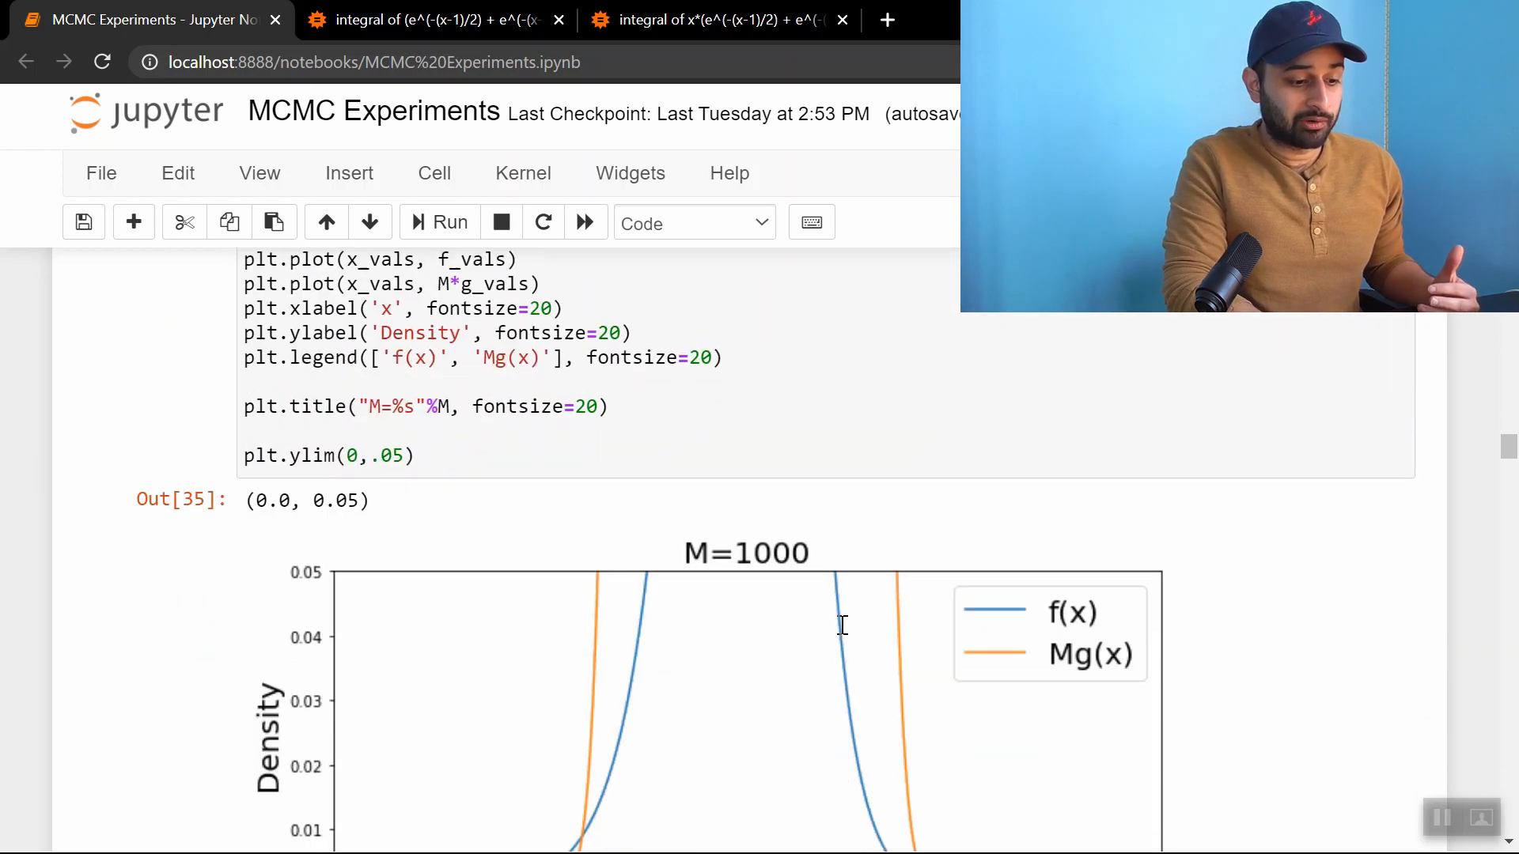
scroll("down", 3)
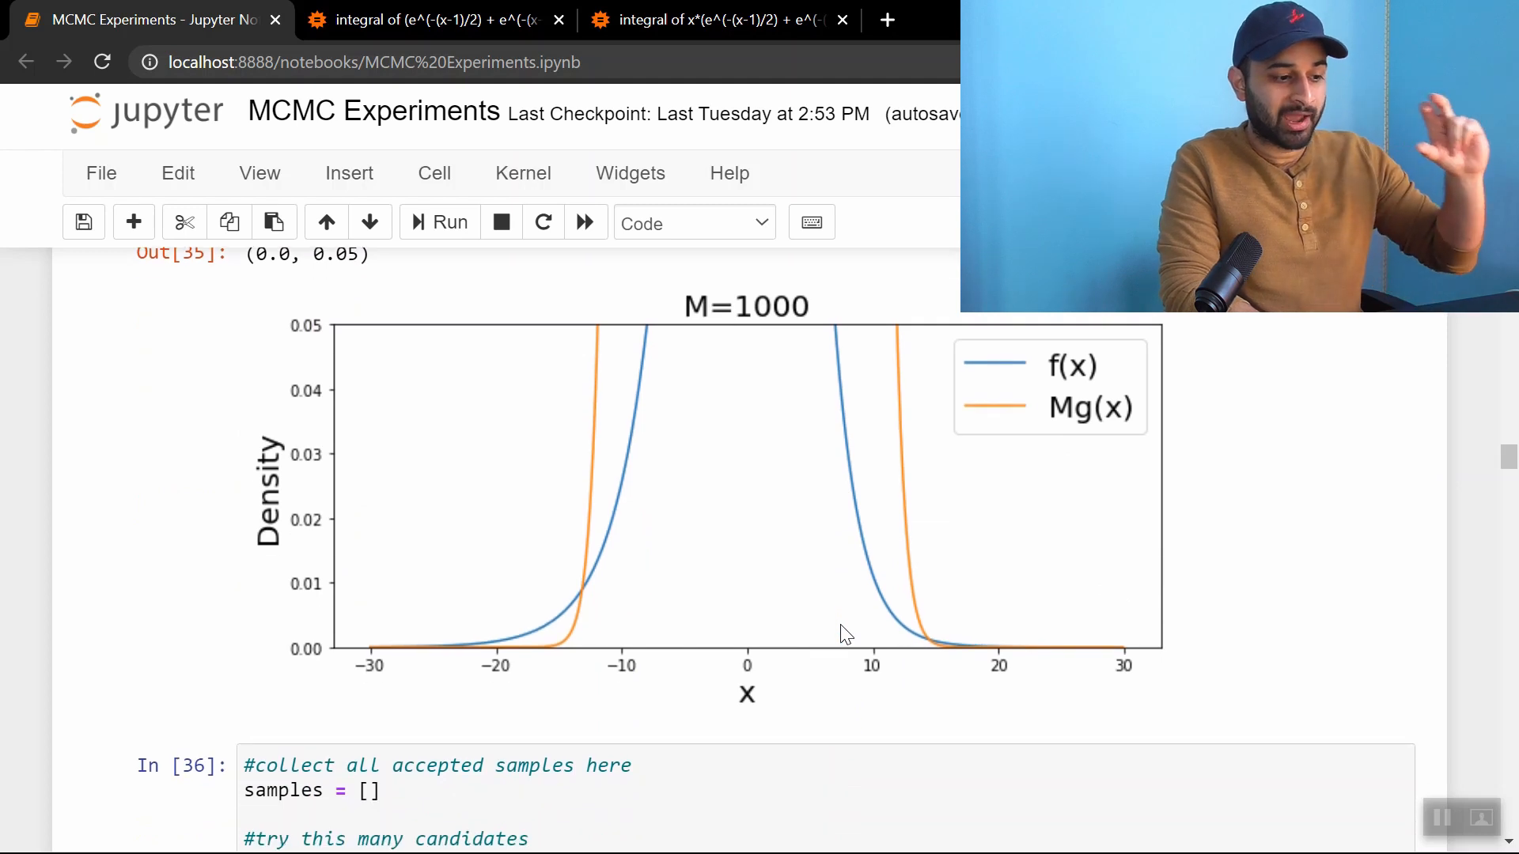
mouse_move(575, 669)
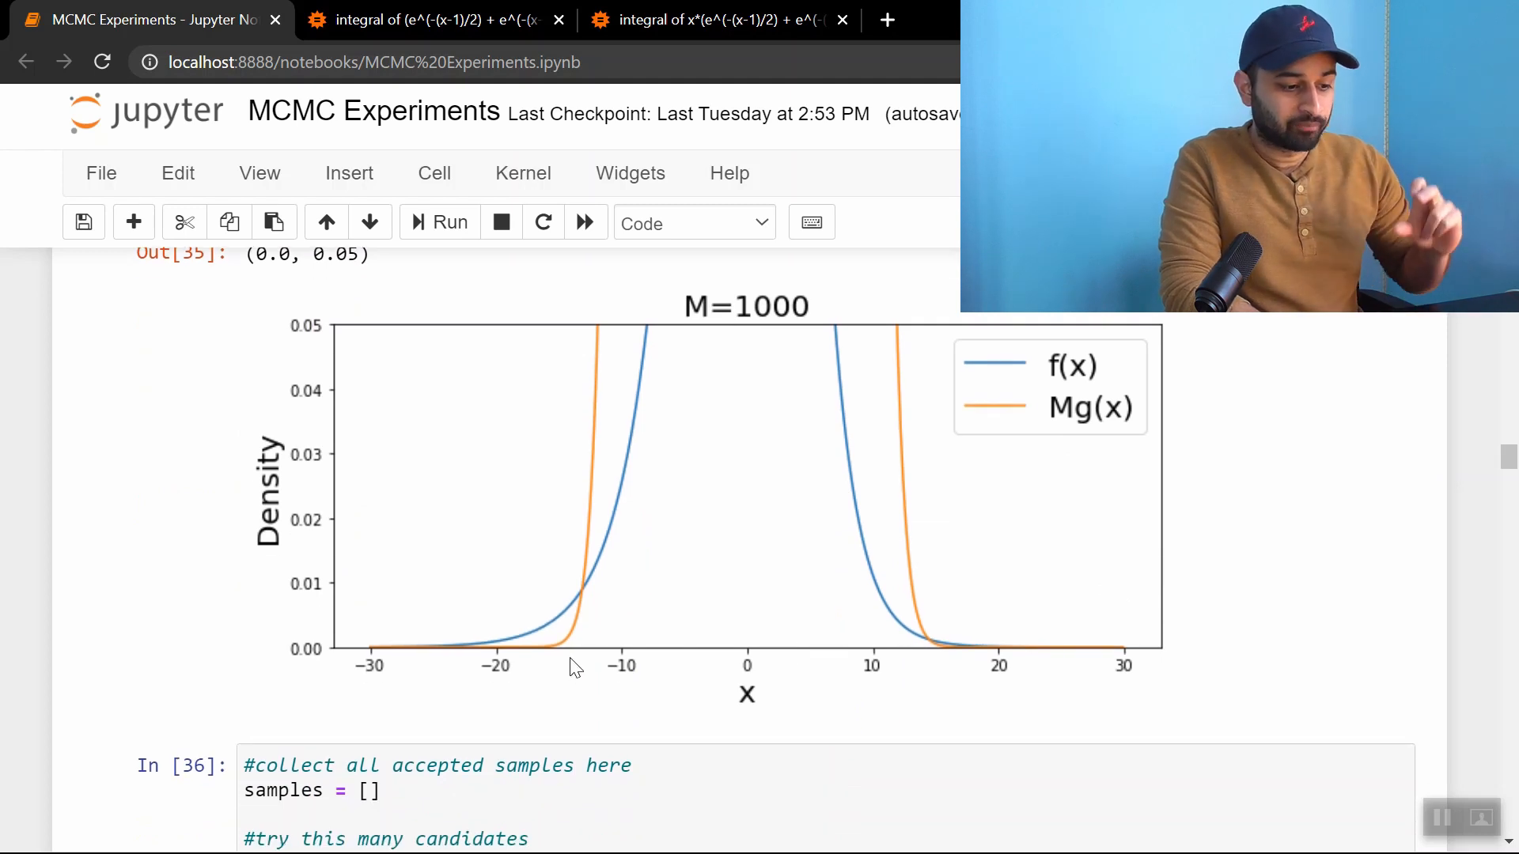
mouse_move(587, 552)
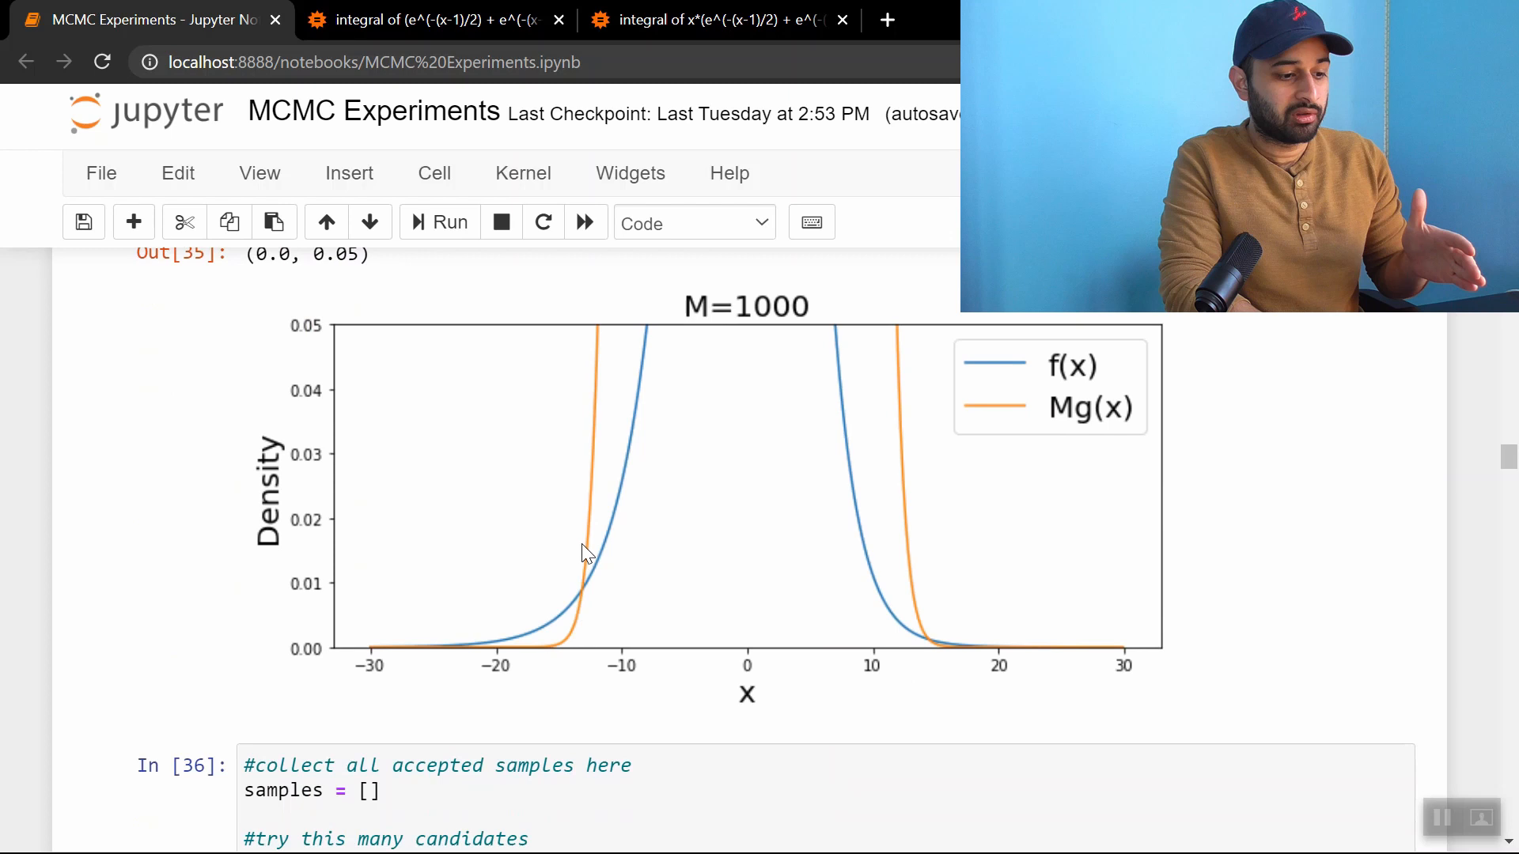
mouse_move(489, 666)
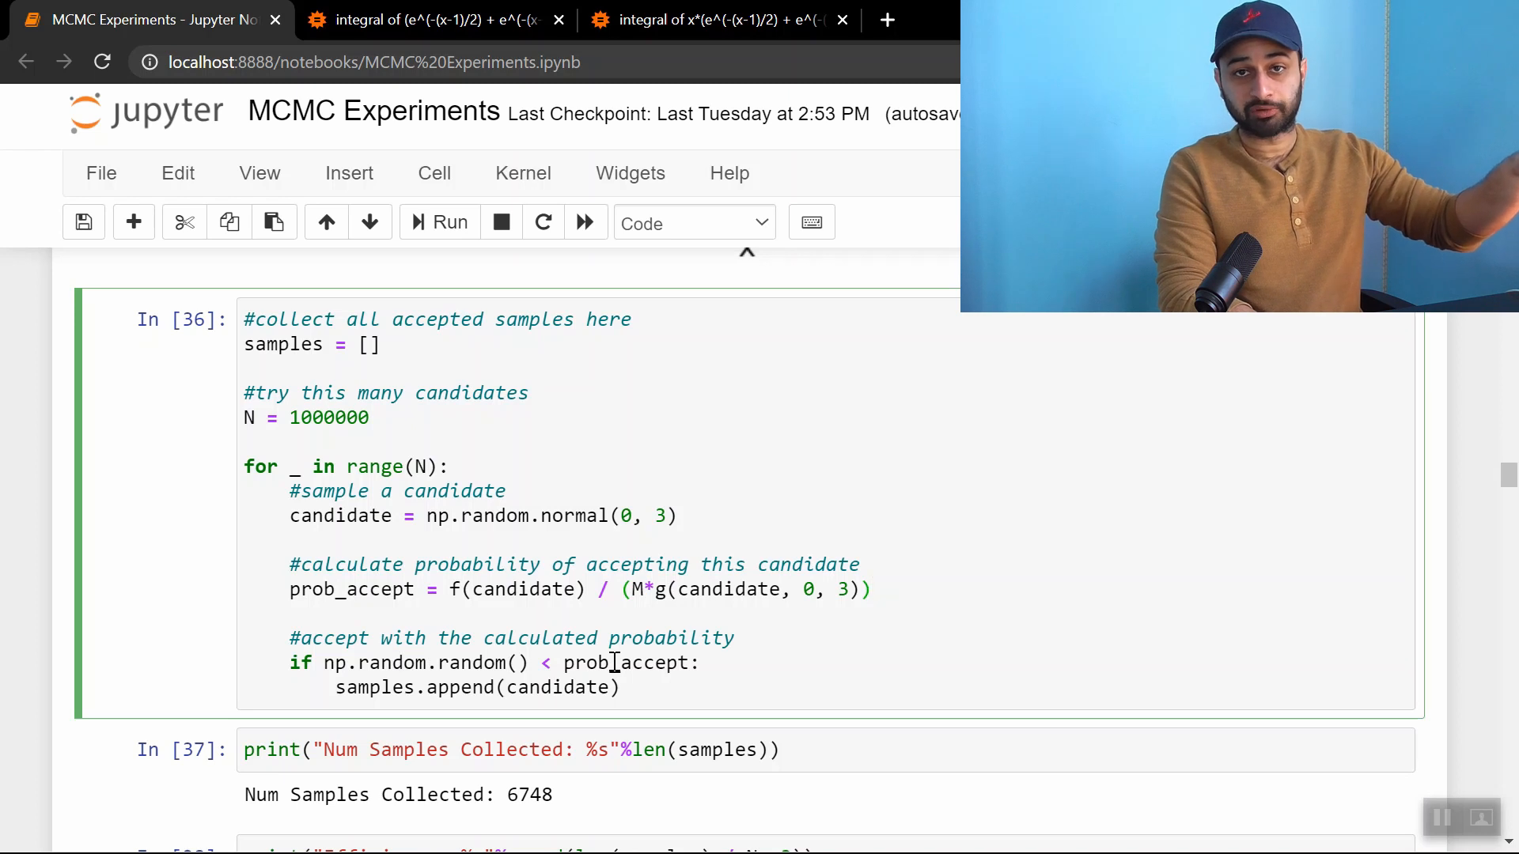
Scroll to the In[36] sampling loop with N=1000000, 6748 samples collected and efficiency 0.007
scroll("down", 3)
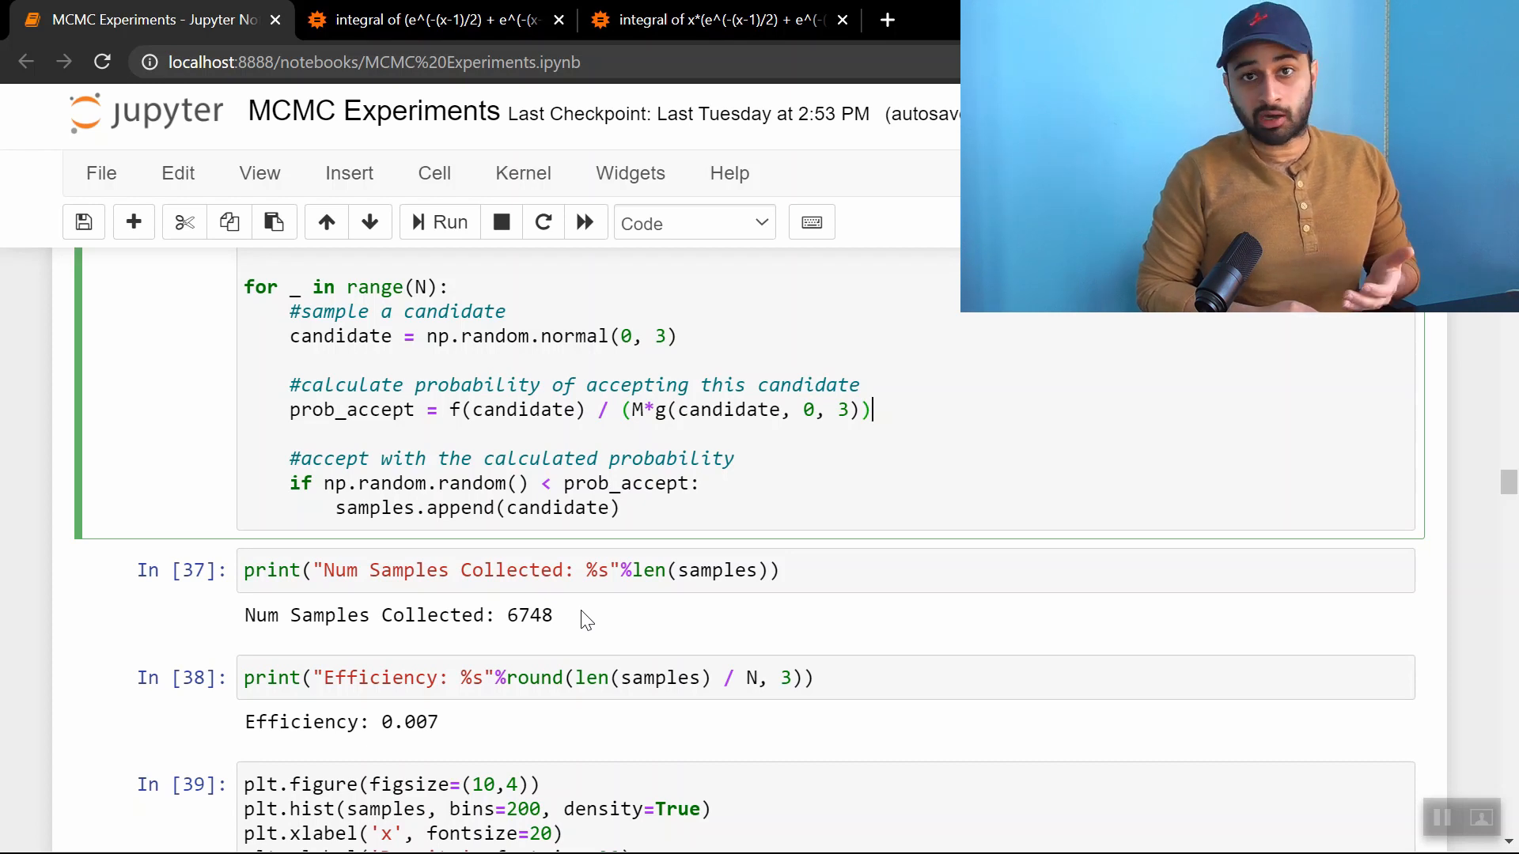
Scroll back up to the Out[35] M=1000 plot with the y-axis limited to 0.05
scroll("down", 3)
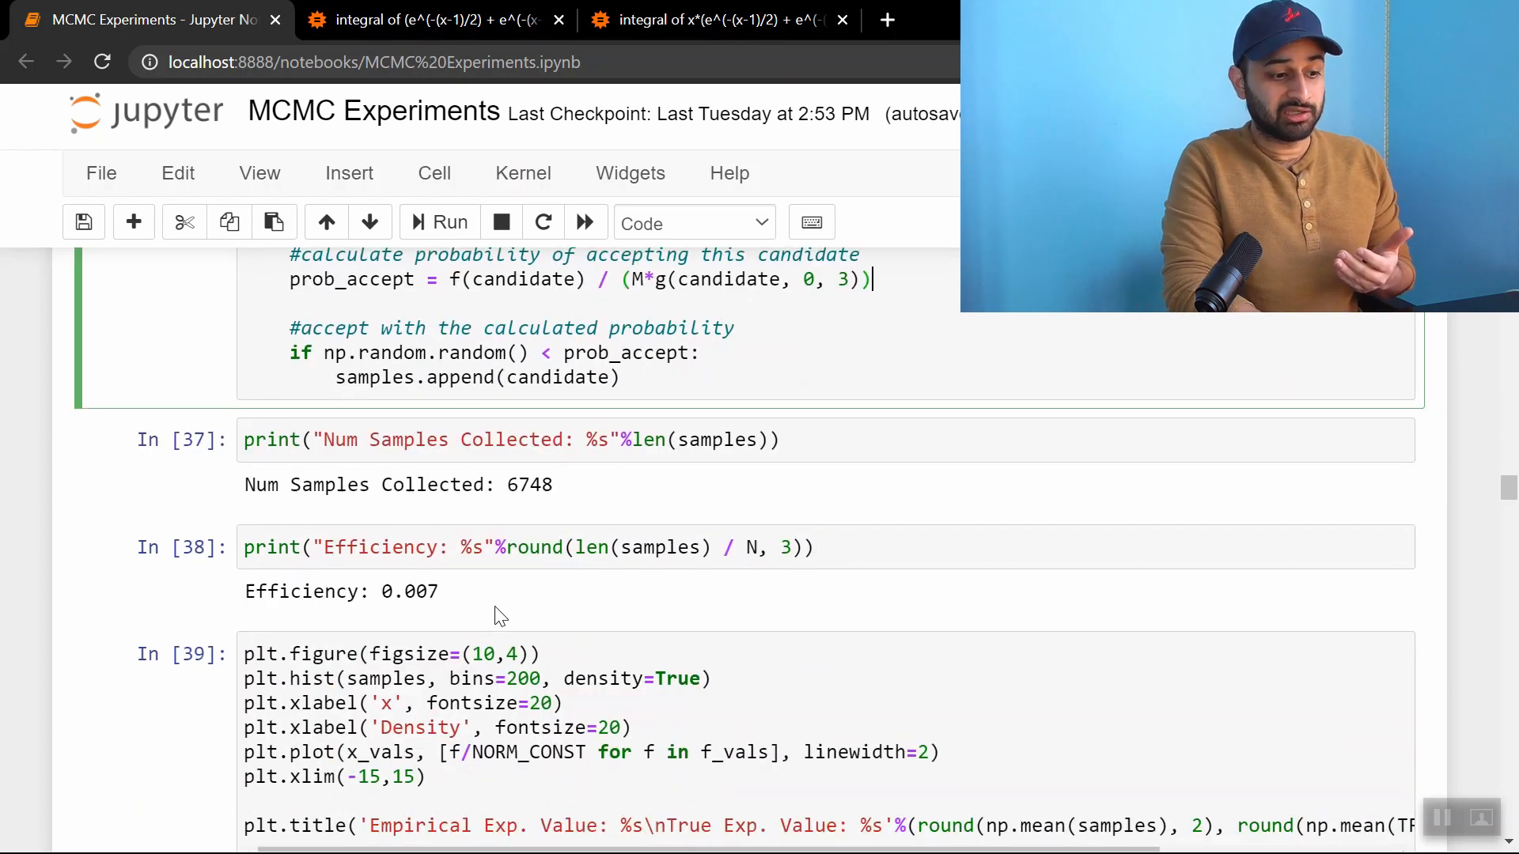
mouse_move(509, 539)
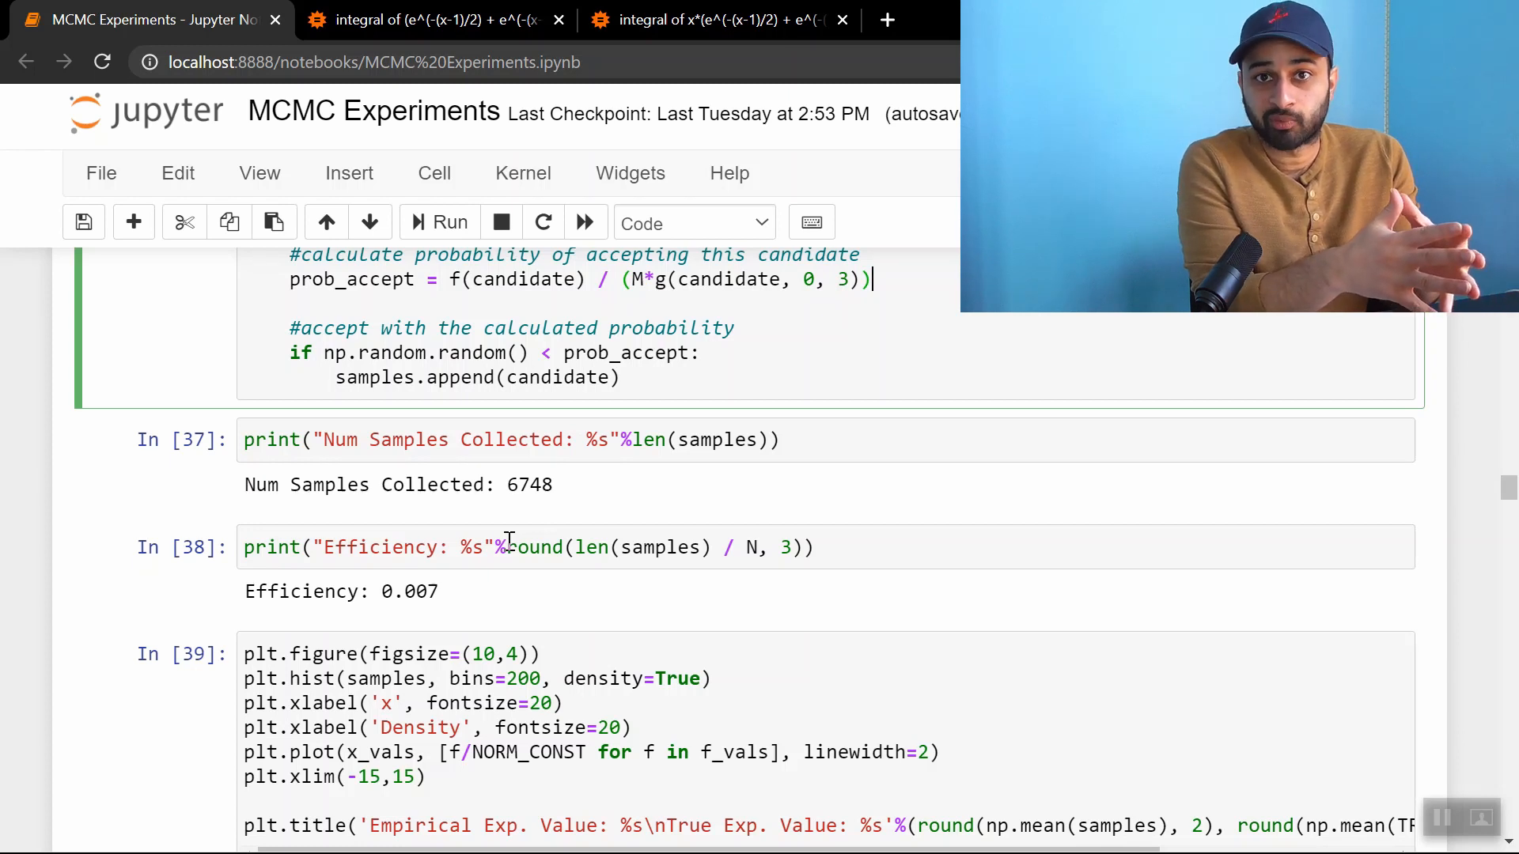
scroll("up", 3)
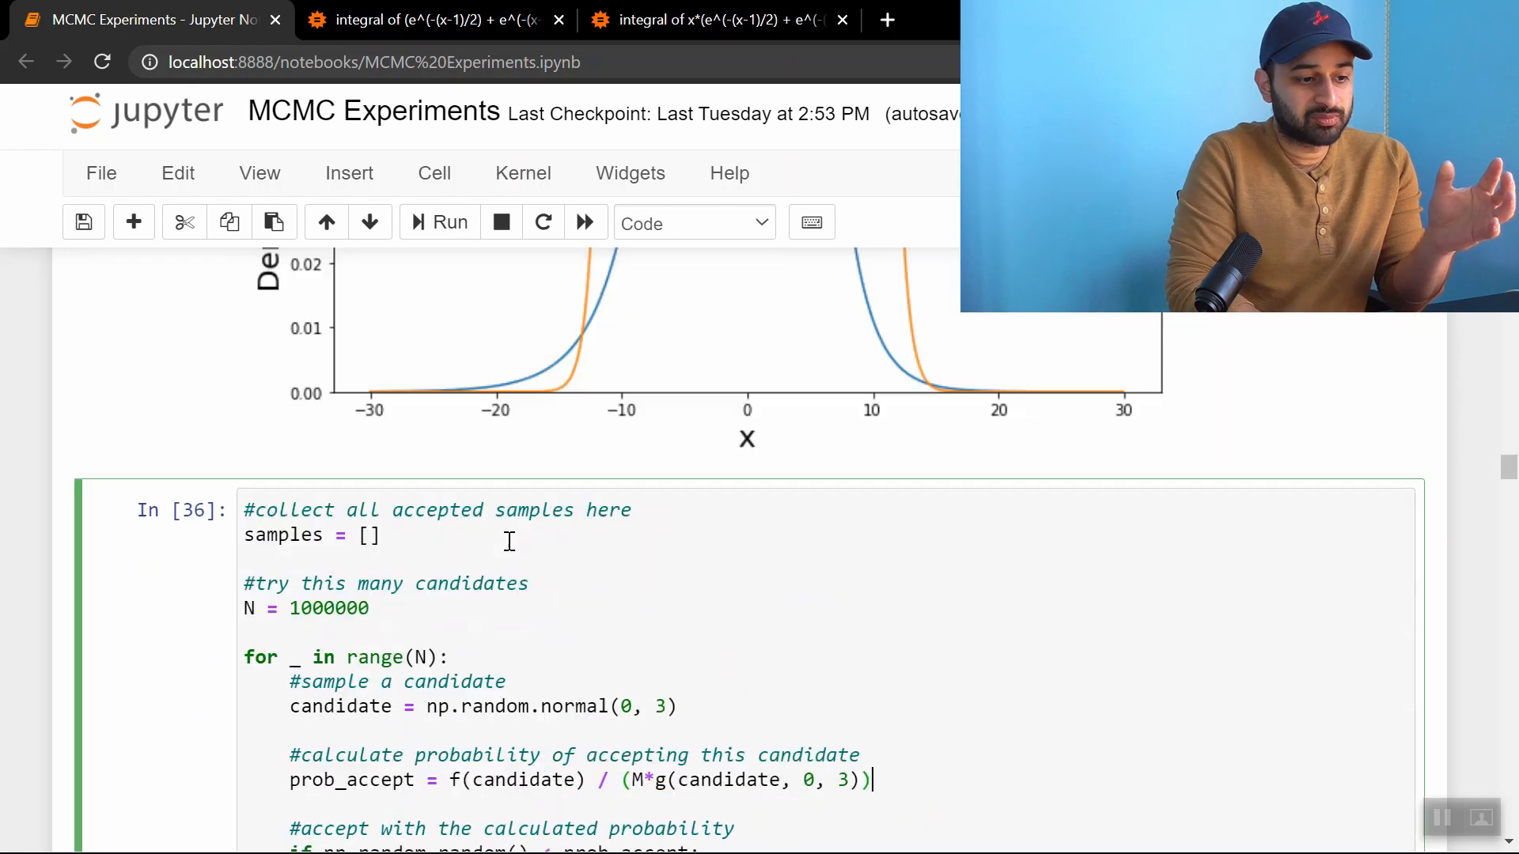
scroll("up", 3)
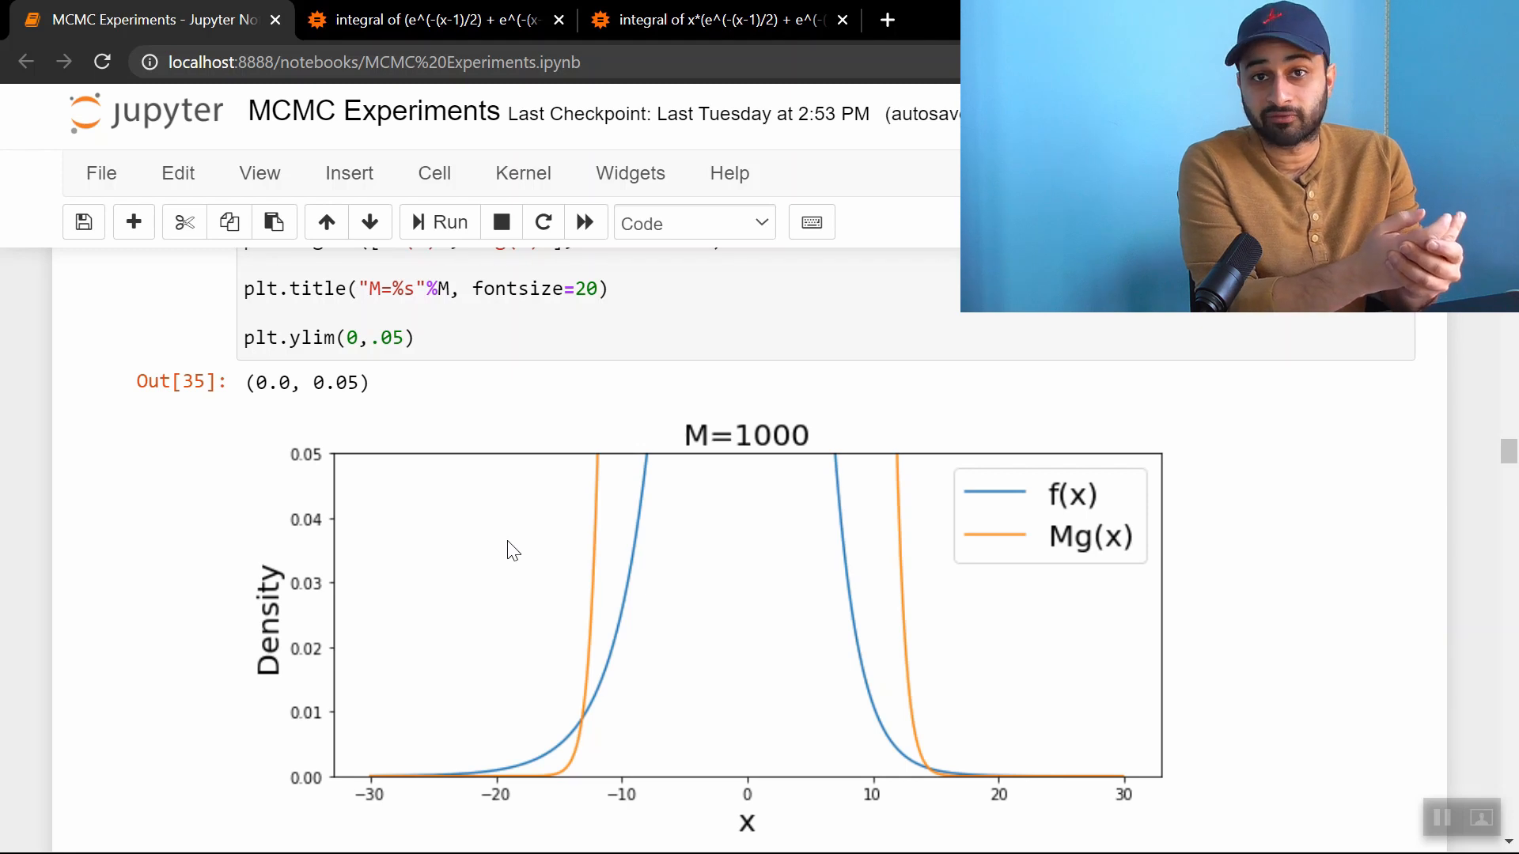
Scroll to the Case 1 histogram (empirical 0.32 vs true 0.27) and the Case 2 N(1,4) heading
scroll("down", 3)
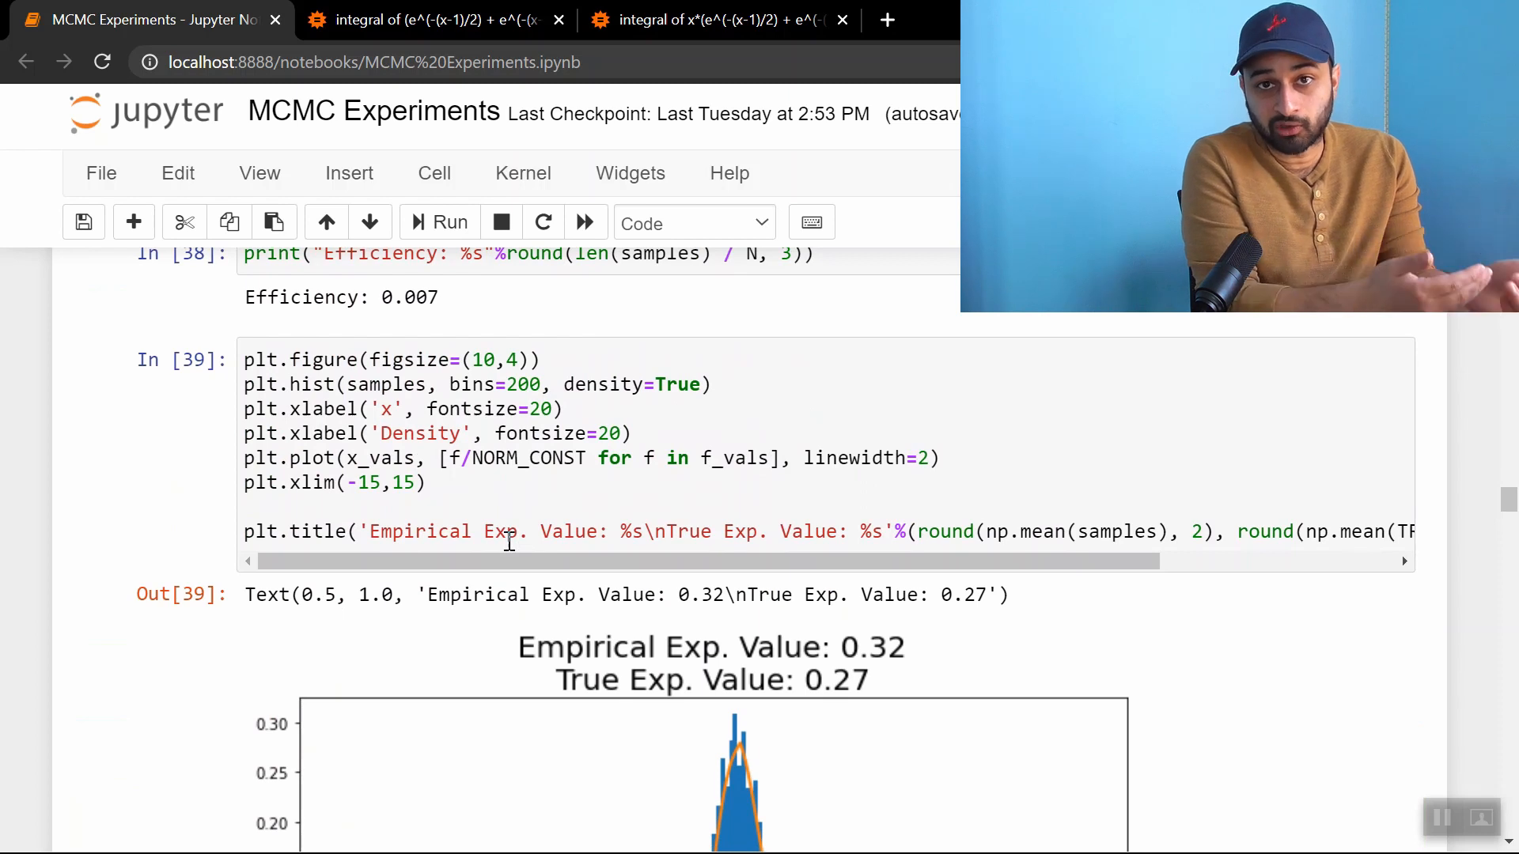
scroll("down", 3)
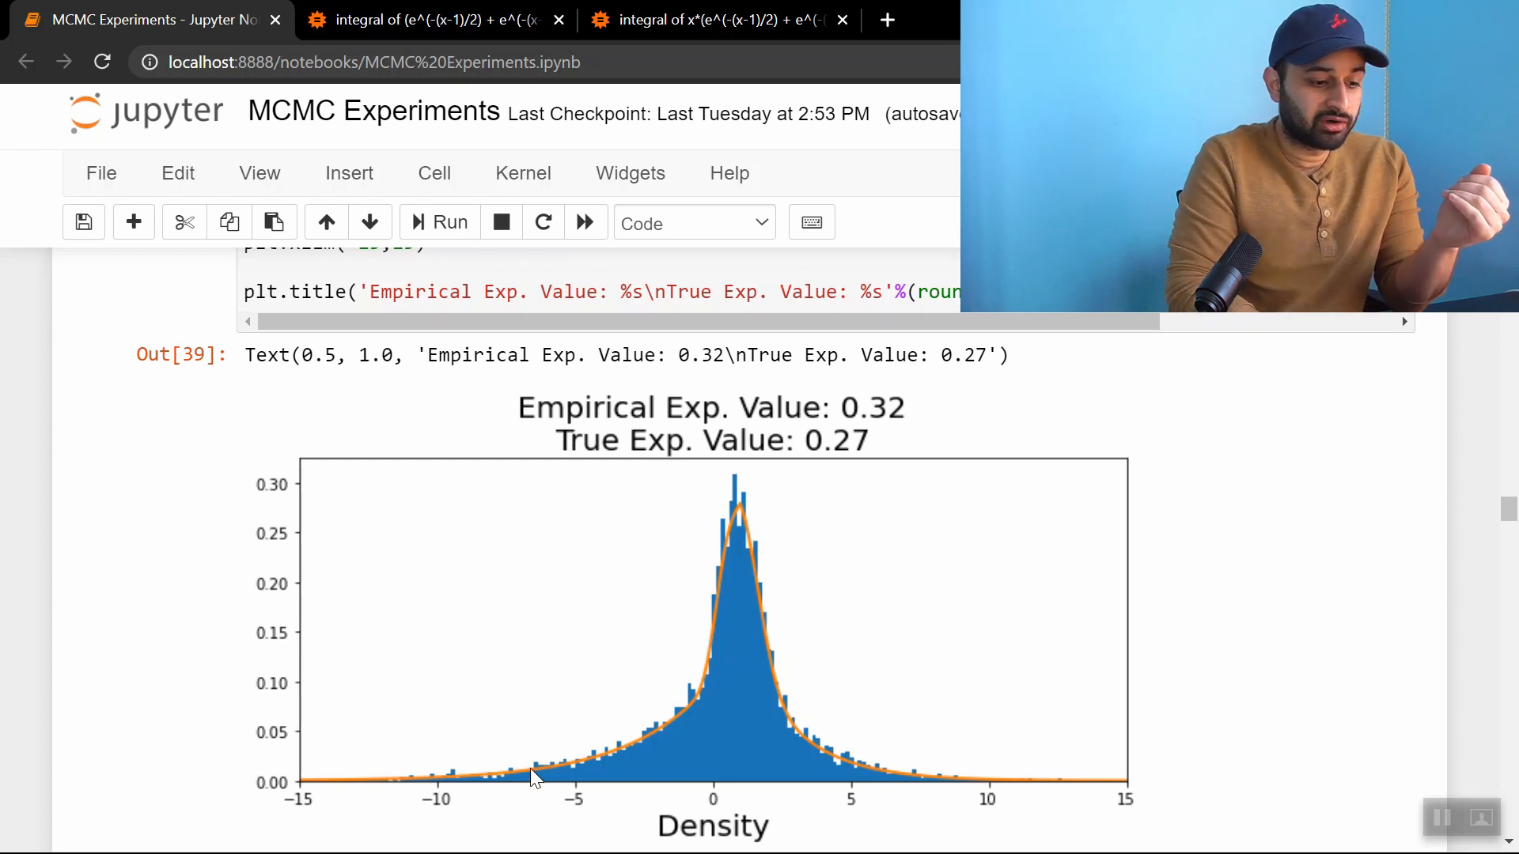
mouse_move(871, 731)
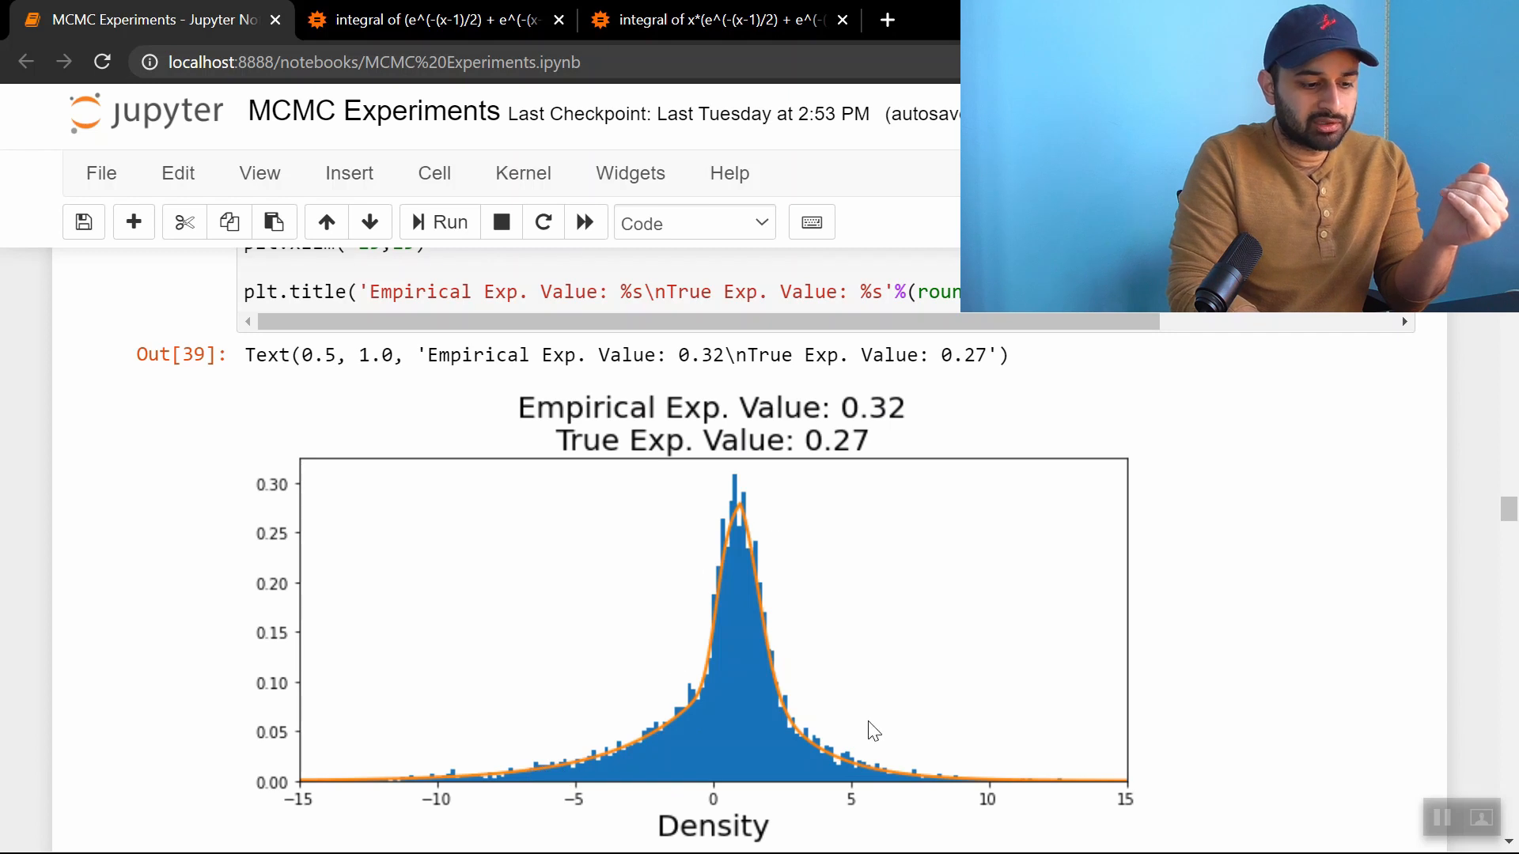
mouse_move(775, 750)
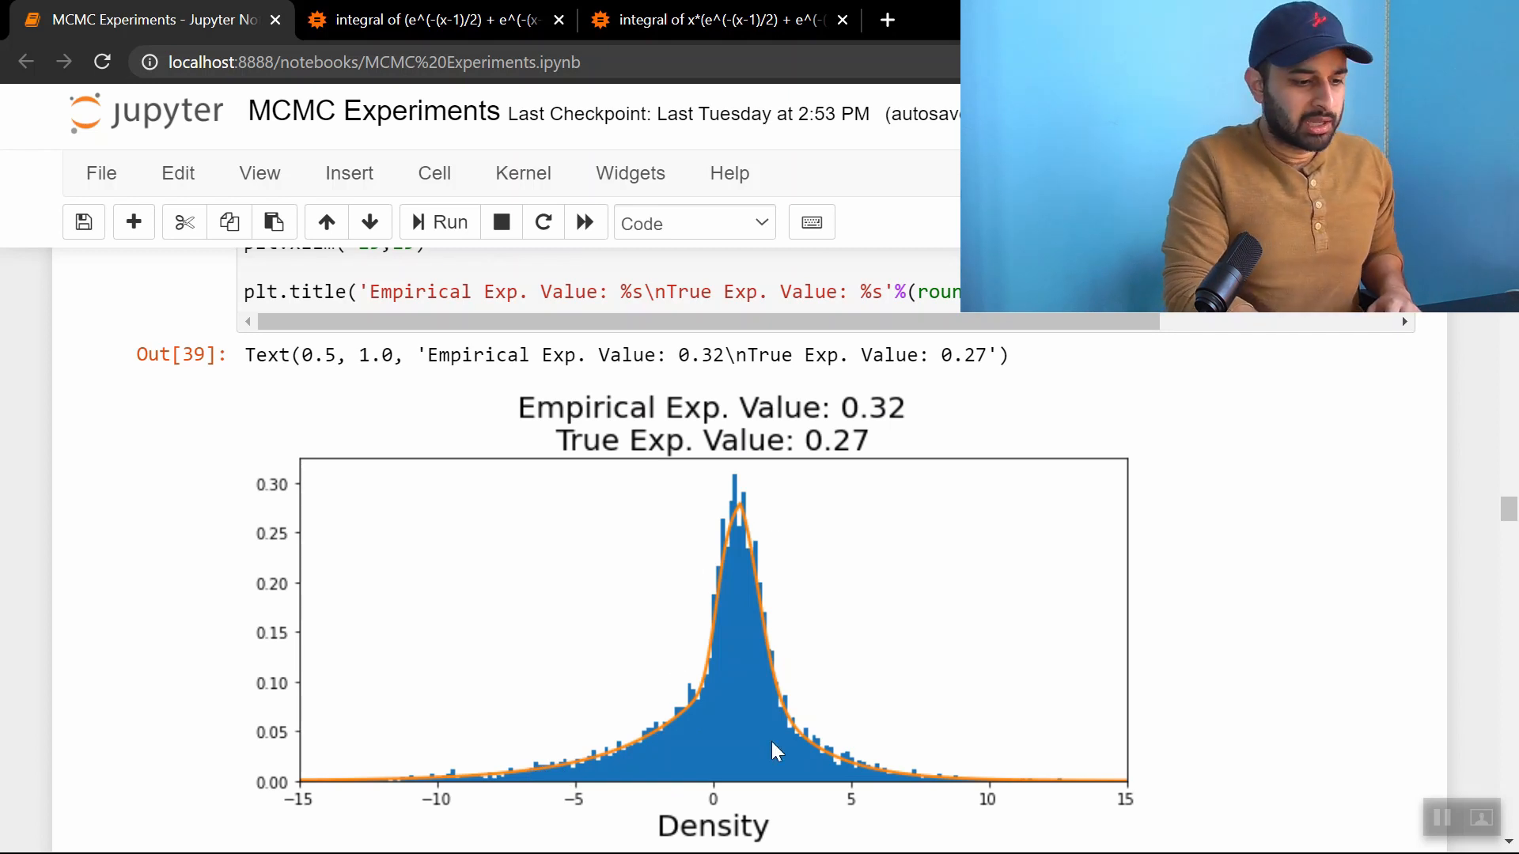
mouse_move(928, 795)
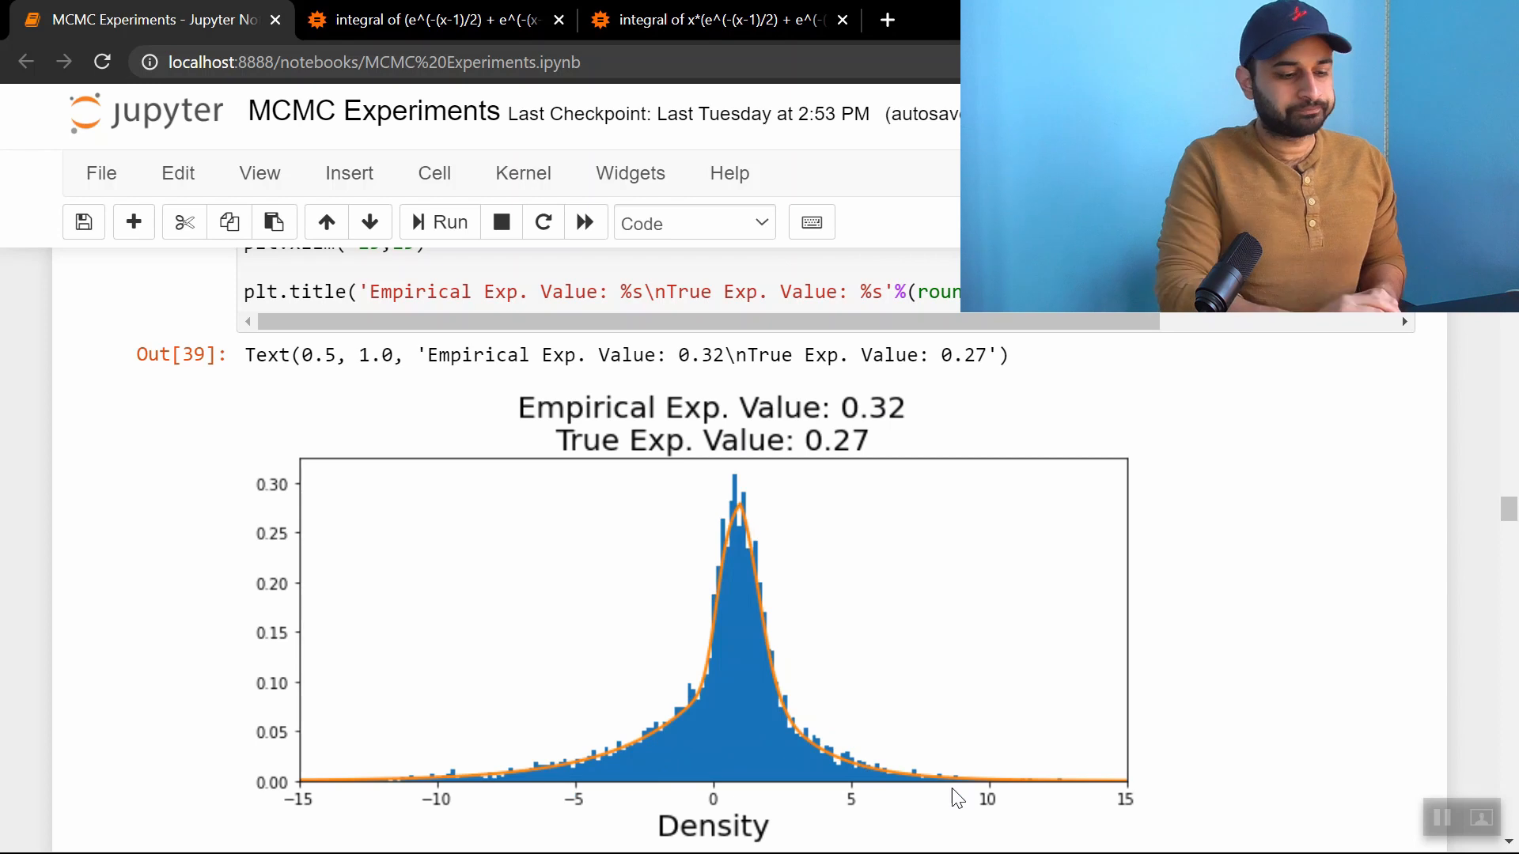
scroll("down", 3)
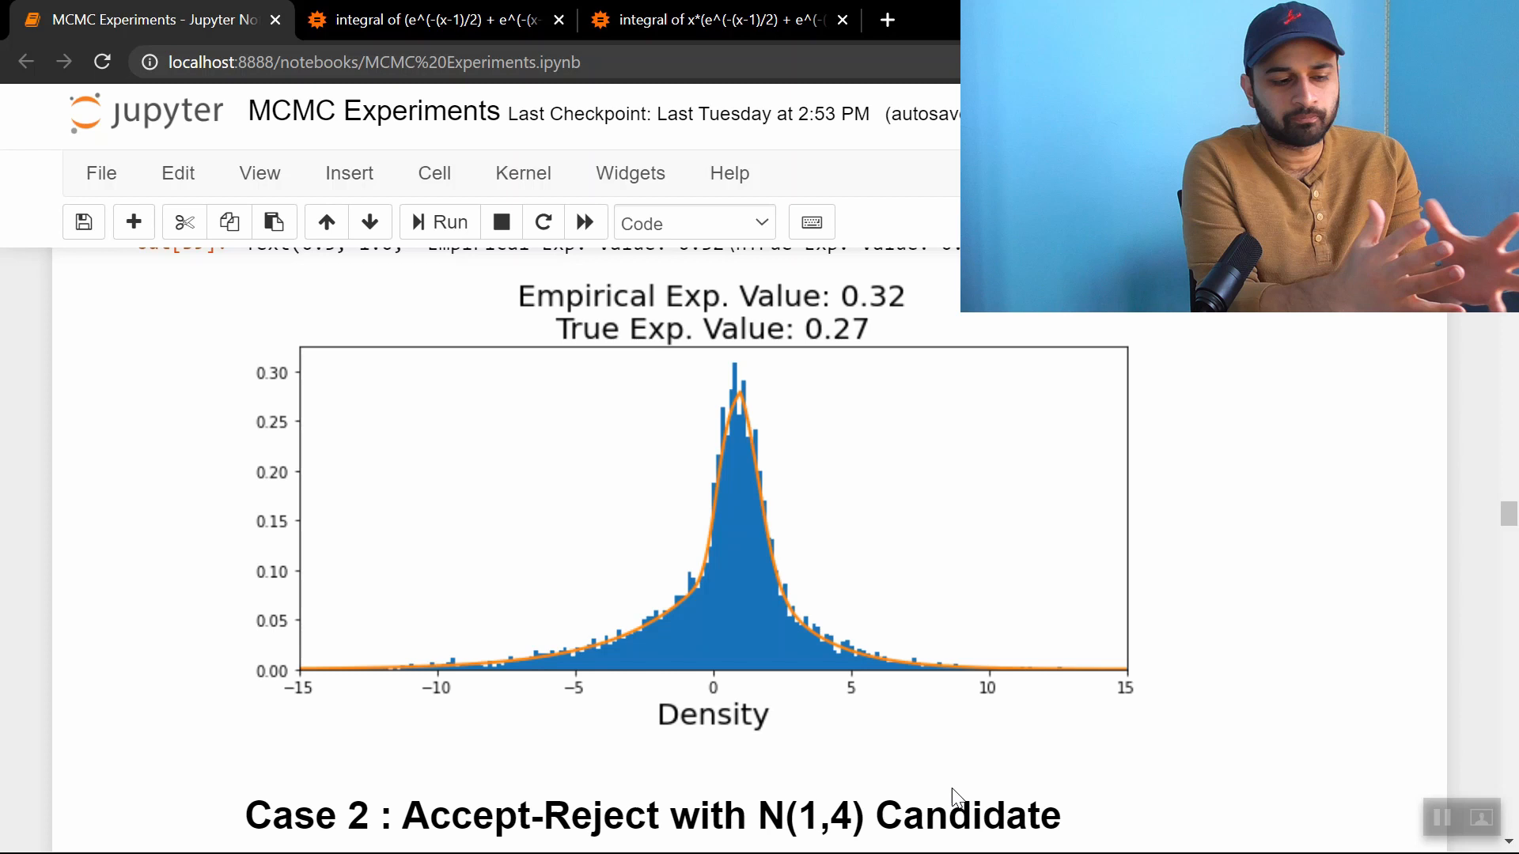
Scroll back up to revisit the M=10 and M=1000 envelope plots
scroll("down", 3)
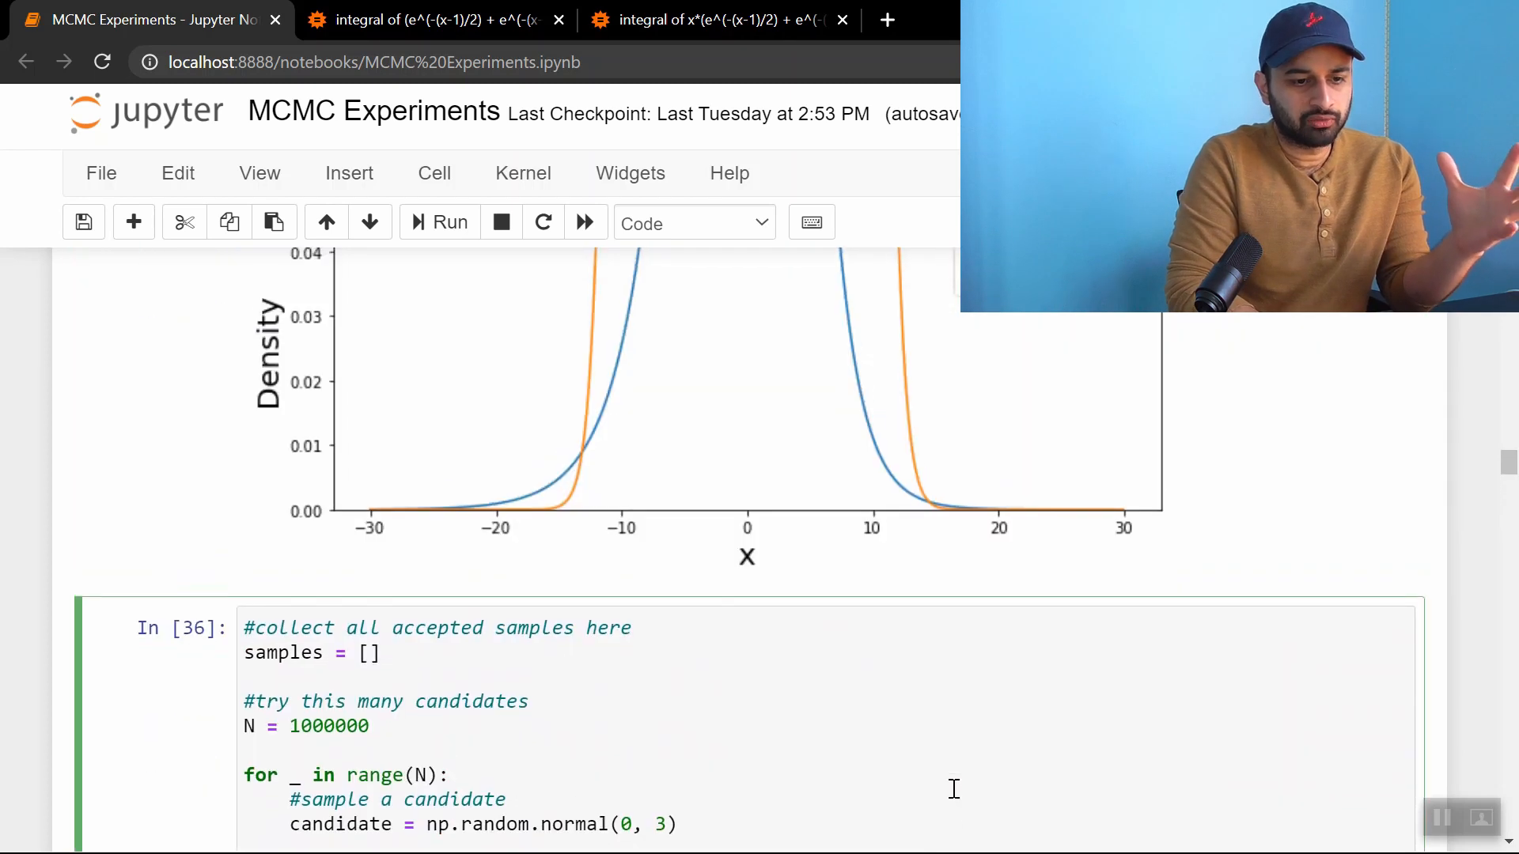
scroll("up", 3)
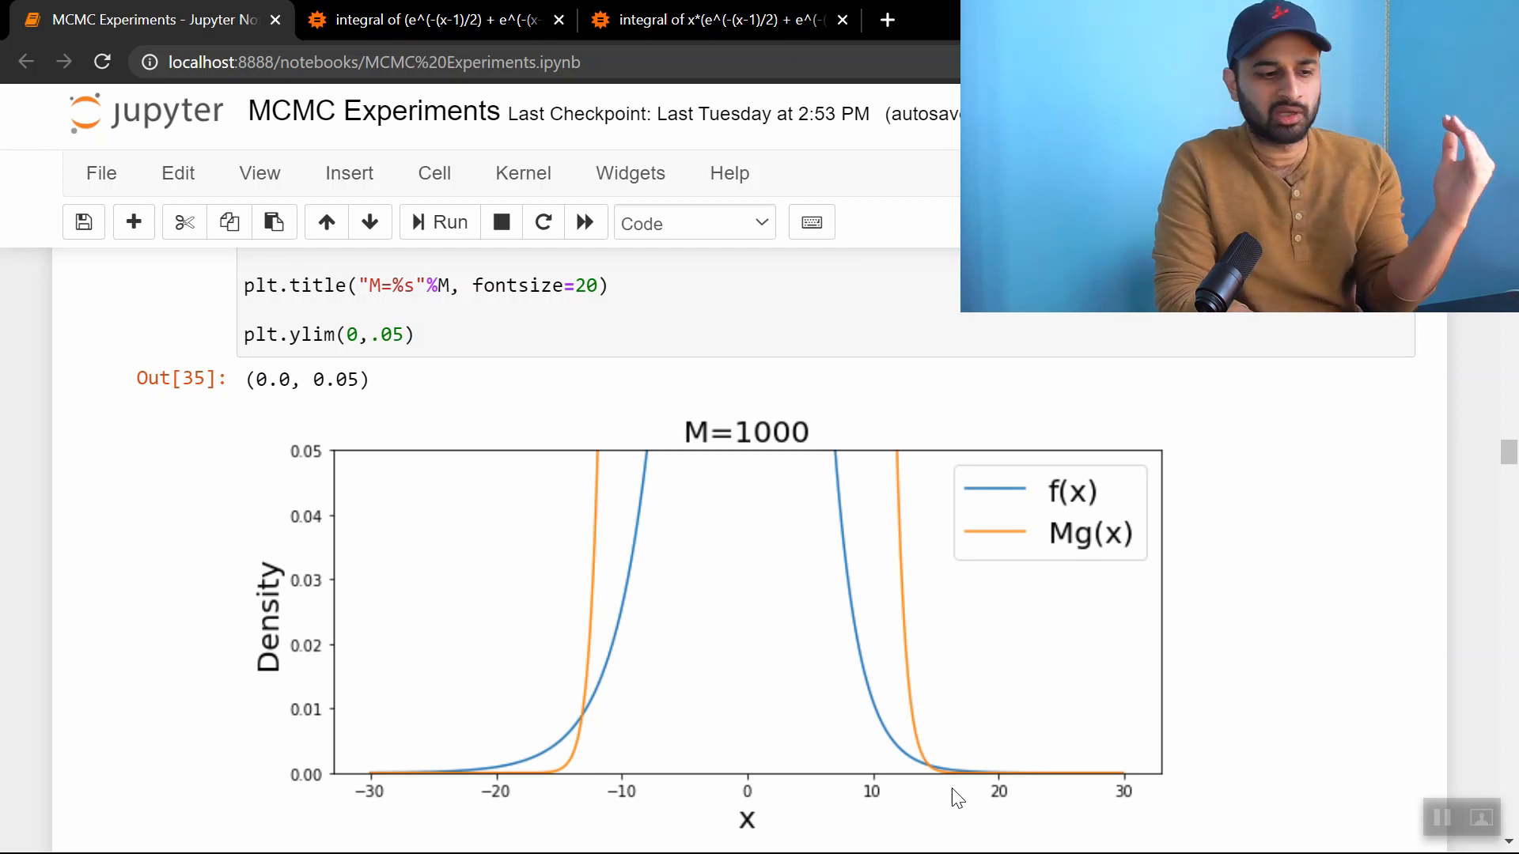
scroll("down", 3)
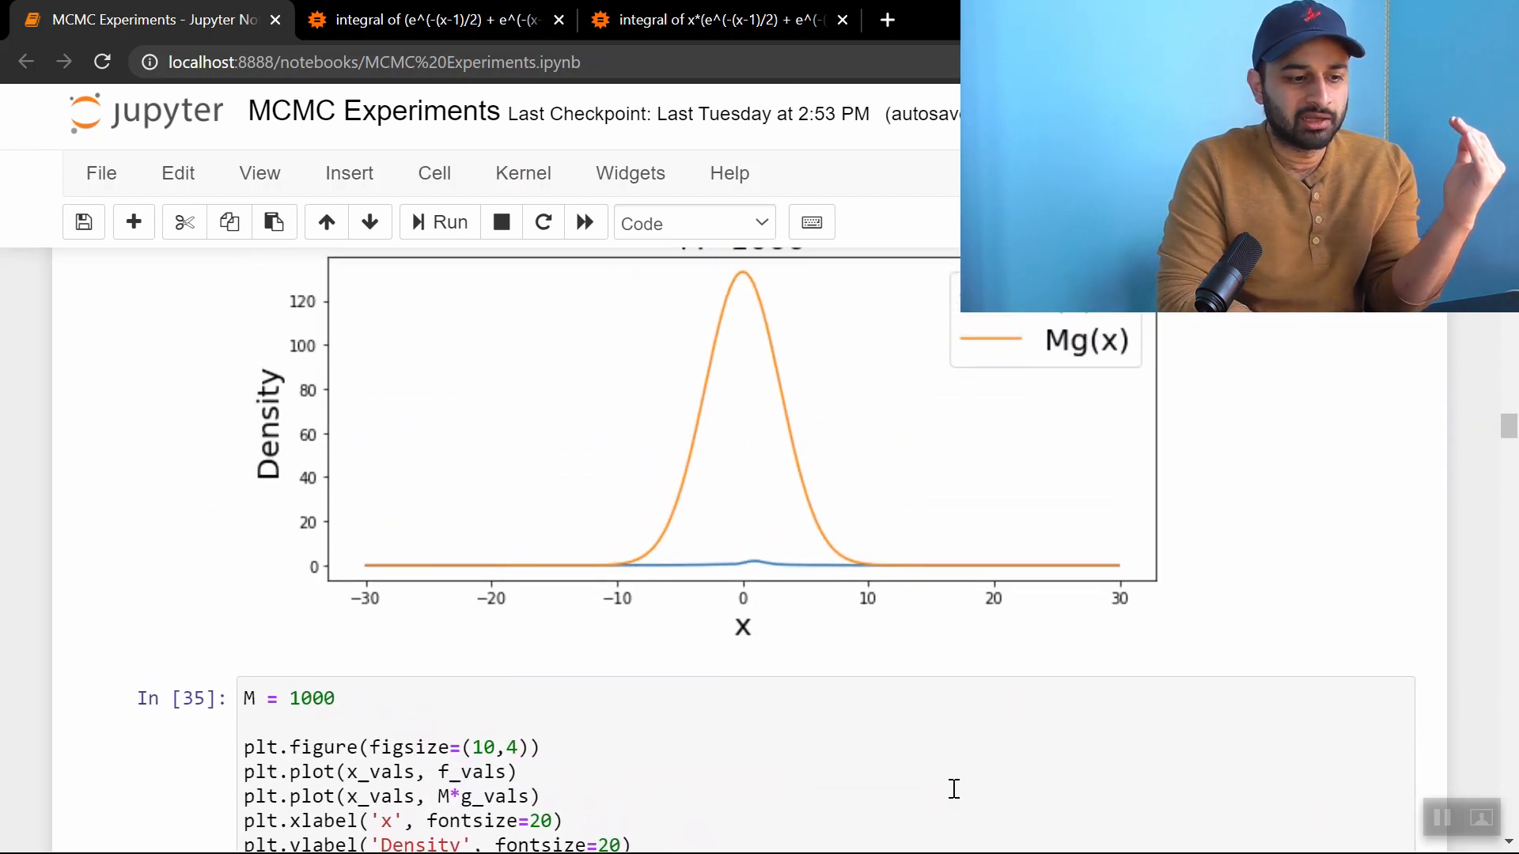
scroll("up", 3)
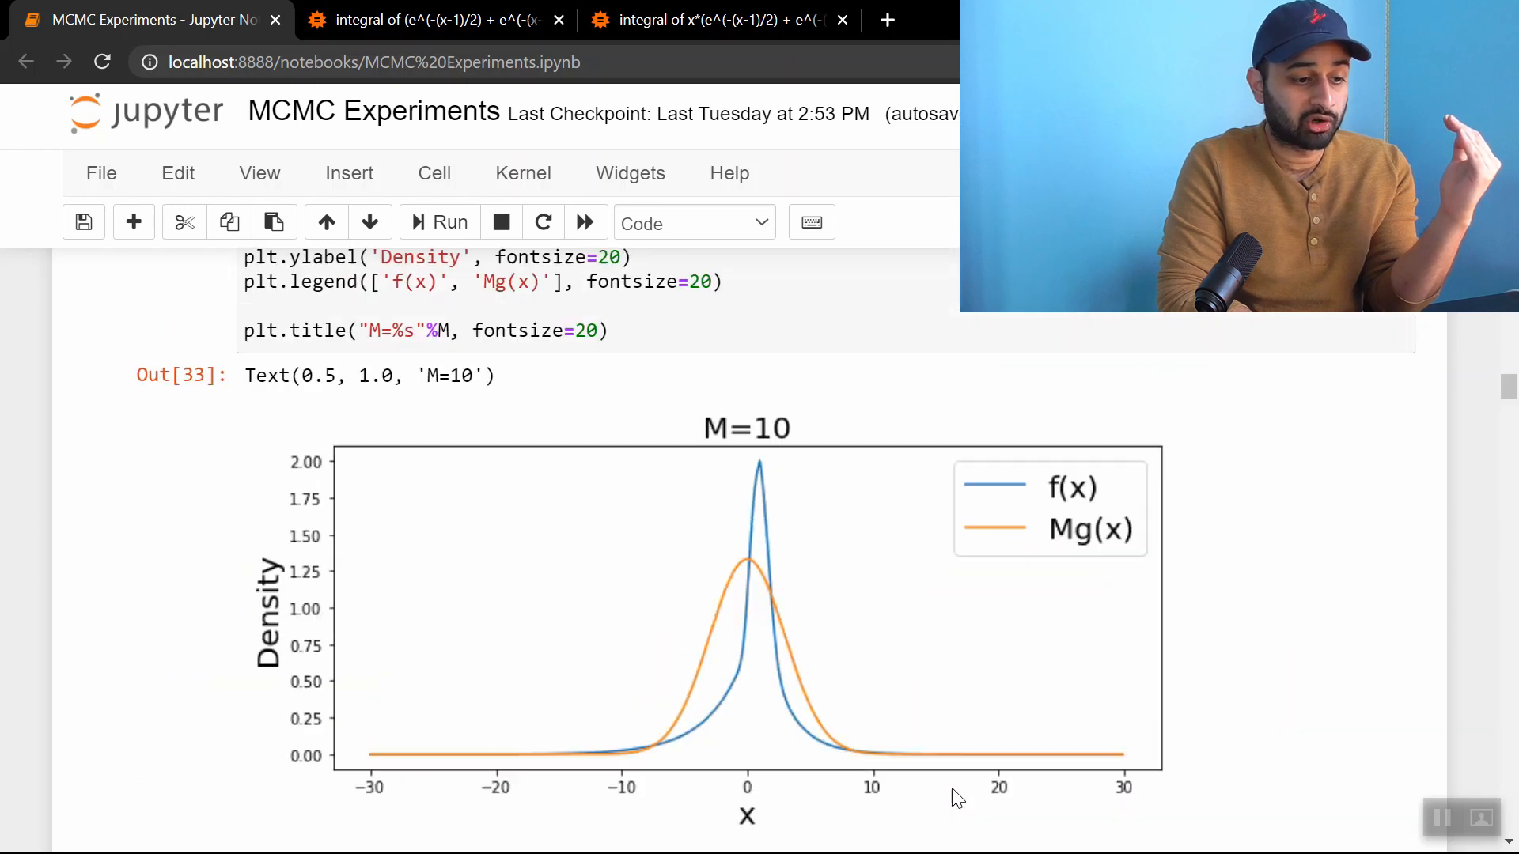
mouse_move(754, 734)
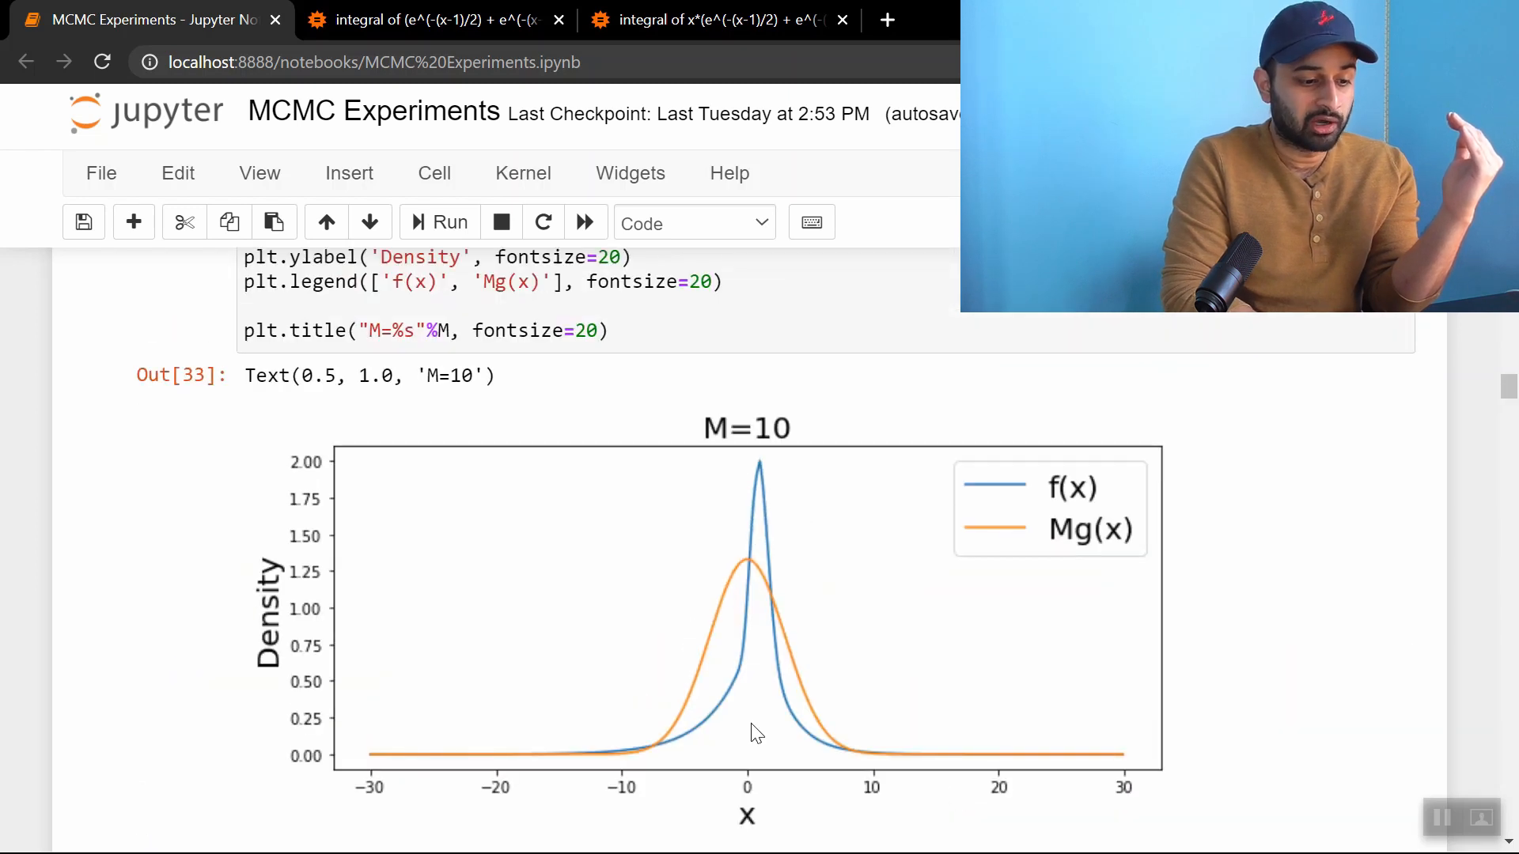
mouse_move(765, 470)
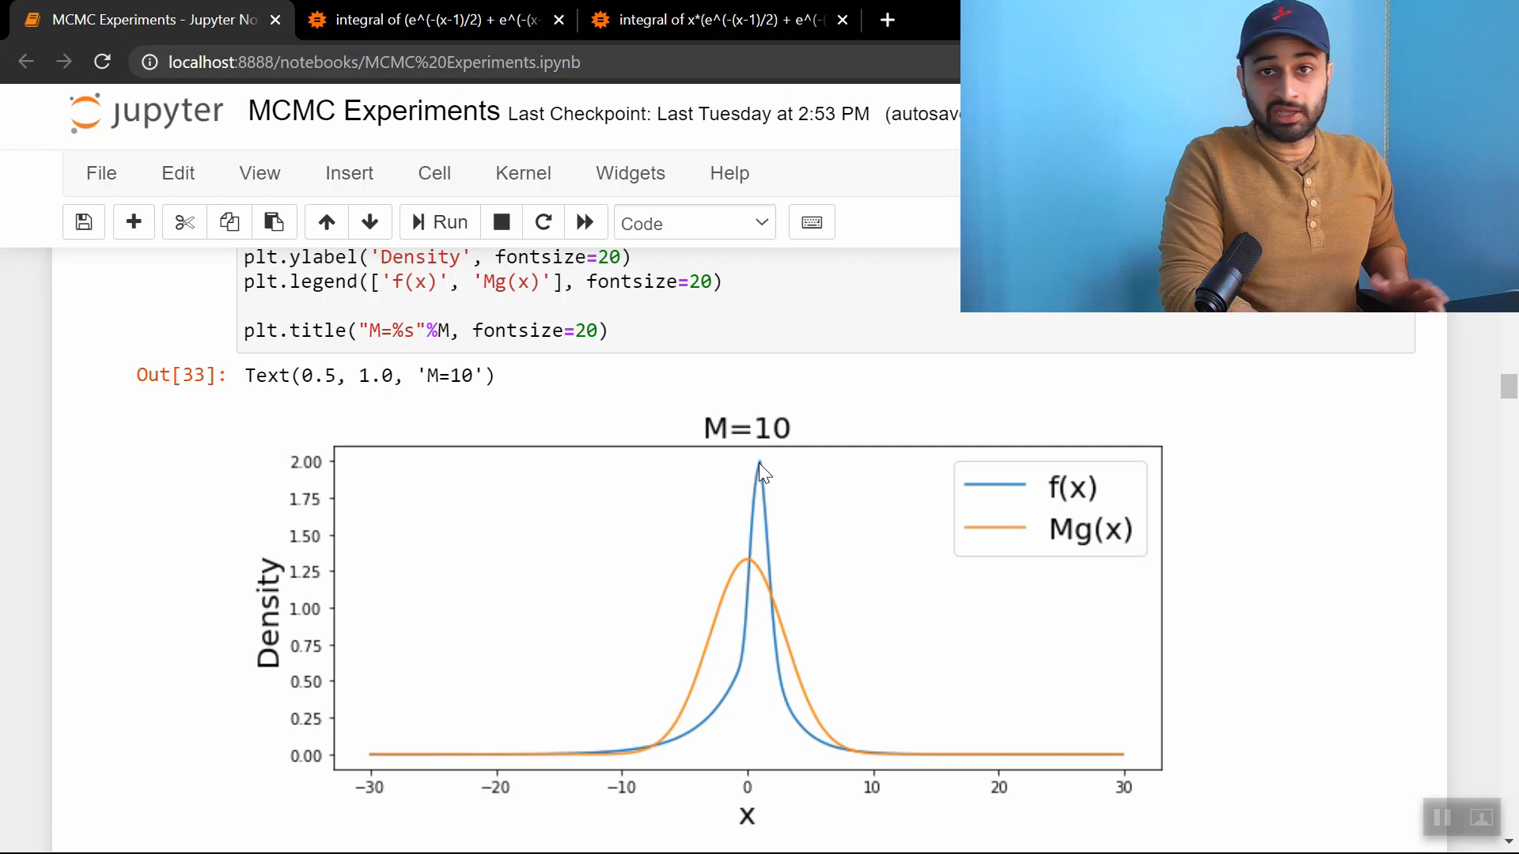
Scroll down to the Case 2 heading and its In [40] cell plotting f(x) vs Mg(x) with M=1
scroll("down", 3)
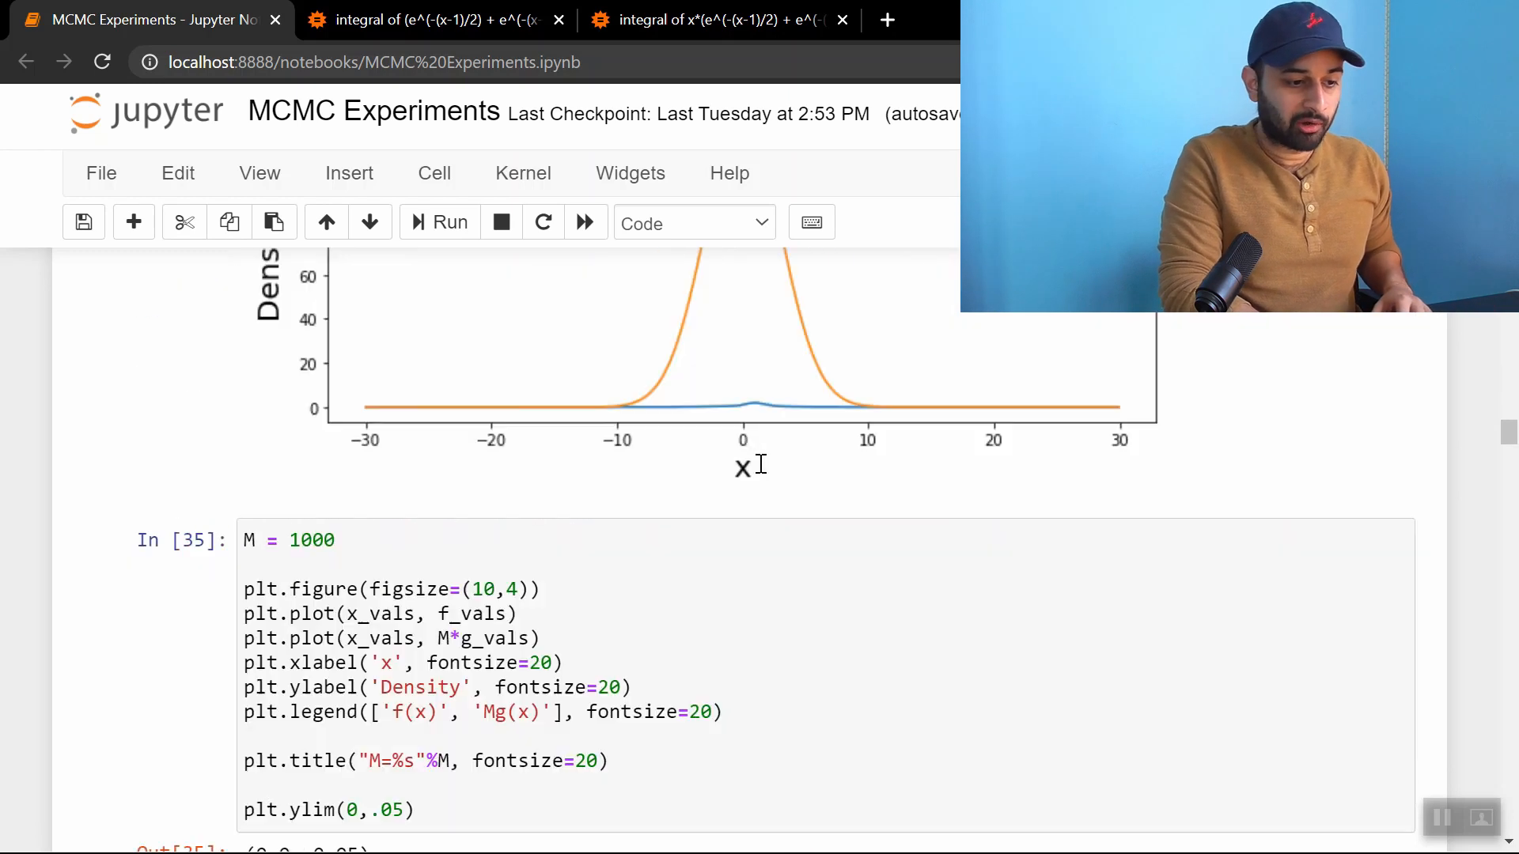
scroll("down", 3)
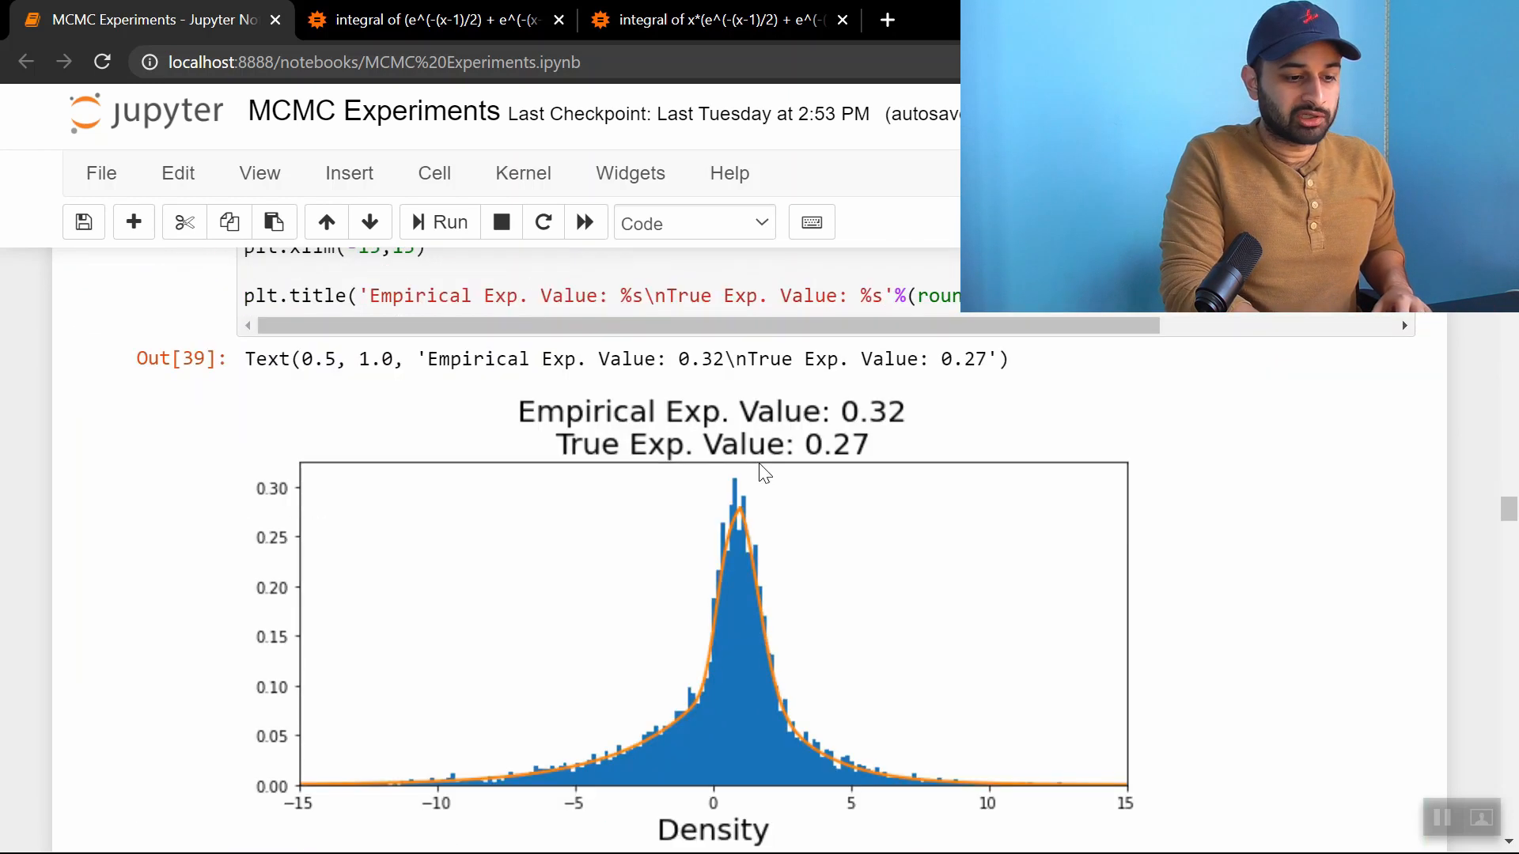
scroll("down", 3)
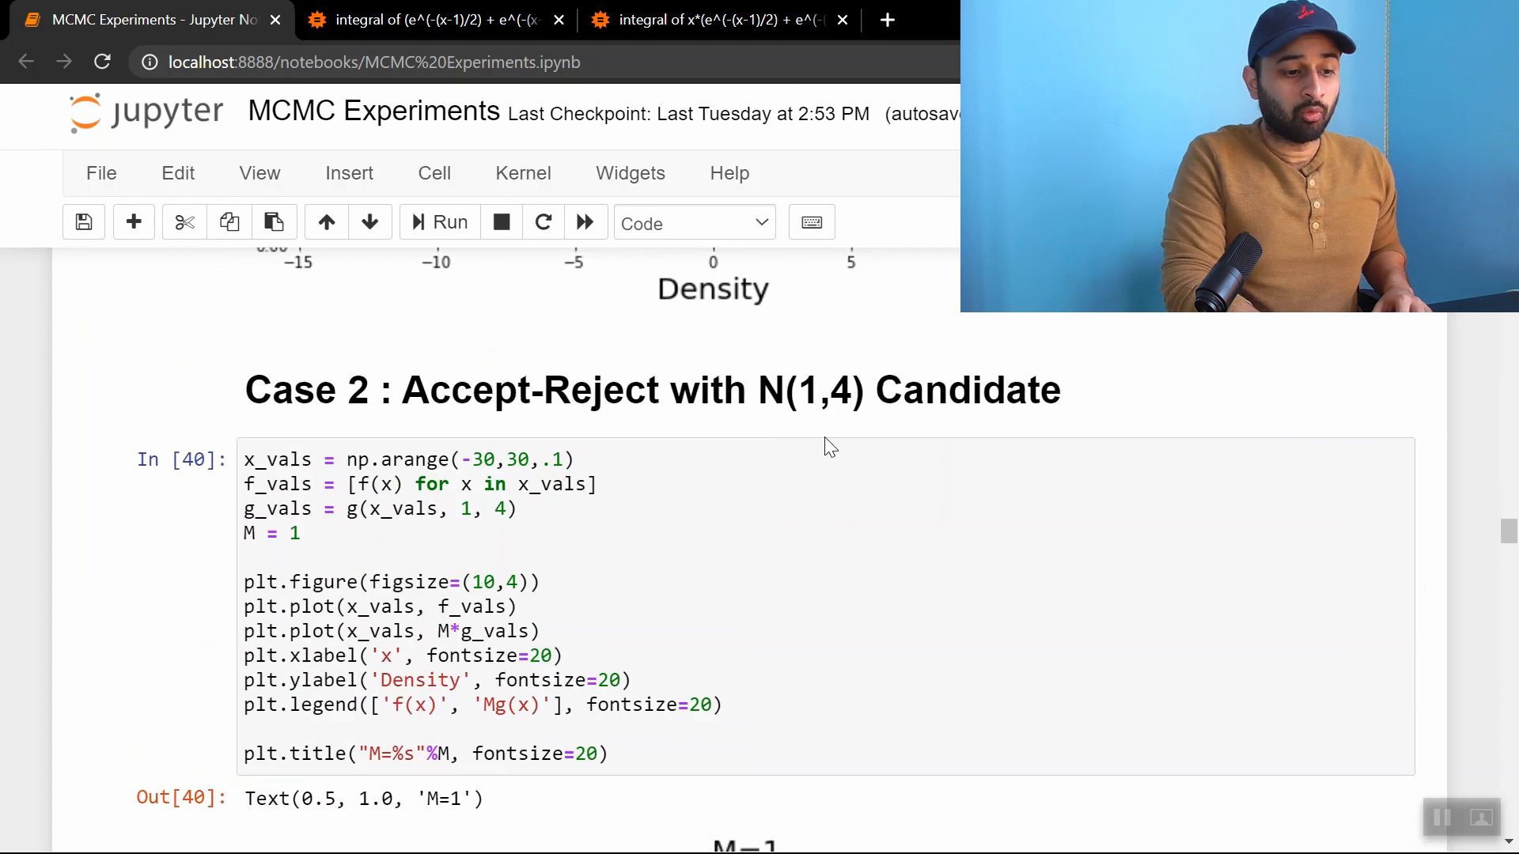
mouse_move(814, 362)
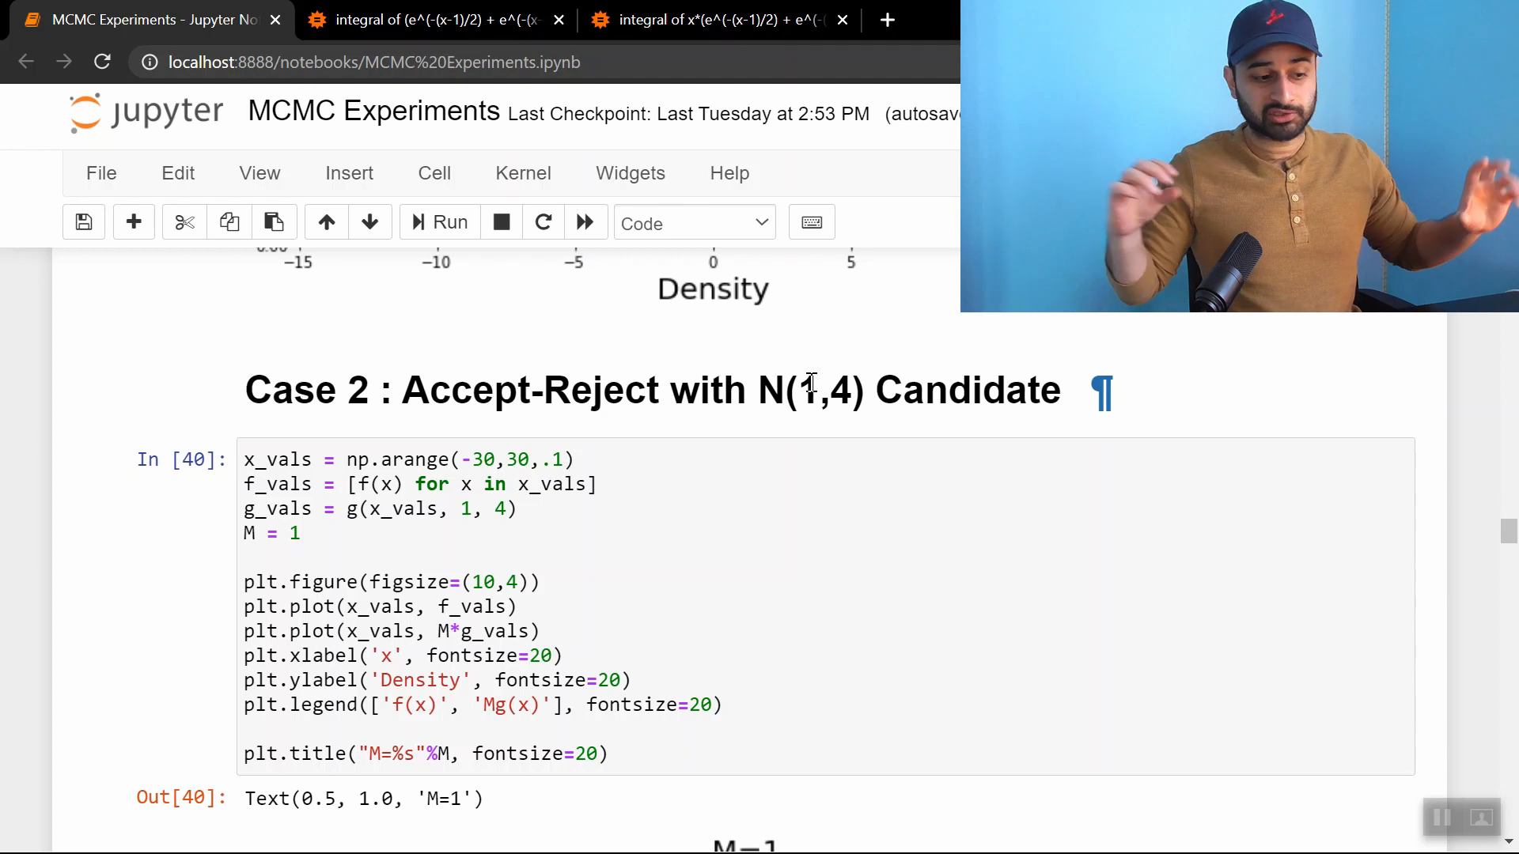
Scroll through the Case 2 M=1 and M=75 plots to the y-limited M=75 tail view above In [43]
scroll("down", 3)
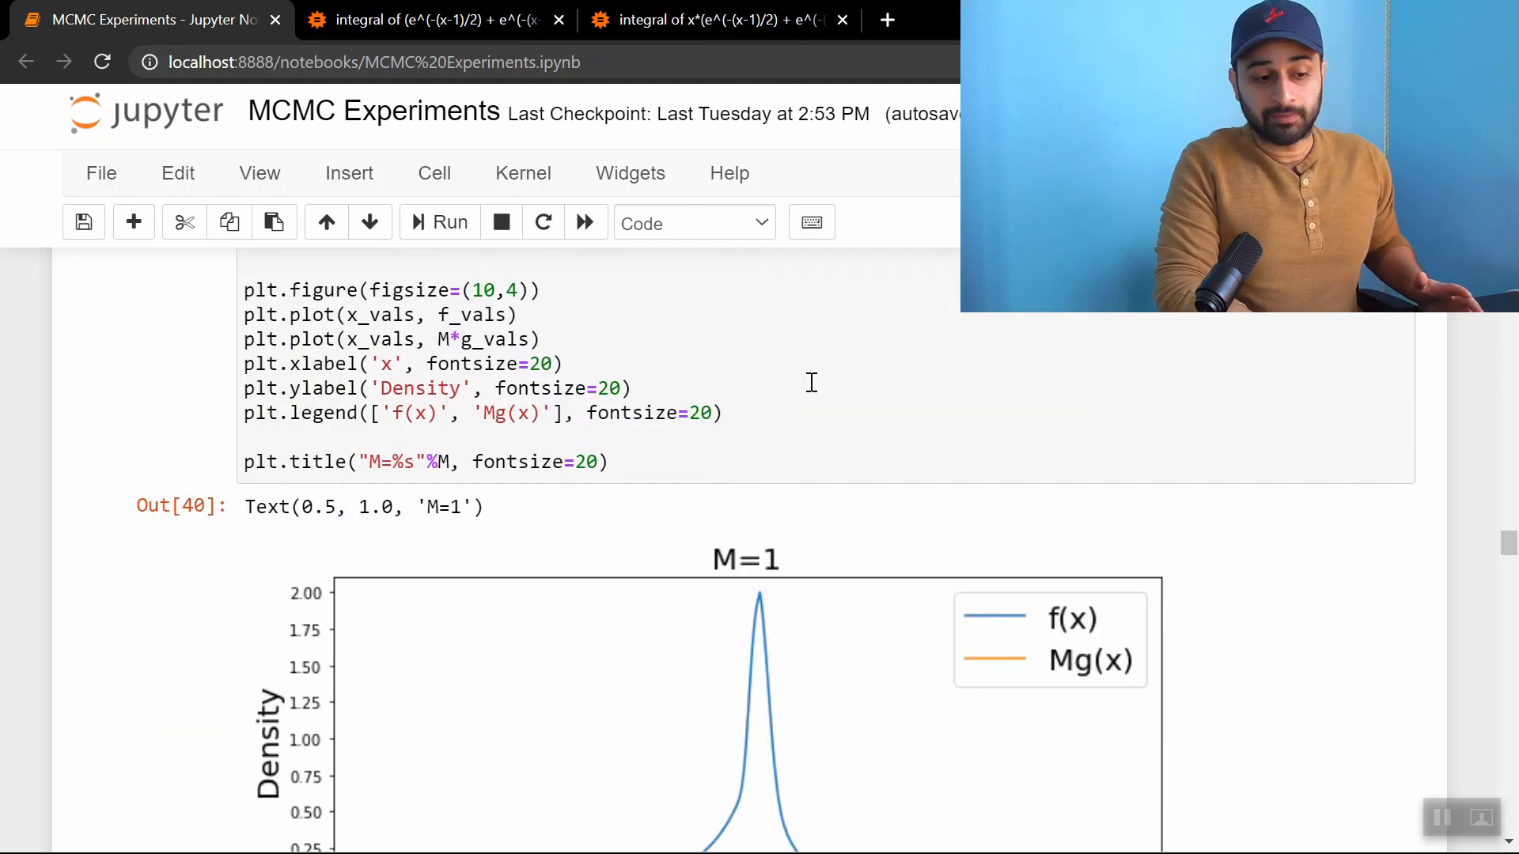
scroll("down", 3)
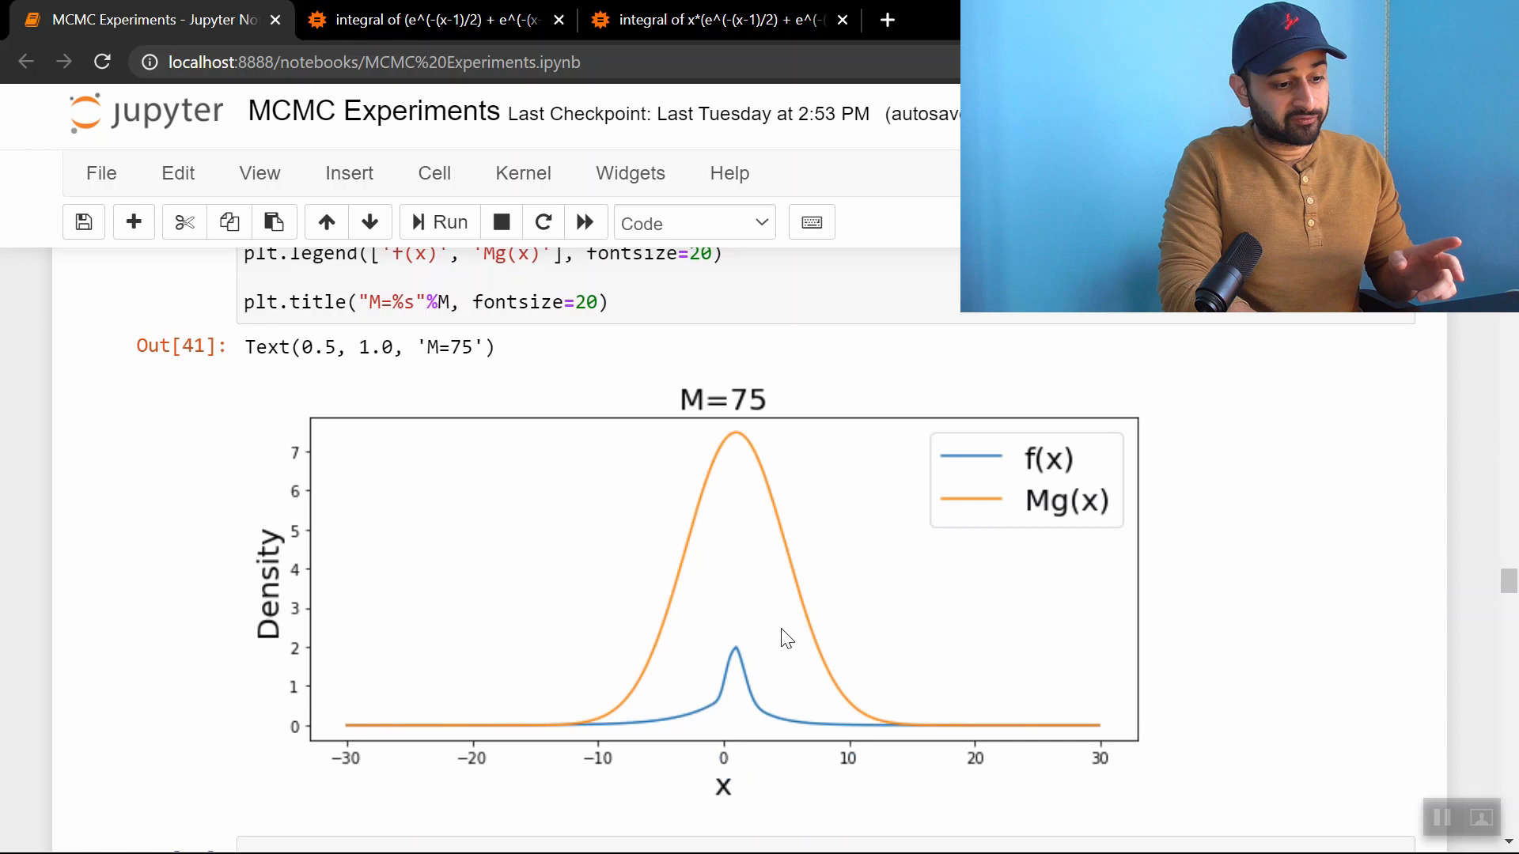
scroll("down", 3)
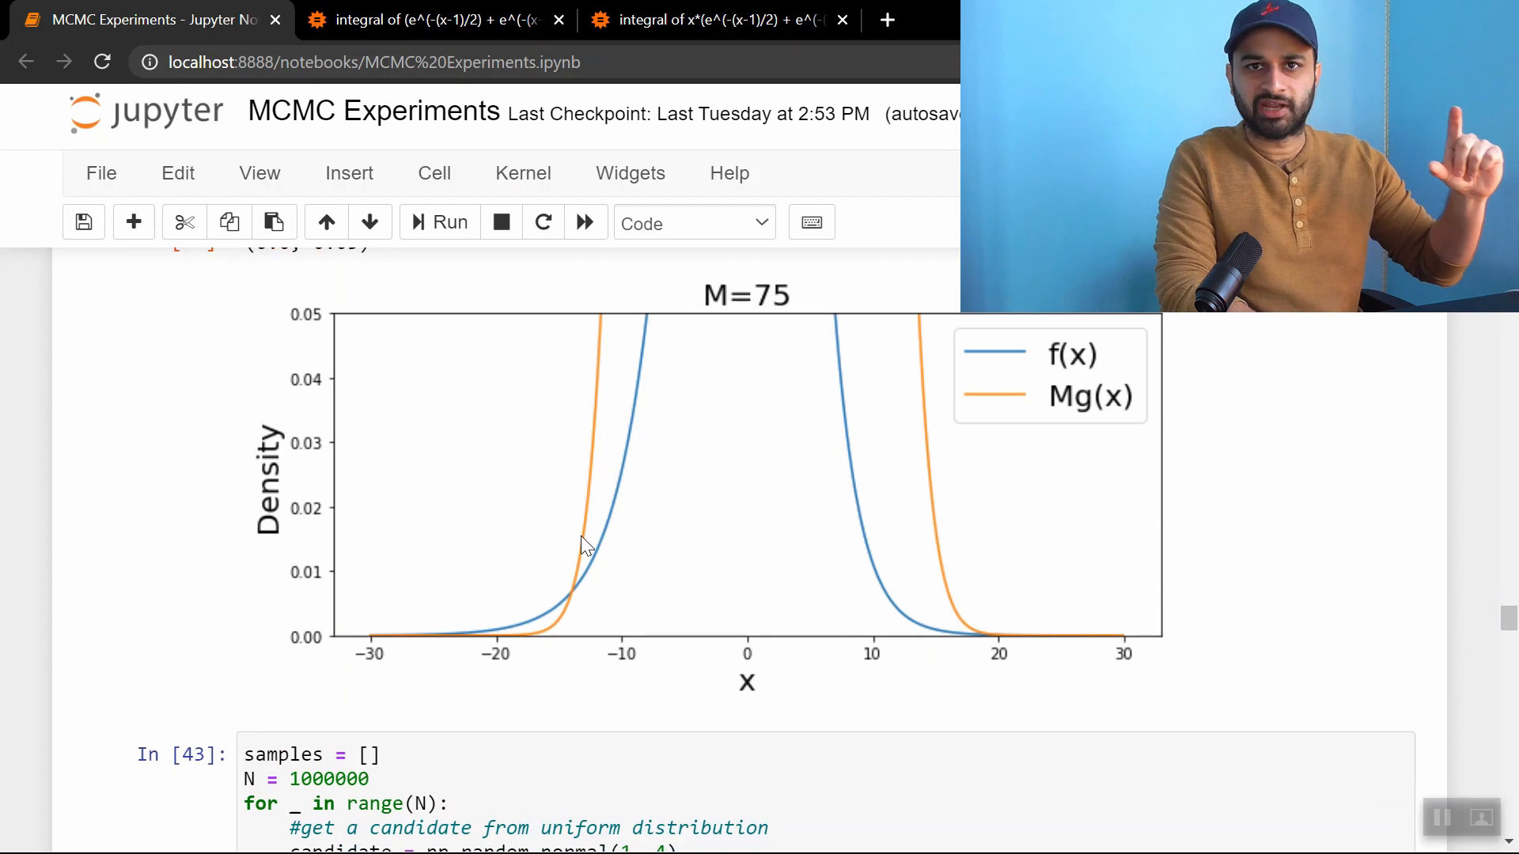
mouse_move(557, 630)
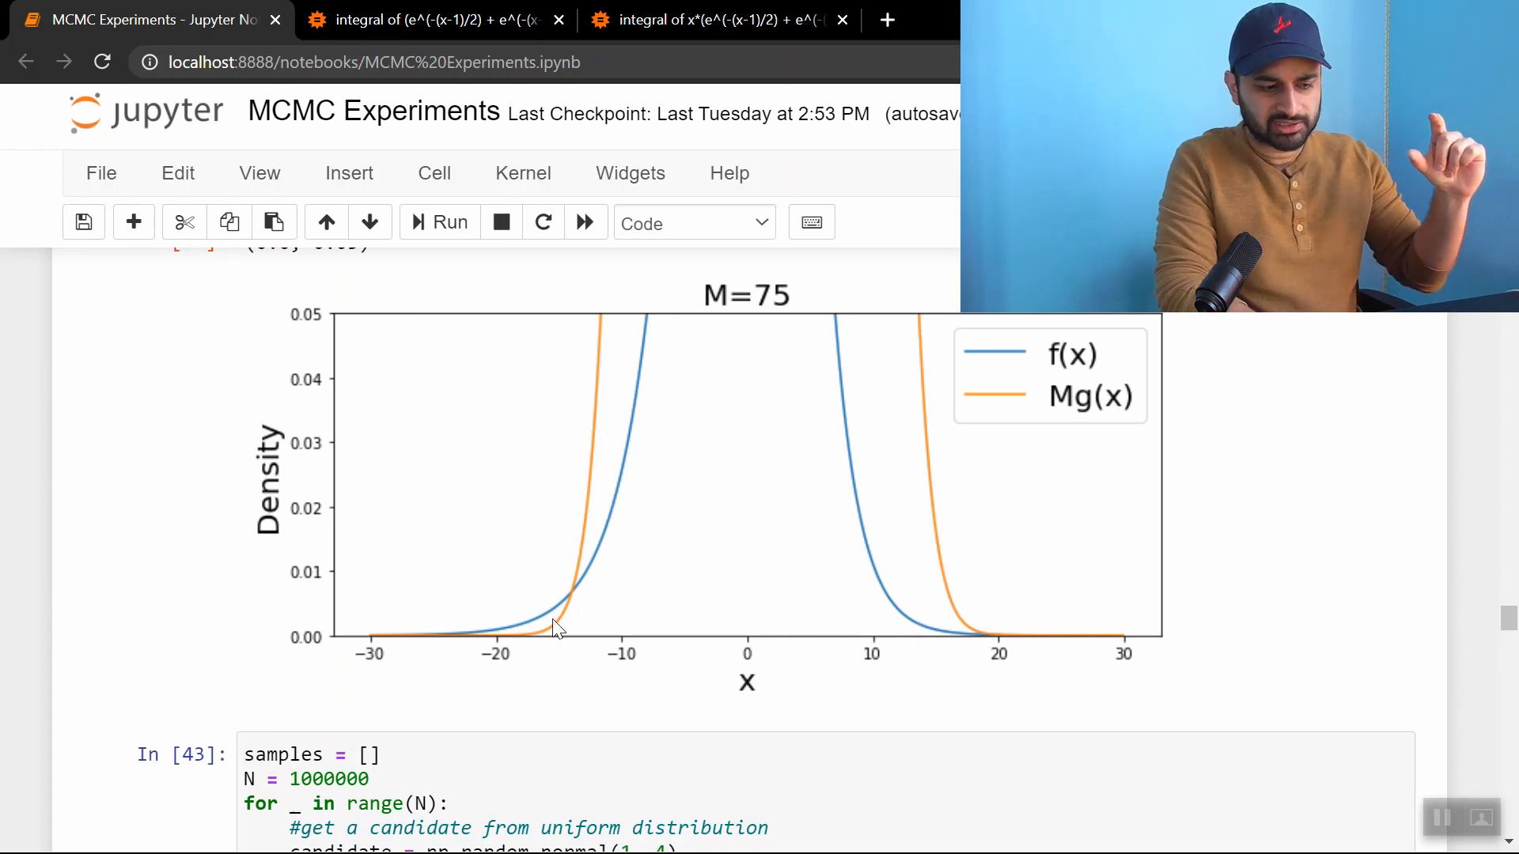
mouse_move(540, 636)
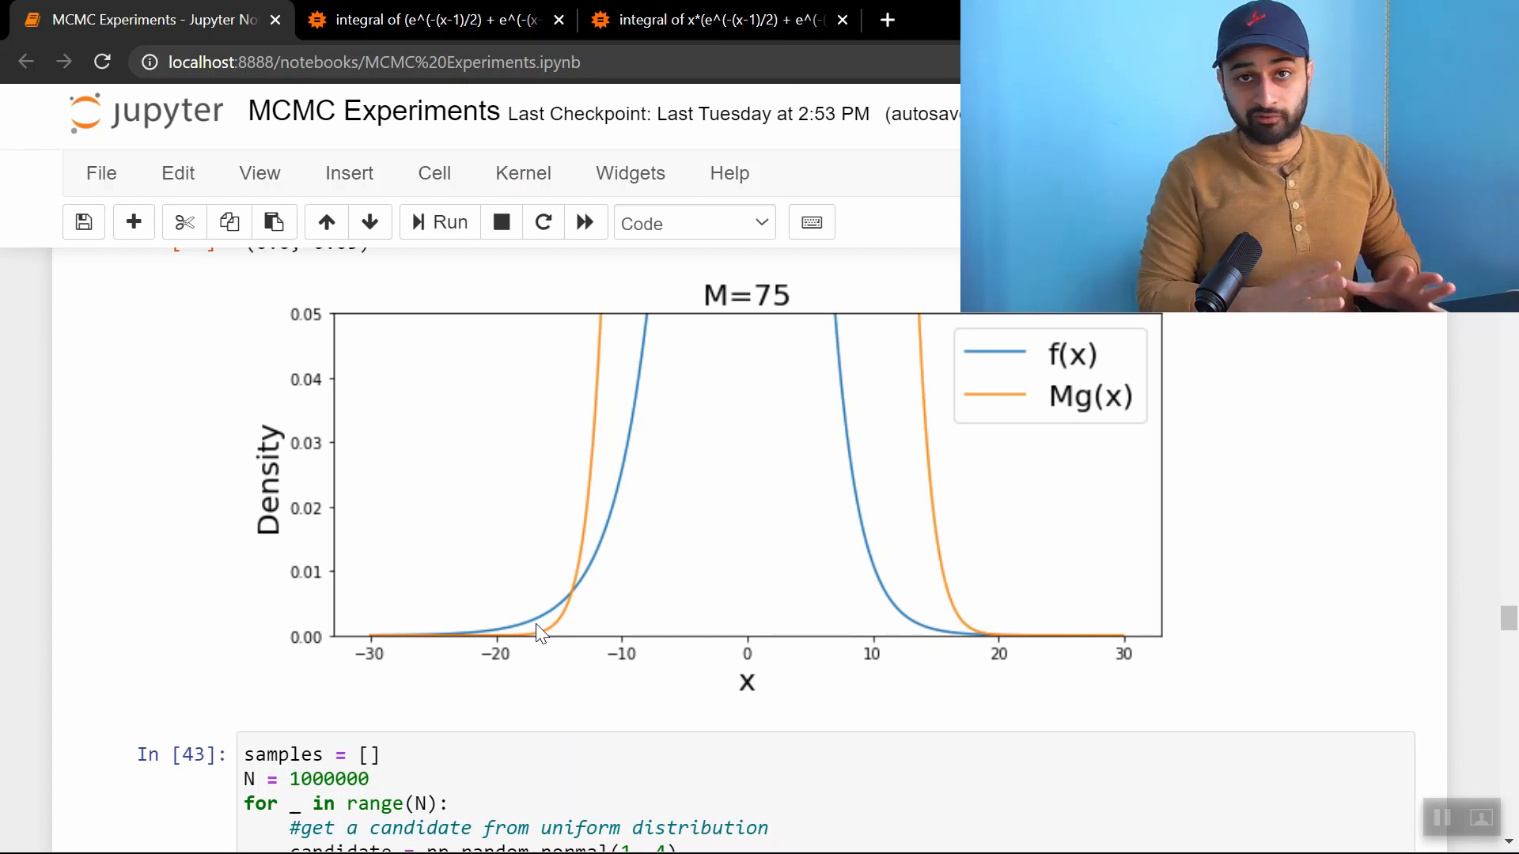
scroll("down", 3)
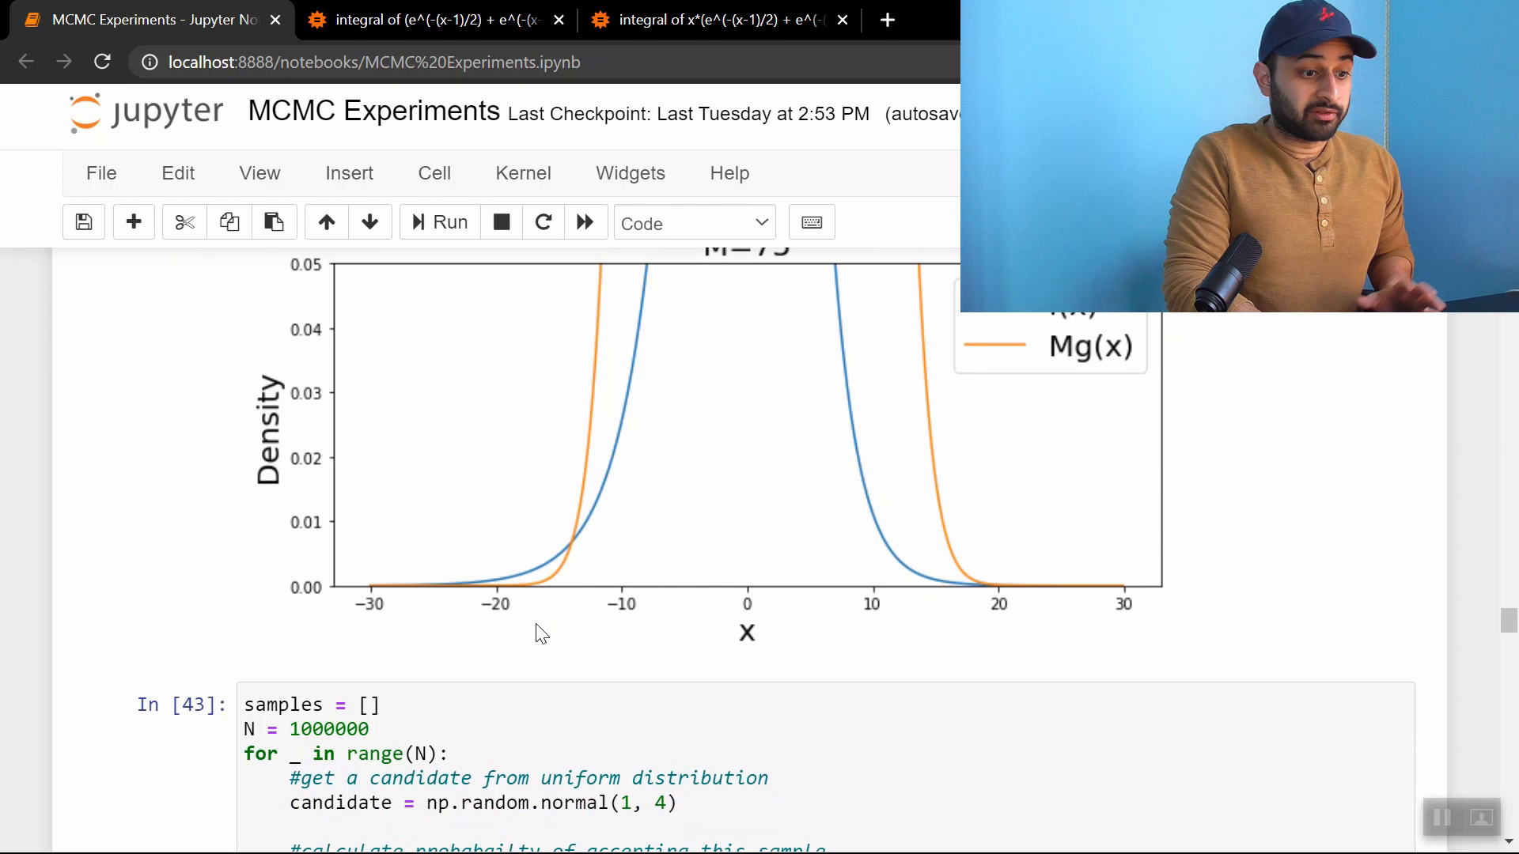
scroll("up", 3)
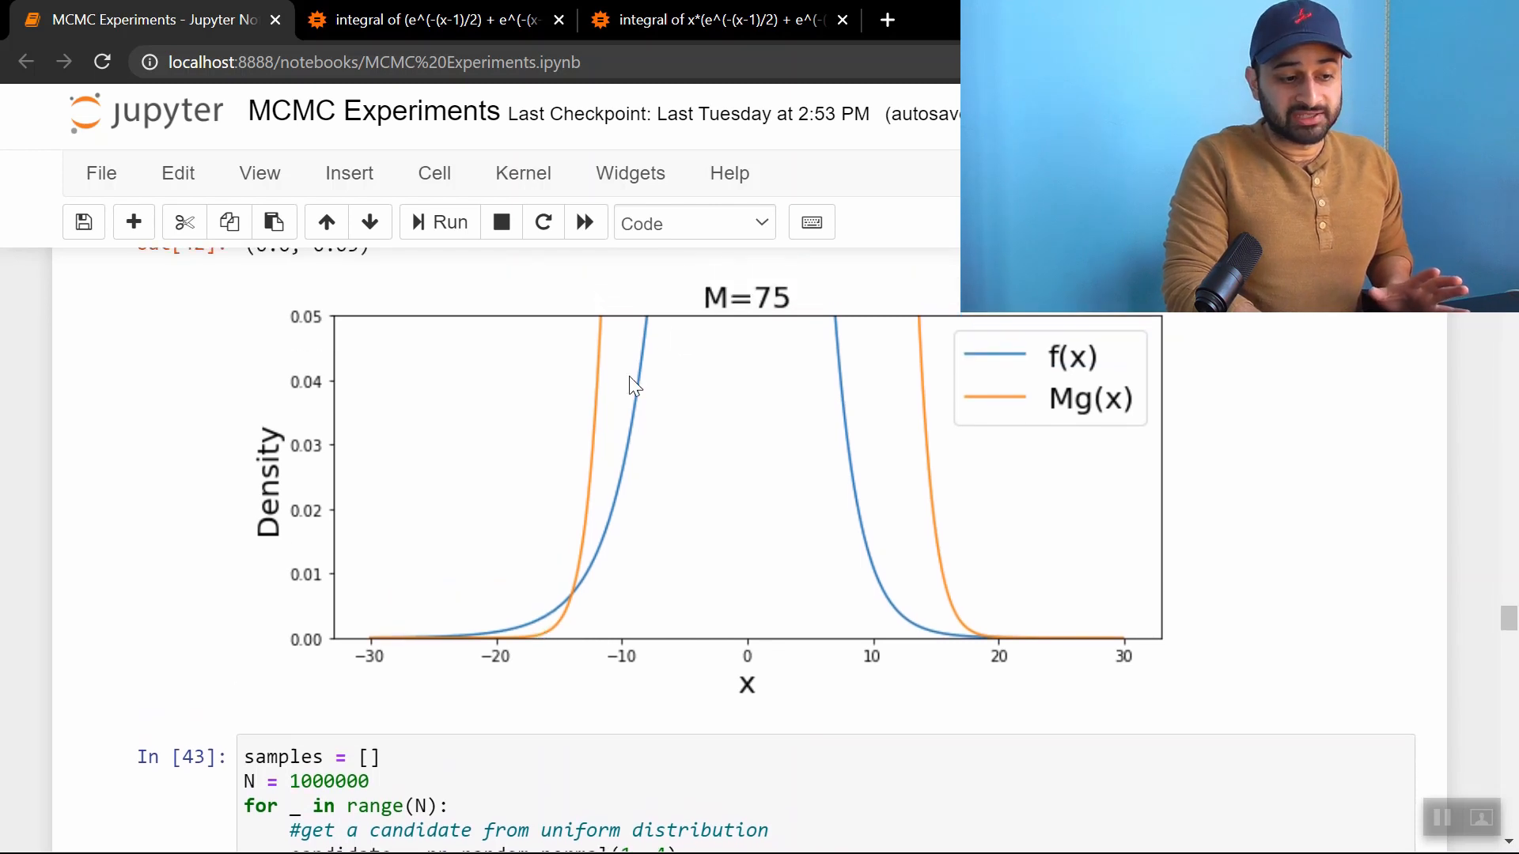
mouse_move(724, 355)
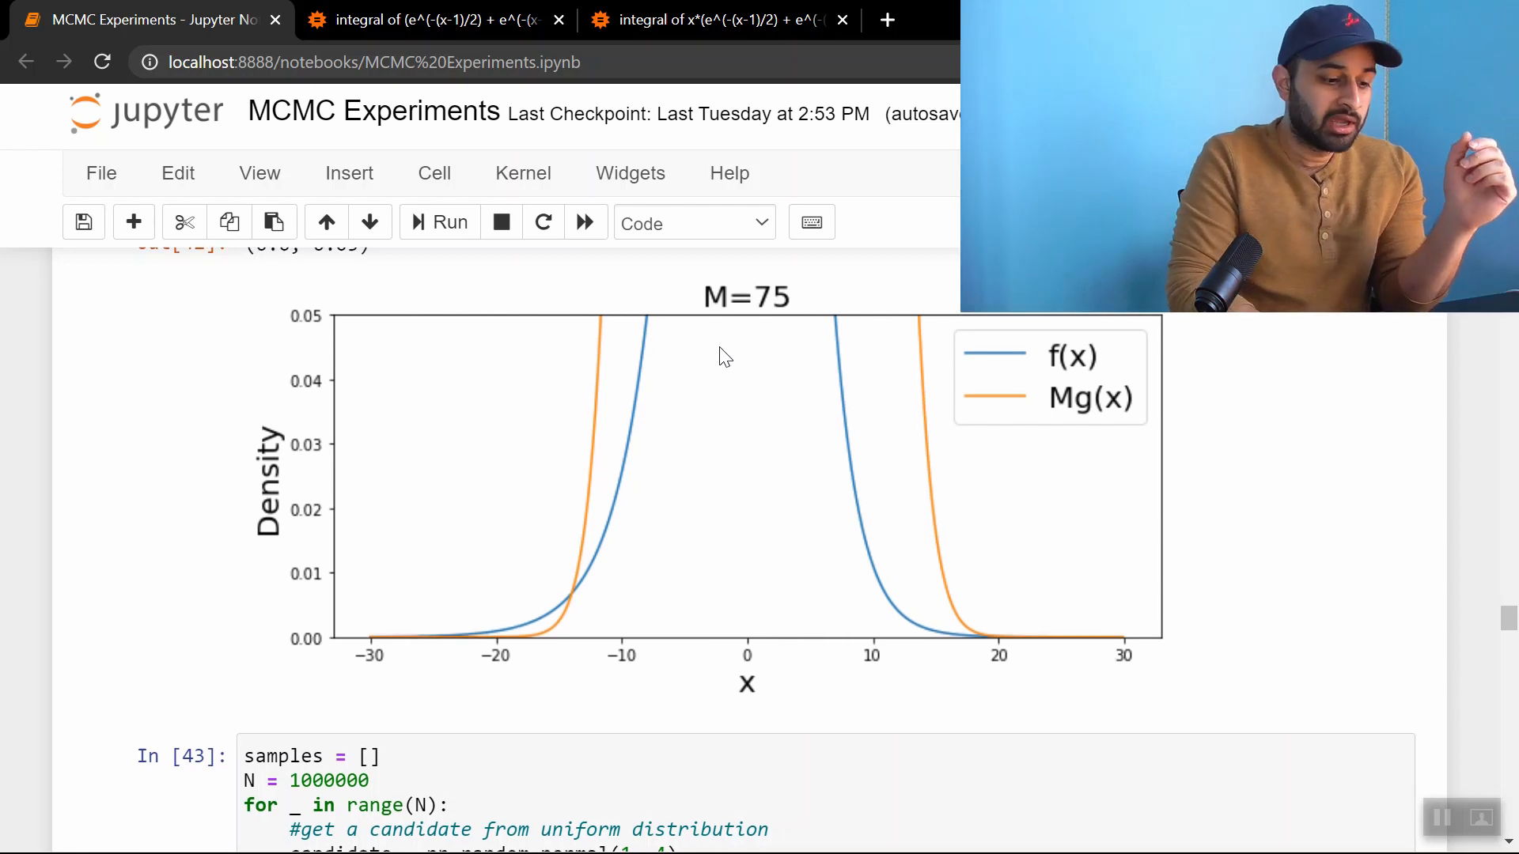
Highlight the 90220 samples count with efficiency 0.09, then scroll to the Out[46] histogram (0.32 vs 0.27)
scroll("down", 3)
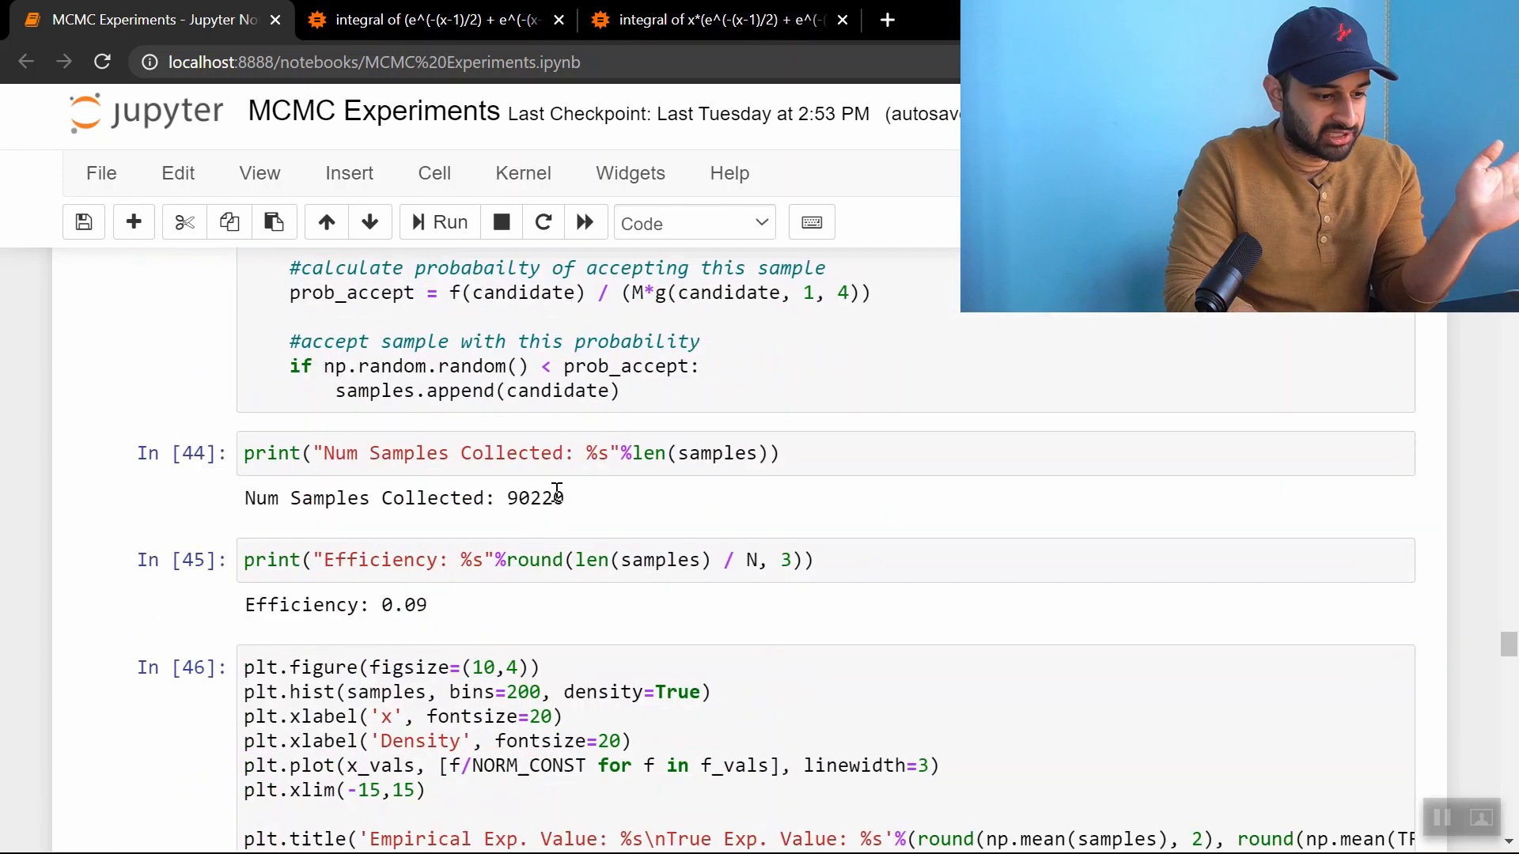
scroll("down", 3)
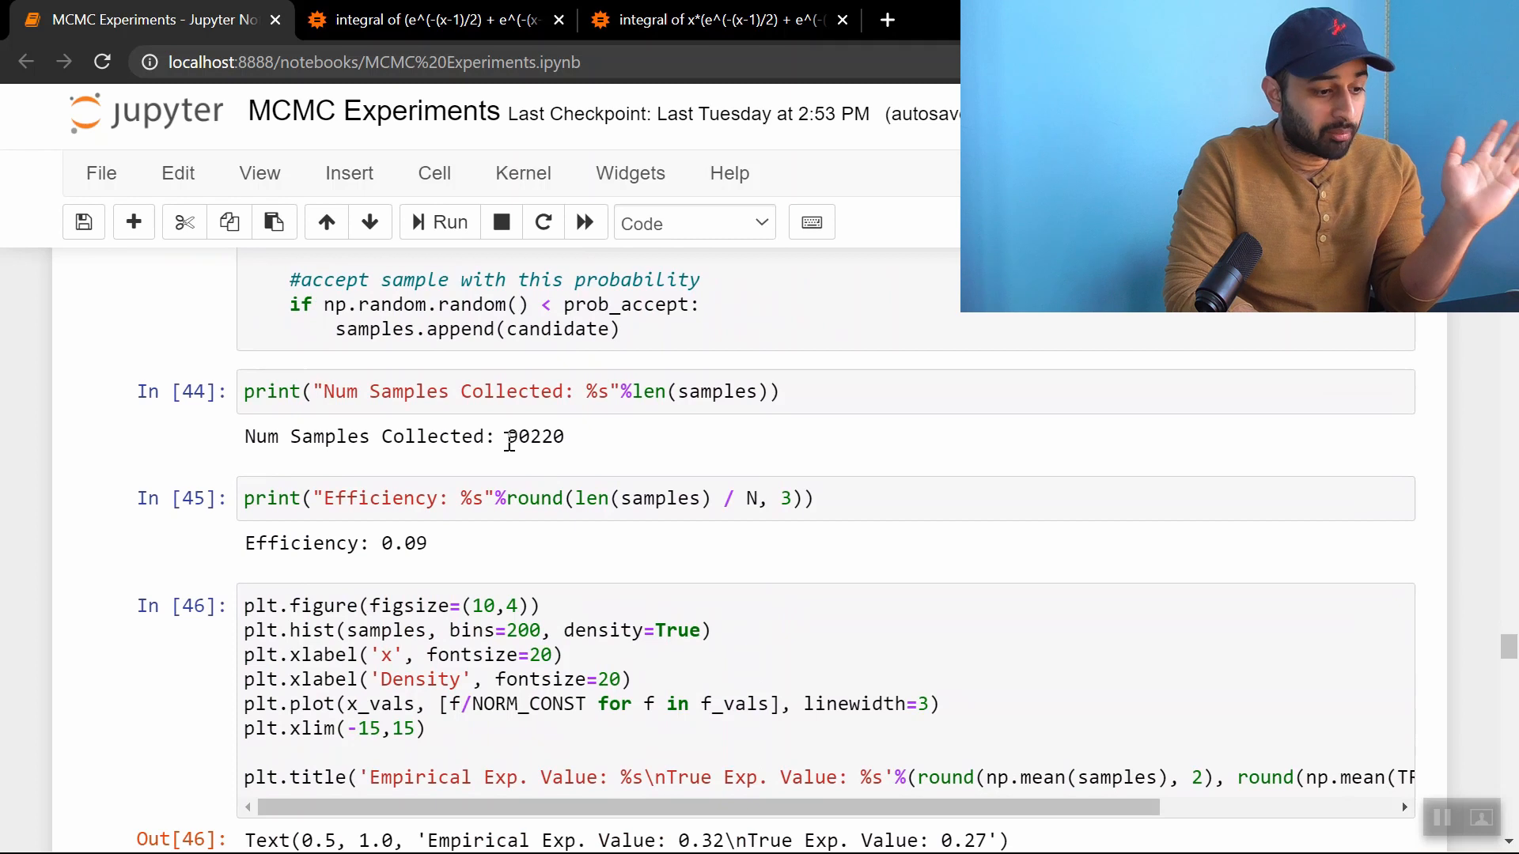
double_click(534, 437)
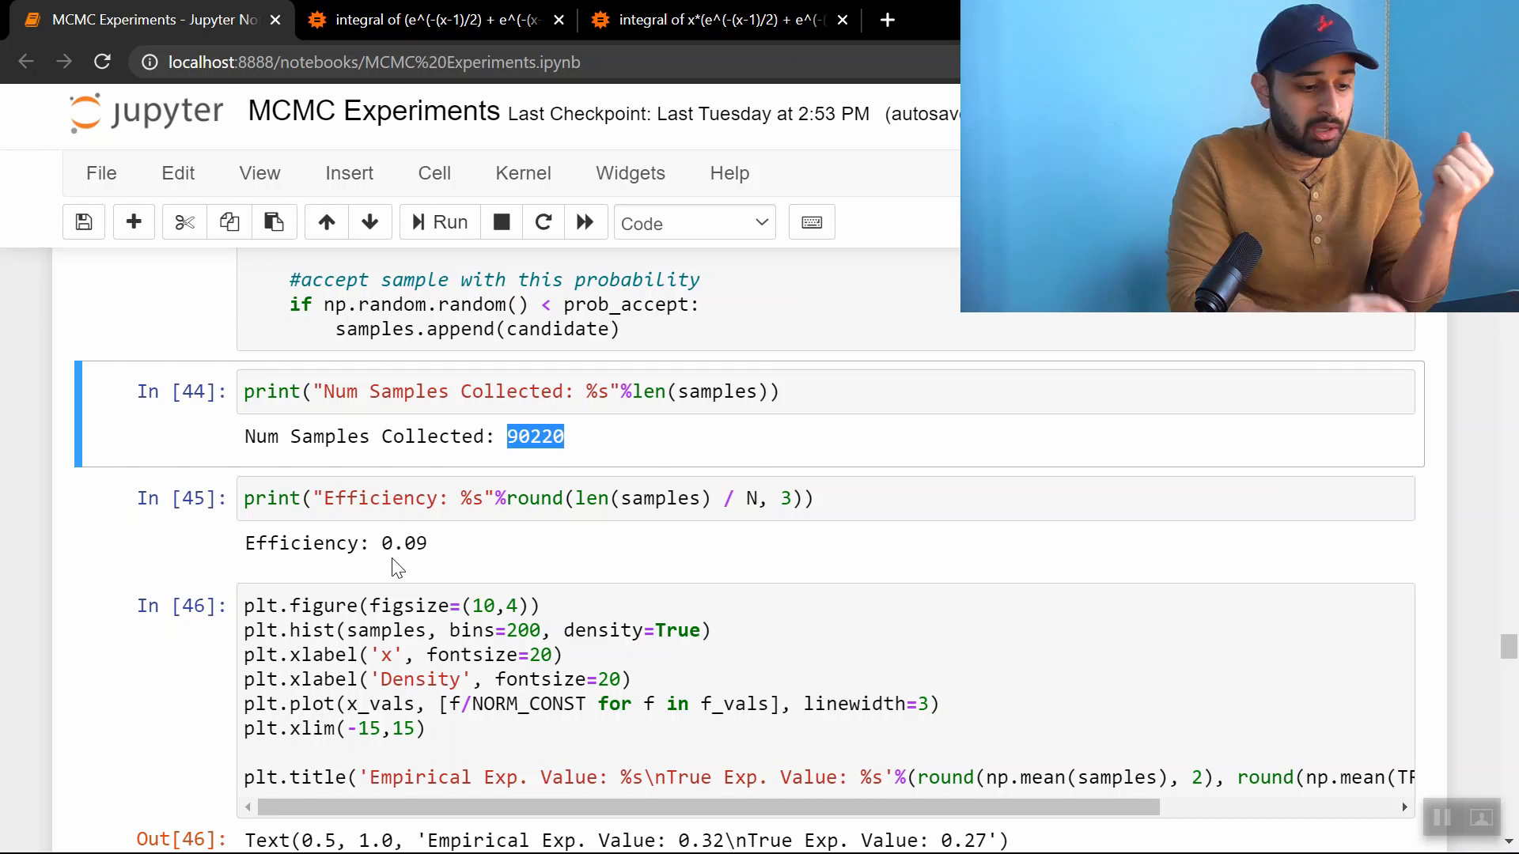
scroll("down", 3)
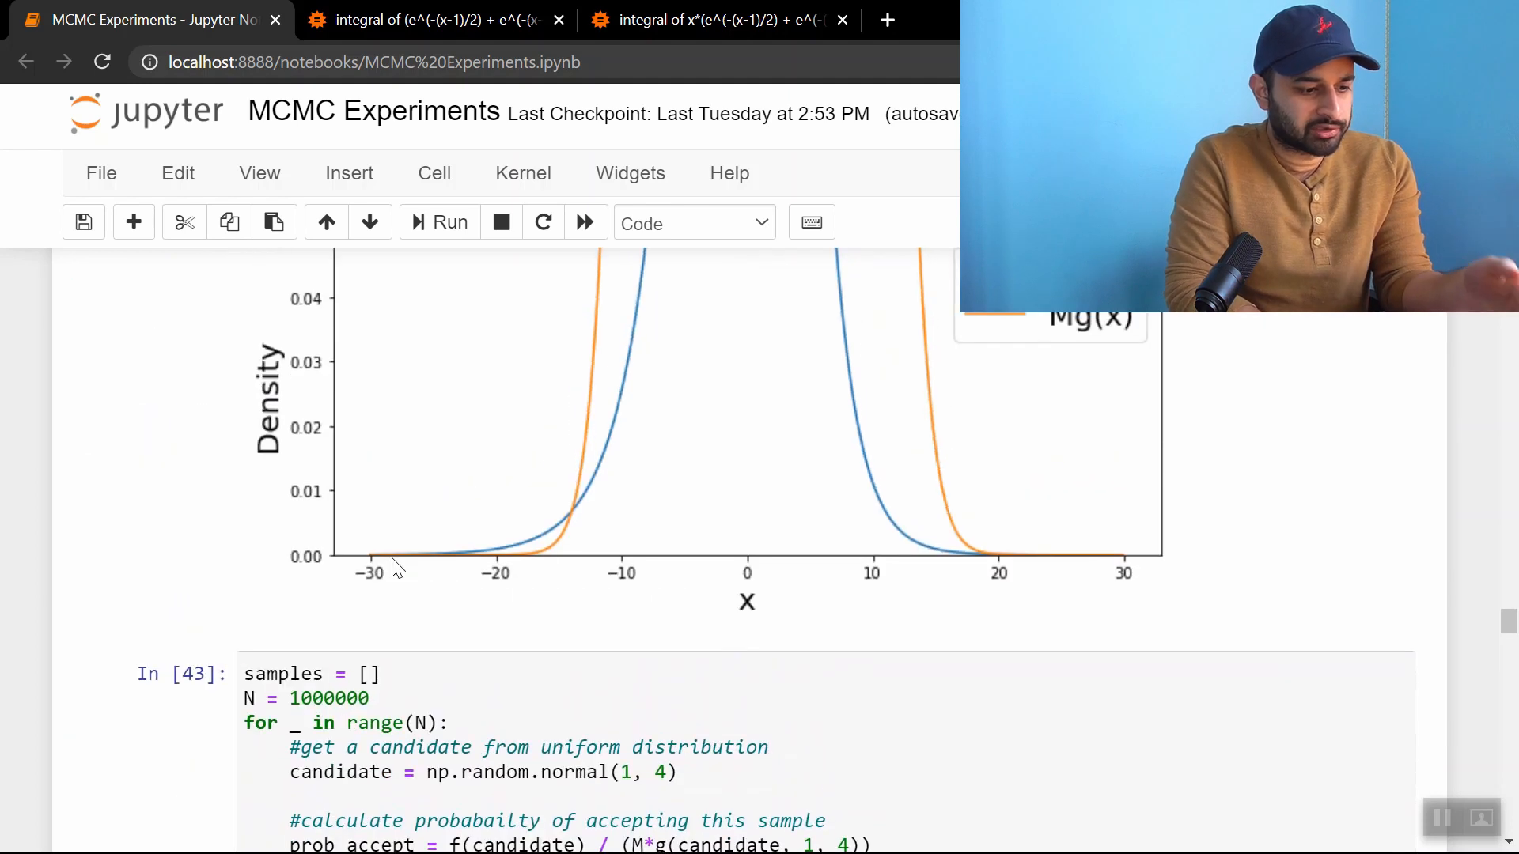
scroll("down", 3)
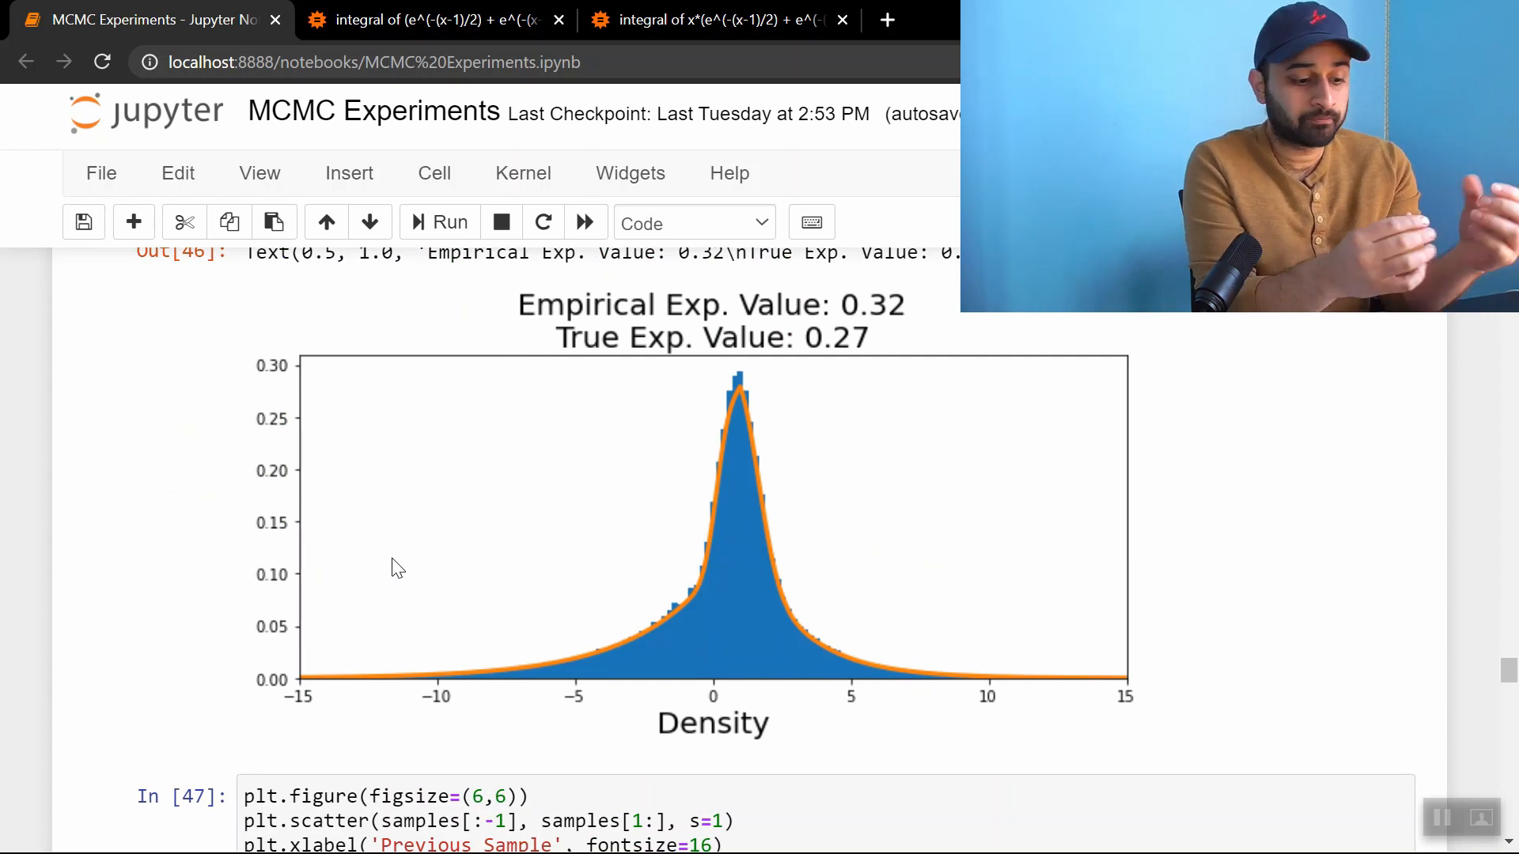
scroll("down", 3)
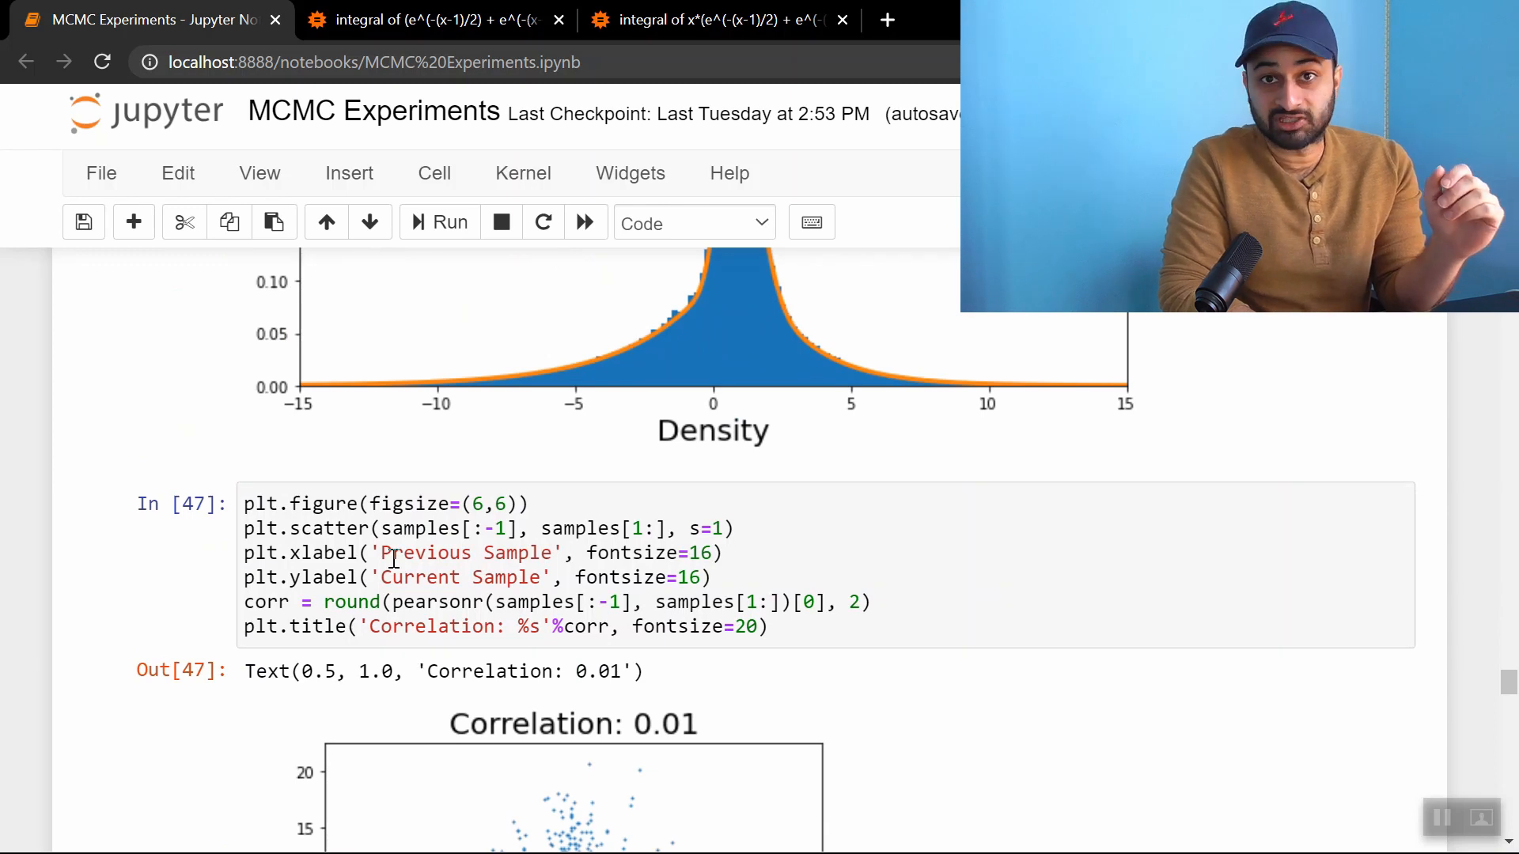
scroll("down", 3)
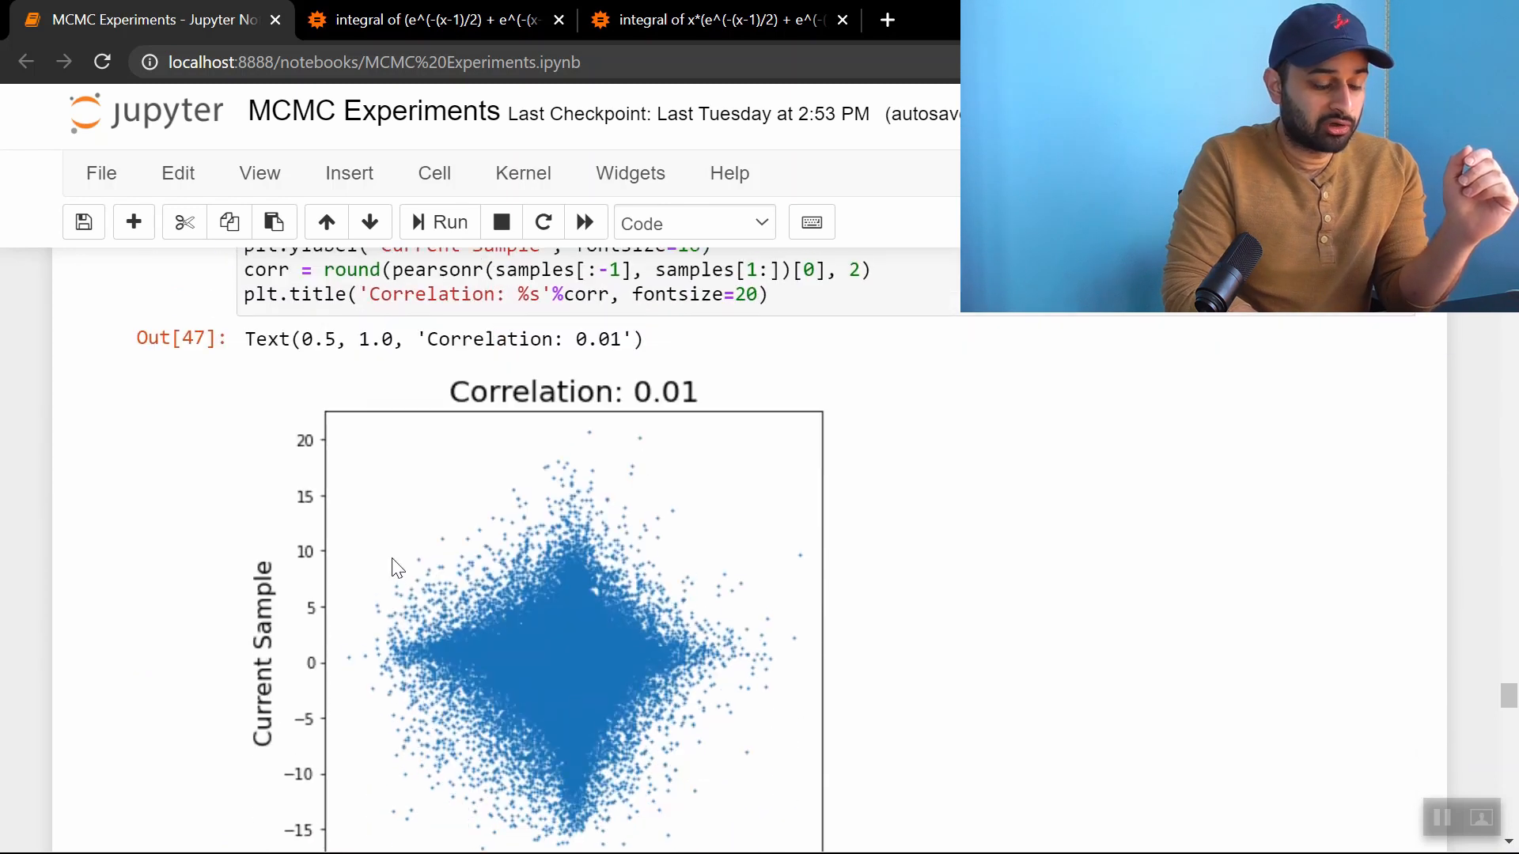
scroll("down", 3)
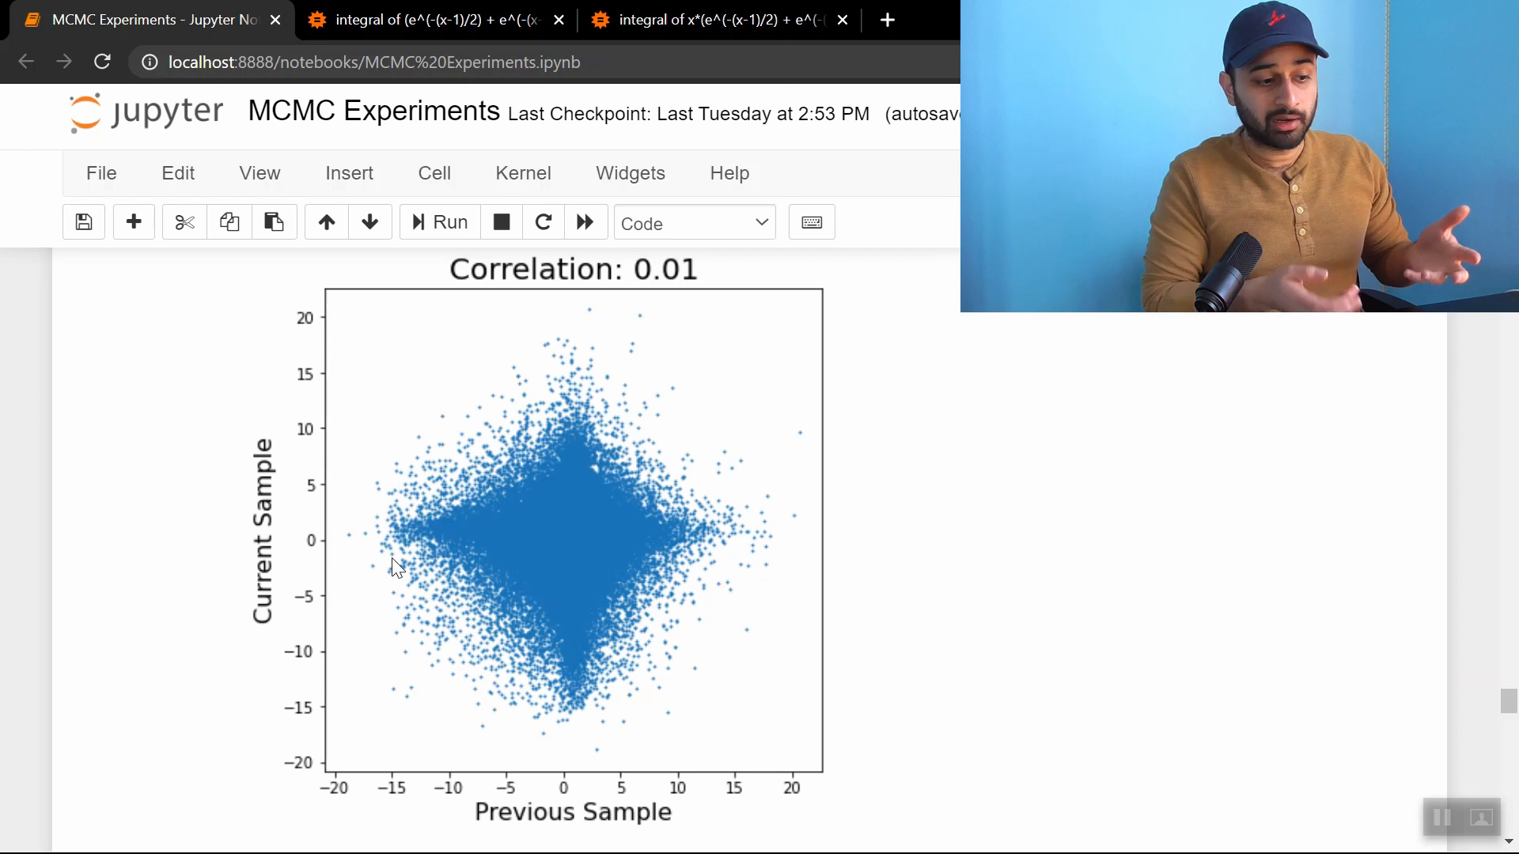
mouse_move(668, 233)
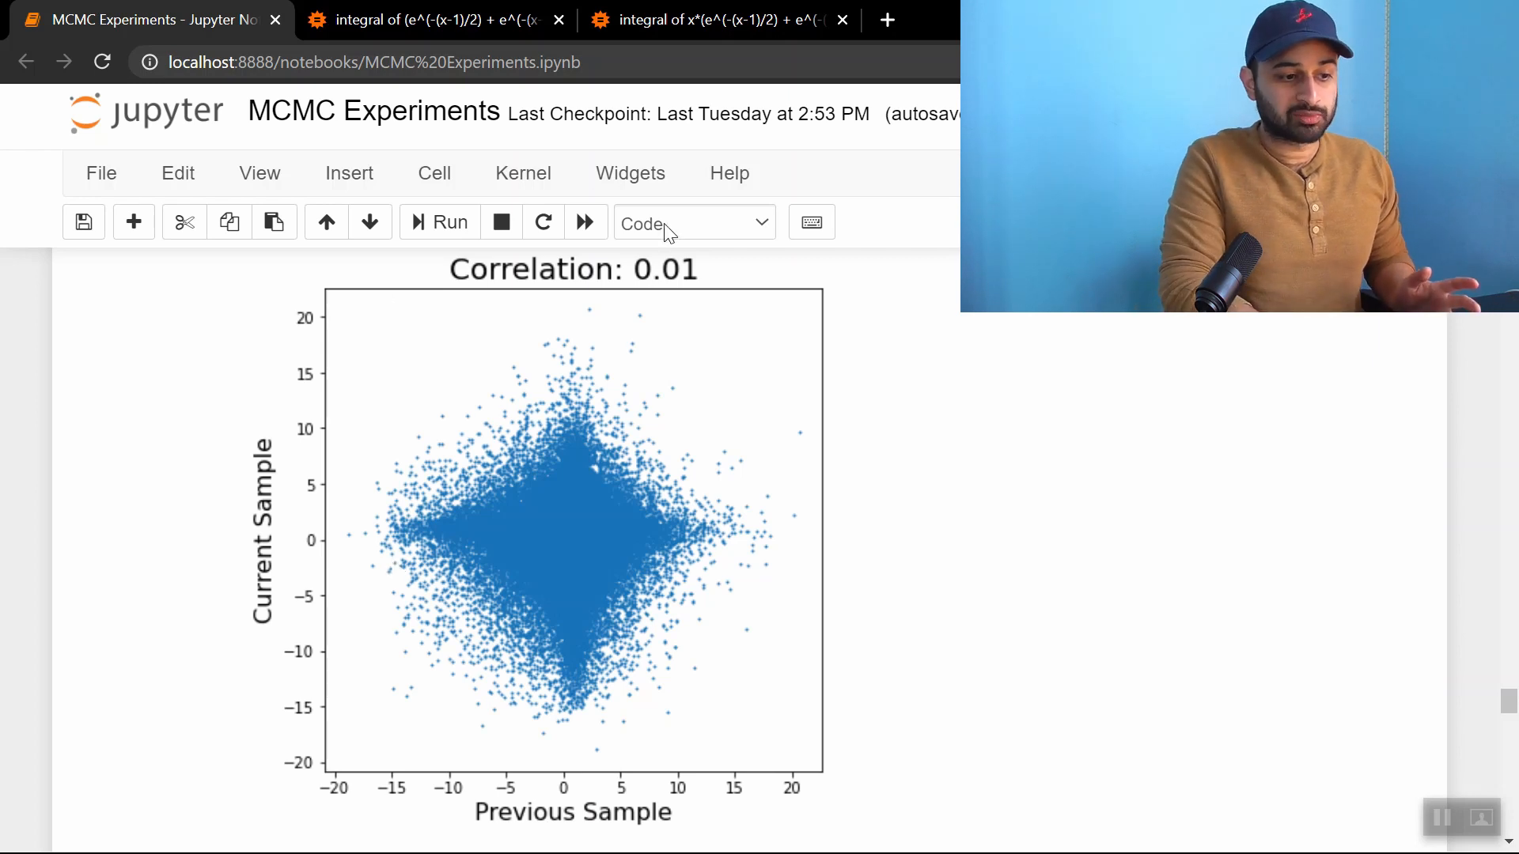
mouse_move(659, 475)
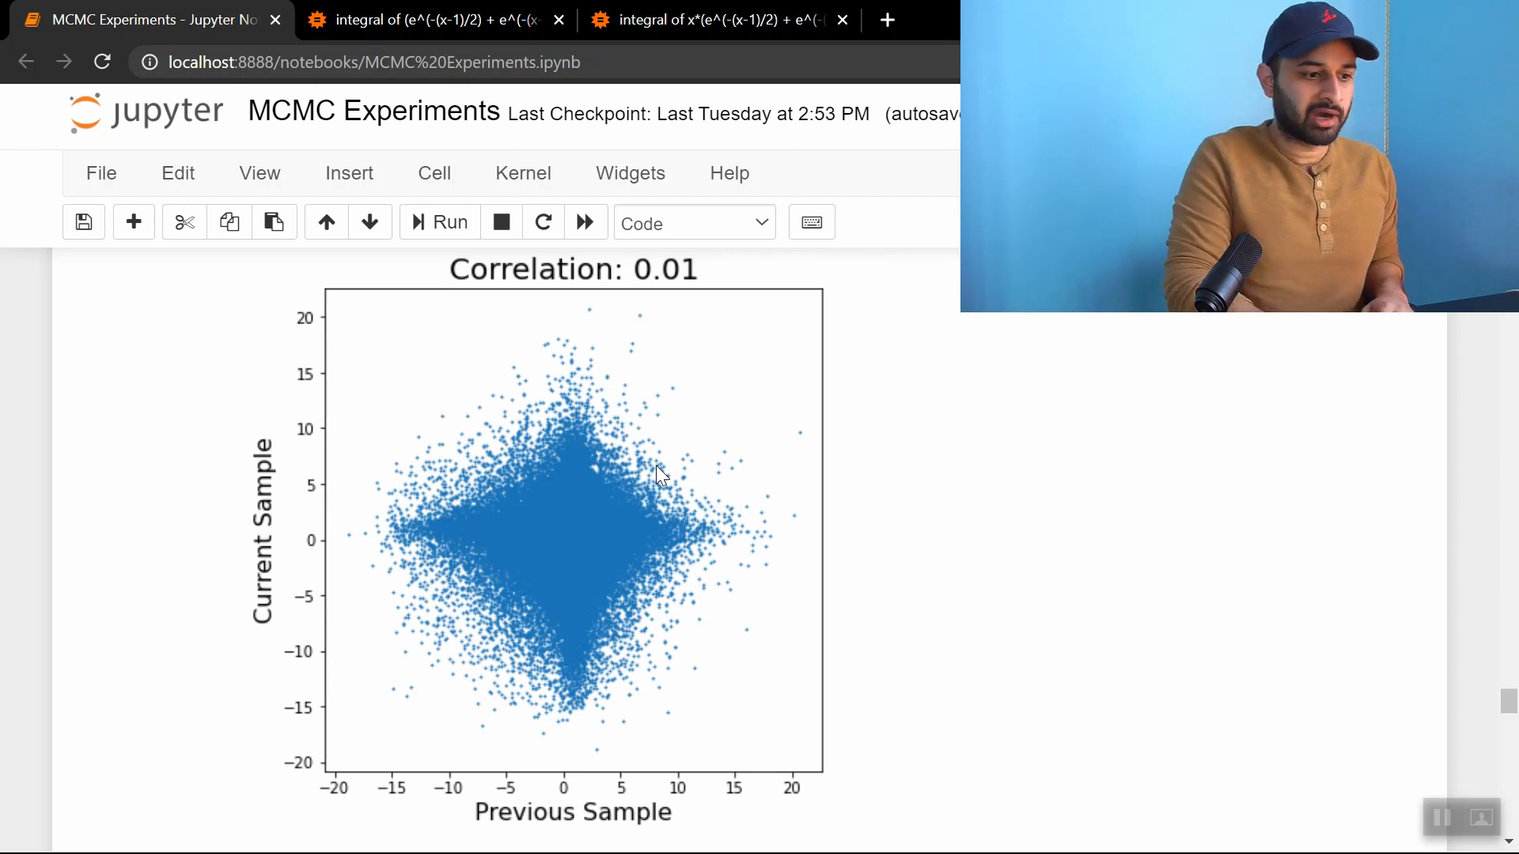
Scroll past the scatter plot to the Case 3 Metropolis N(x_prev, 4) loop and 1000-sample burn-in cell
scroll("down", 3)
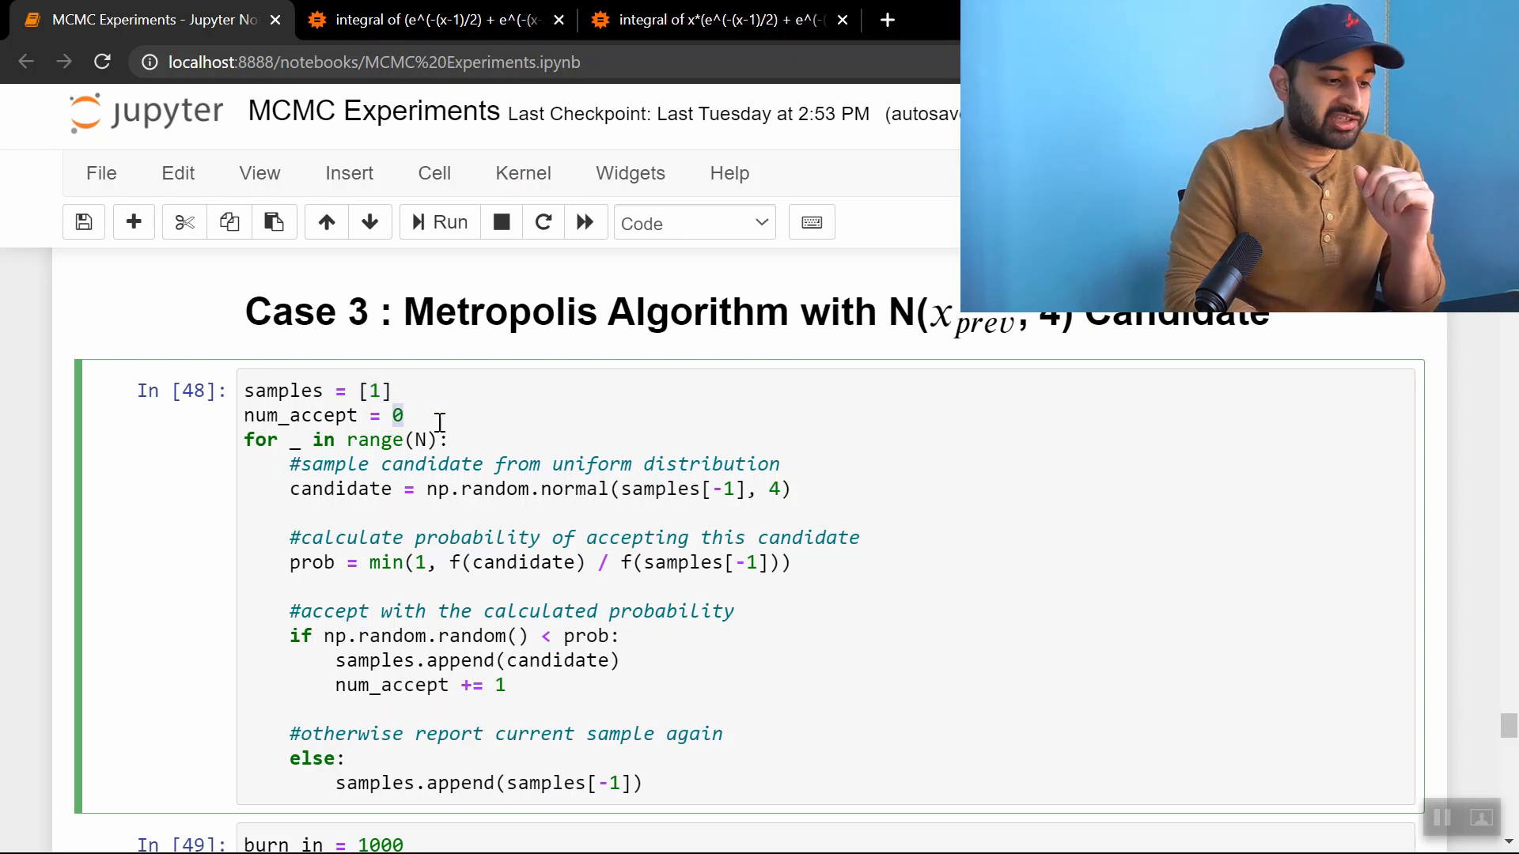
scroll("down", 3)
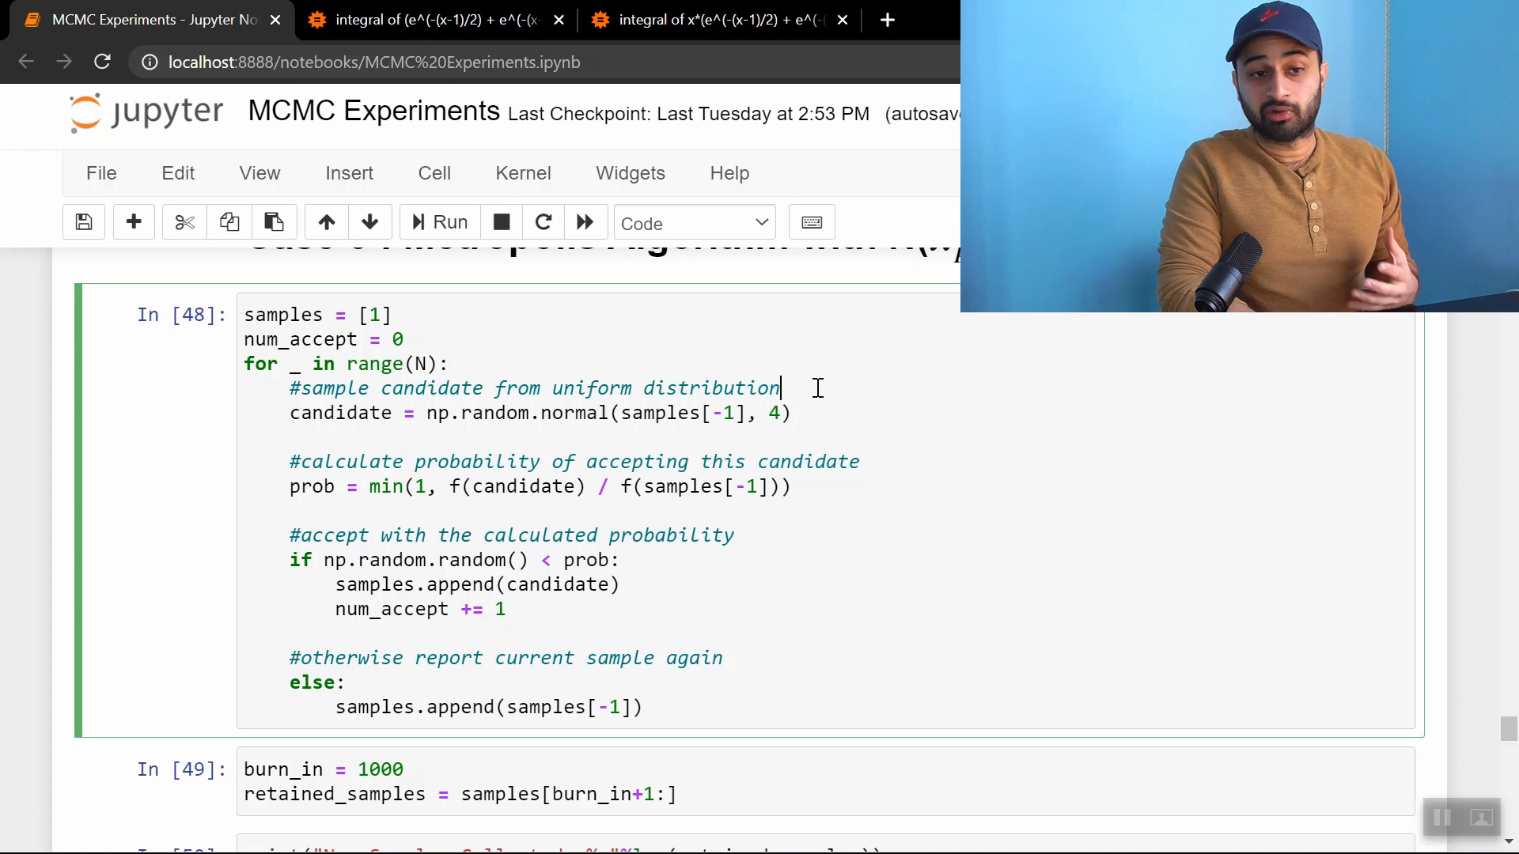
Change the Case 3 candidate-sampling comment from 'uniform' to 'normal' and review the loop code
type("normal")
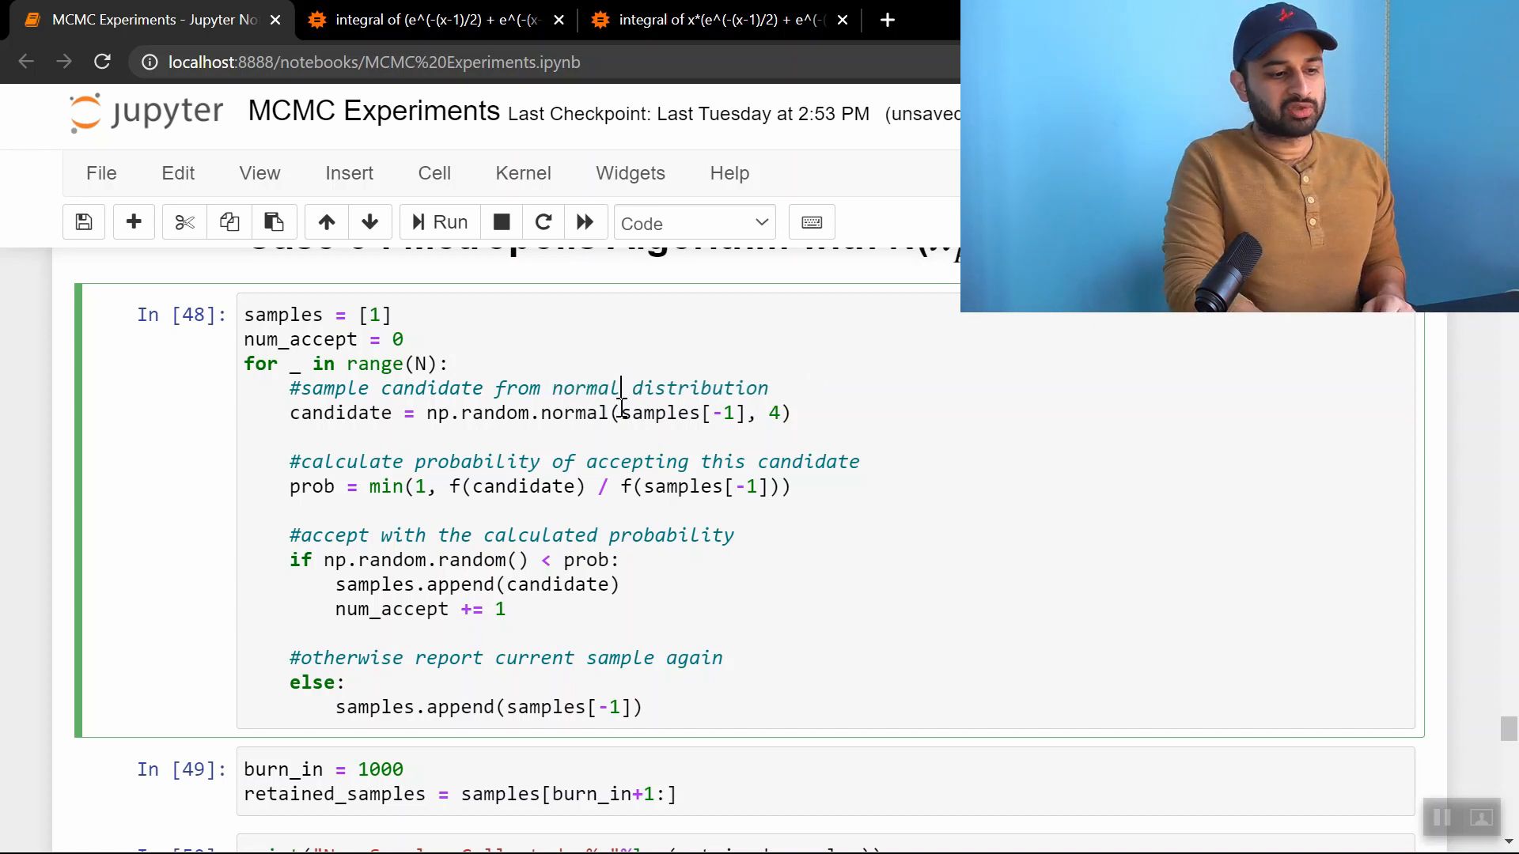
double_click(685, 413)
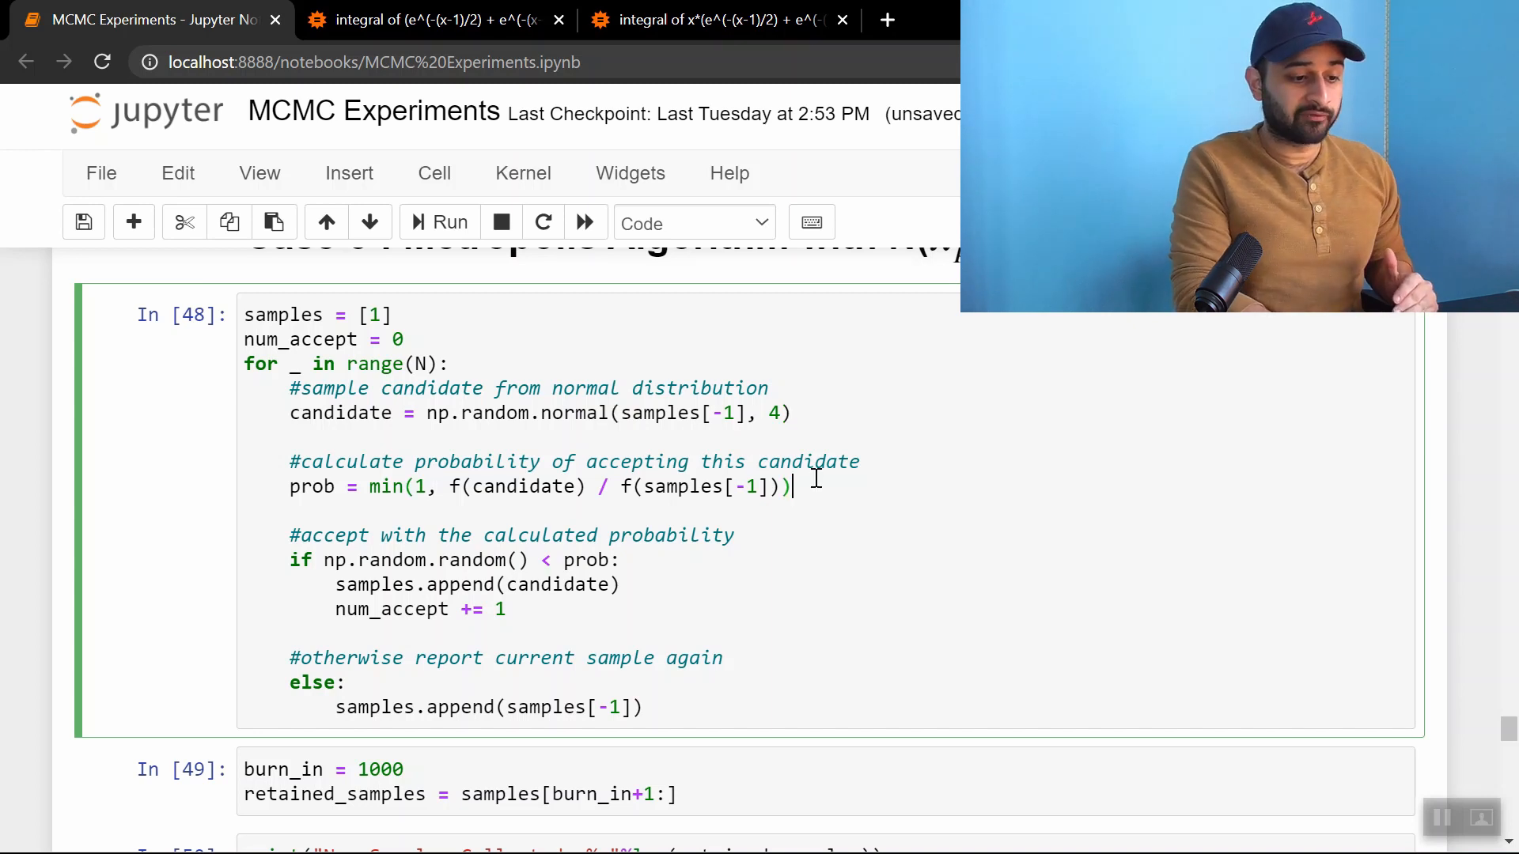
scroll("up", 3)
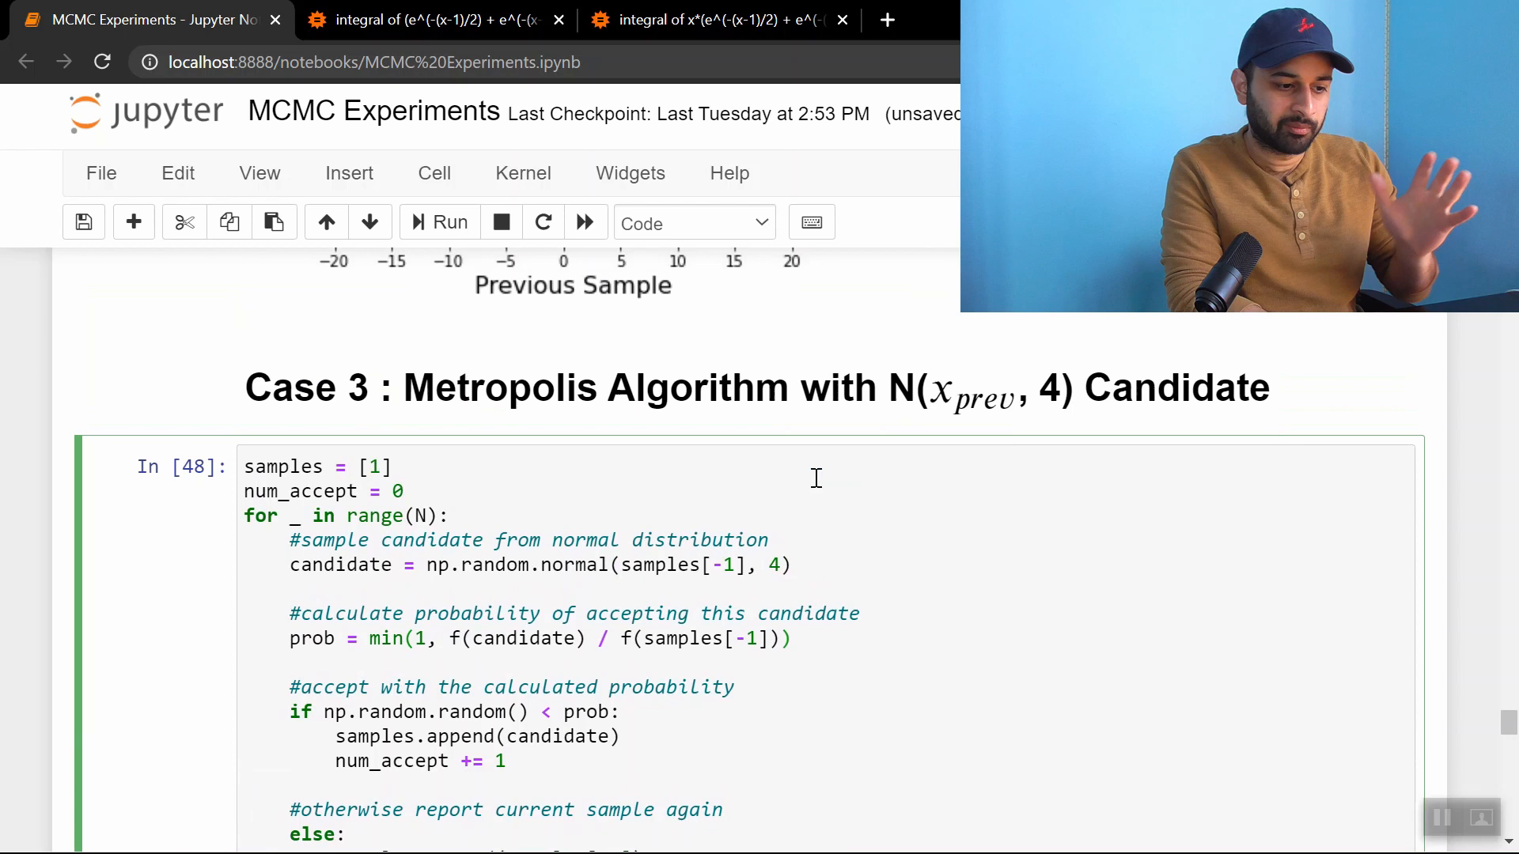
scroll("down", 3)
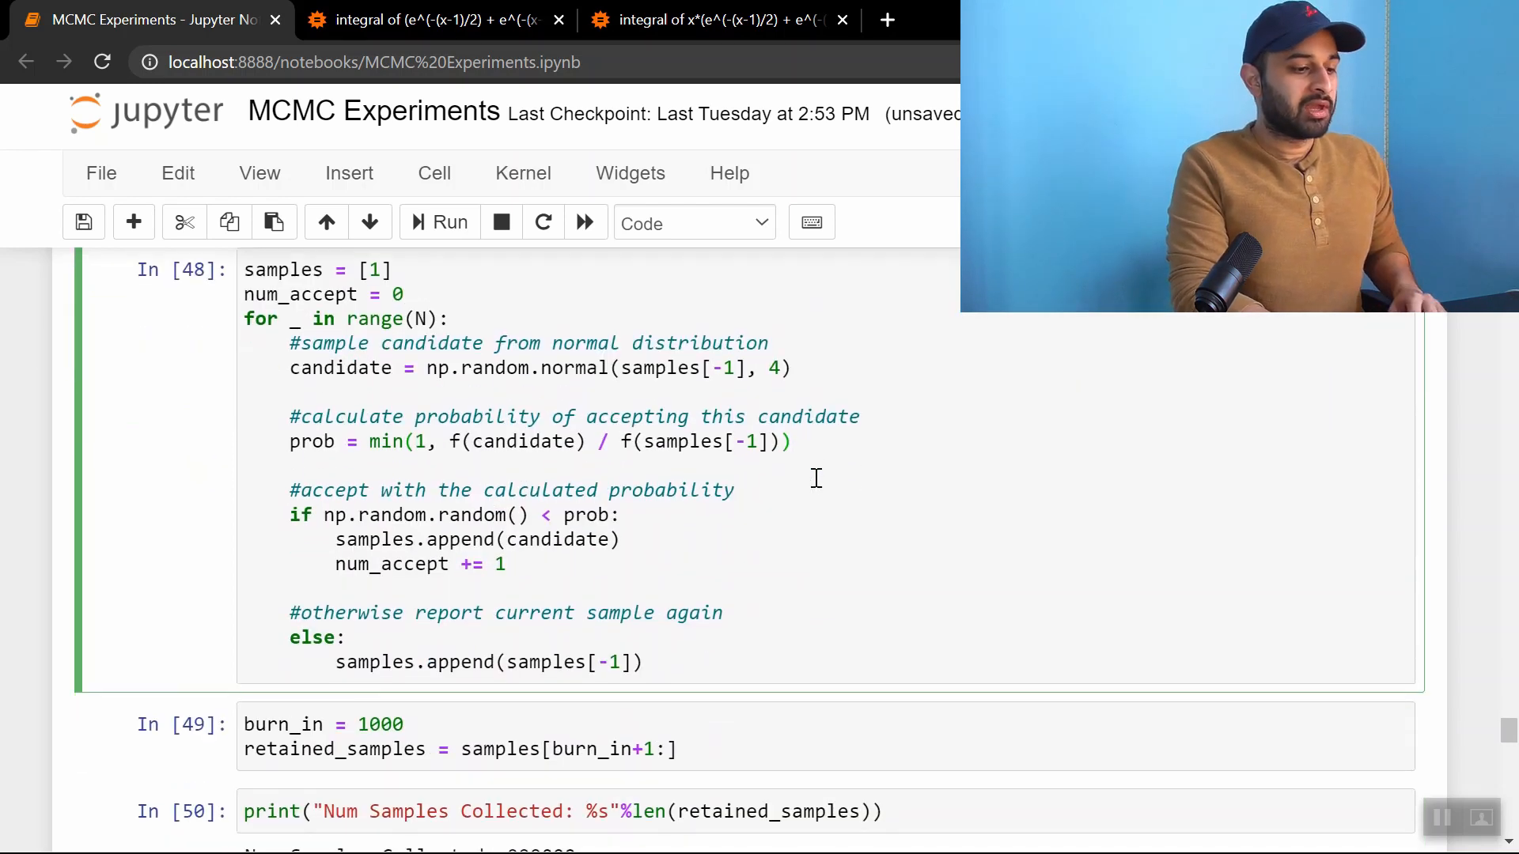
scroll("down", 3)
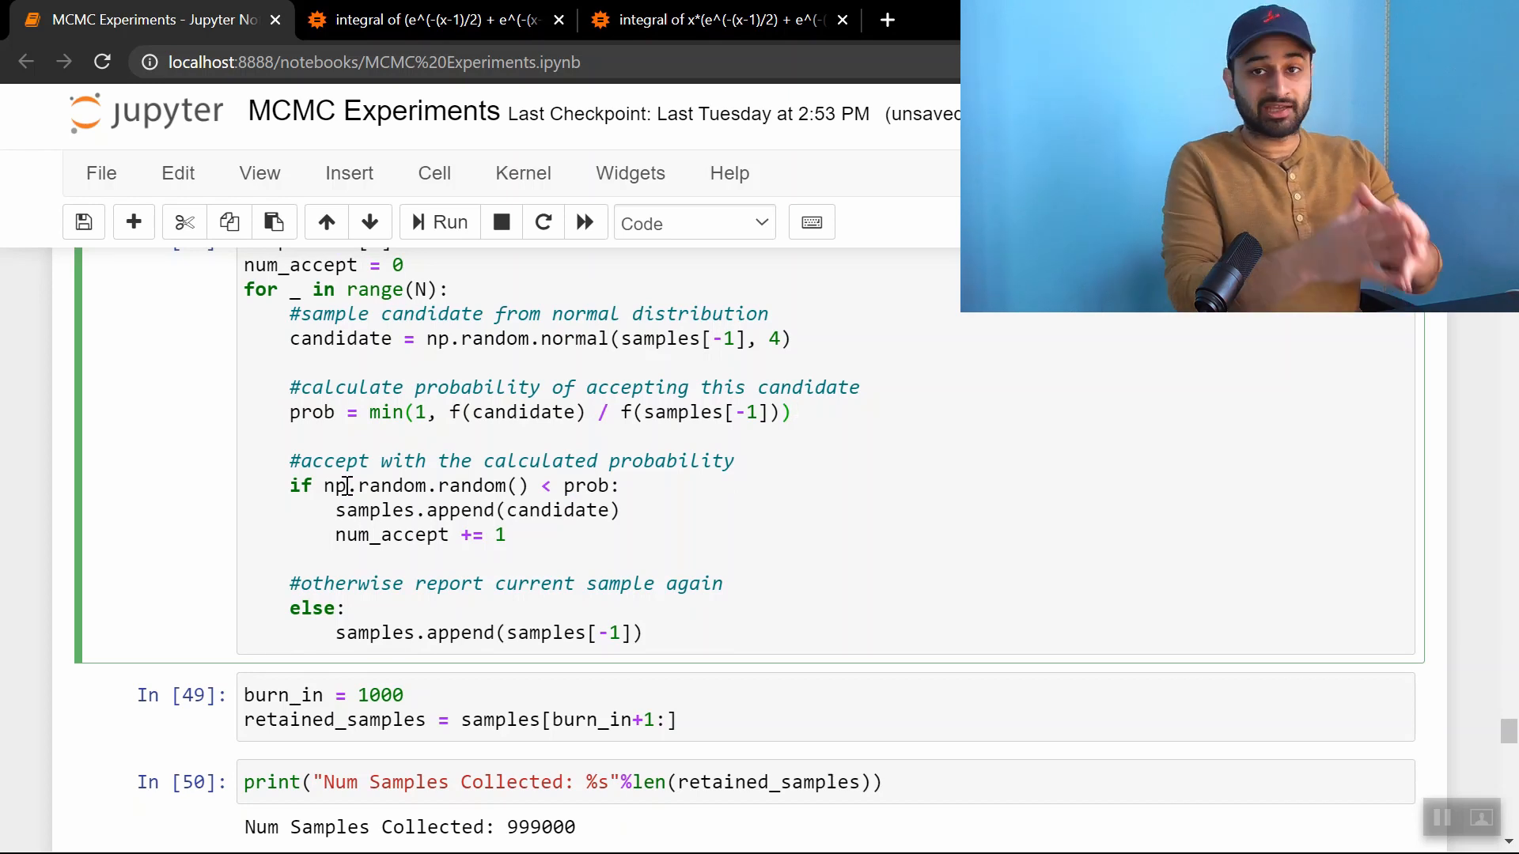
left_click(790, 411)
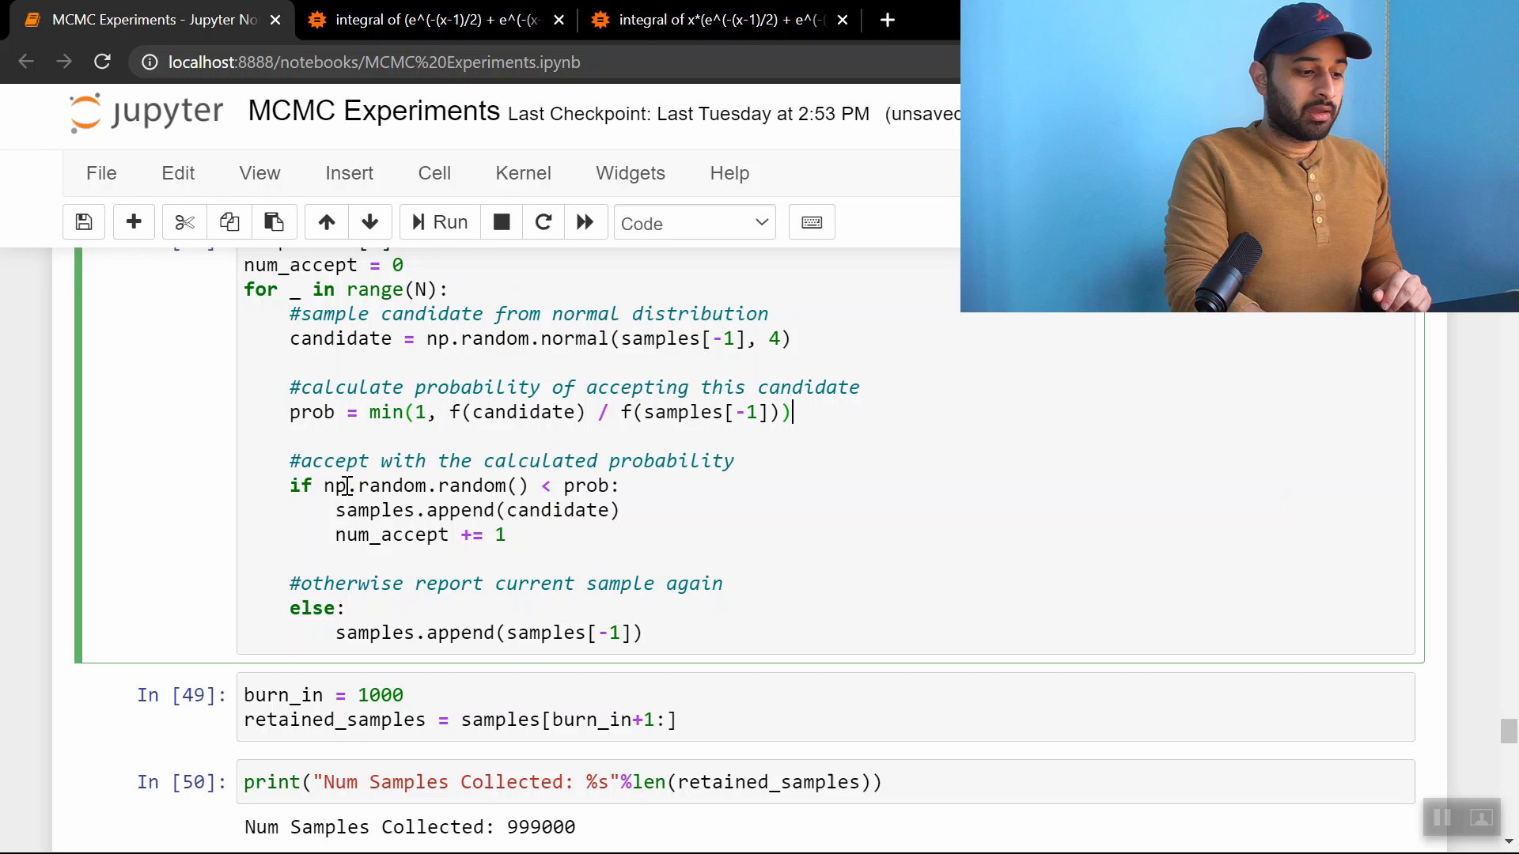
Scroll to the burn-in cell and the Case 3 results: efficiency 0.999, acceptance fraction 0.484951
scroll("down", 3)
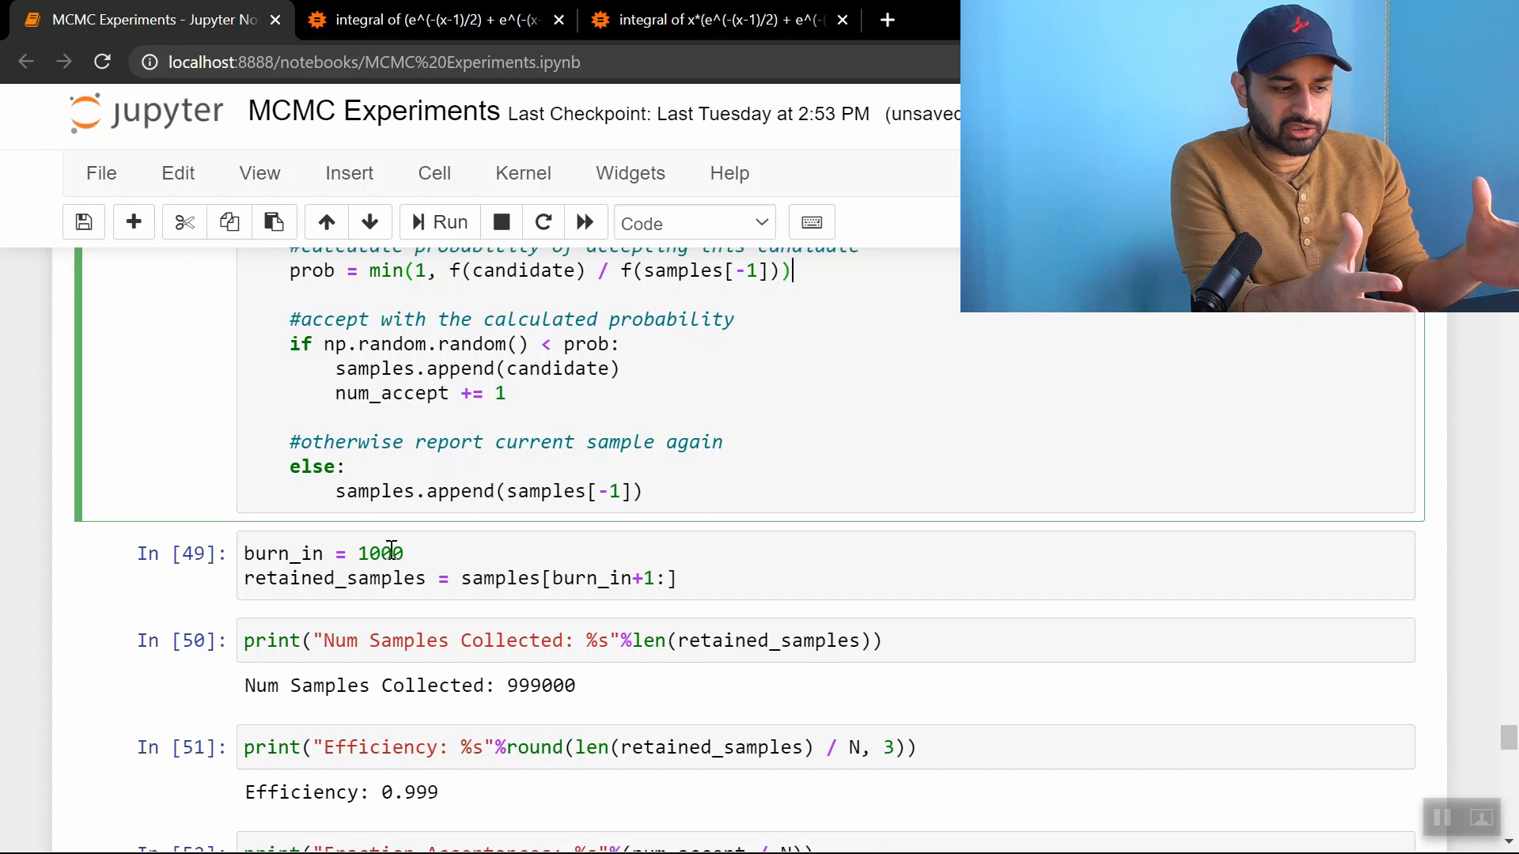
left_click(499, 578)
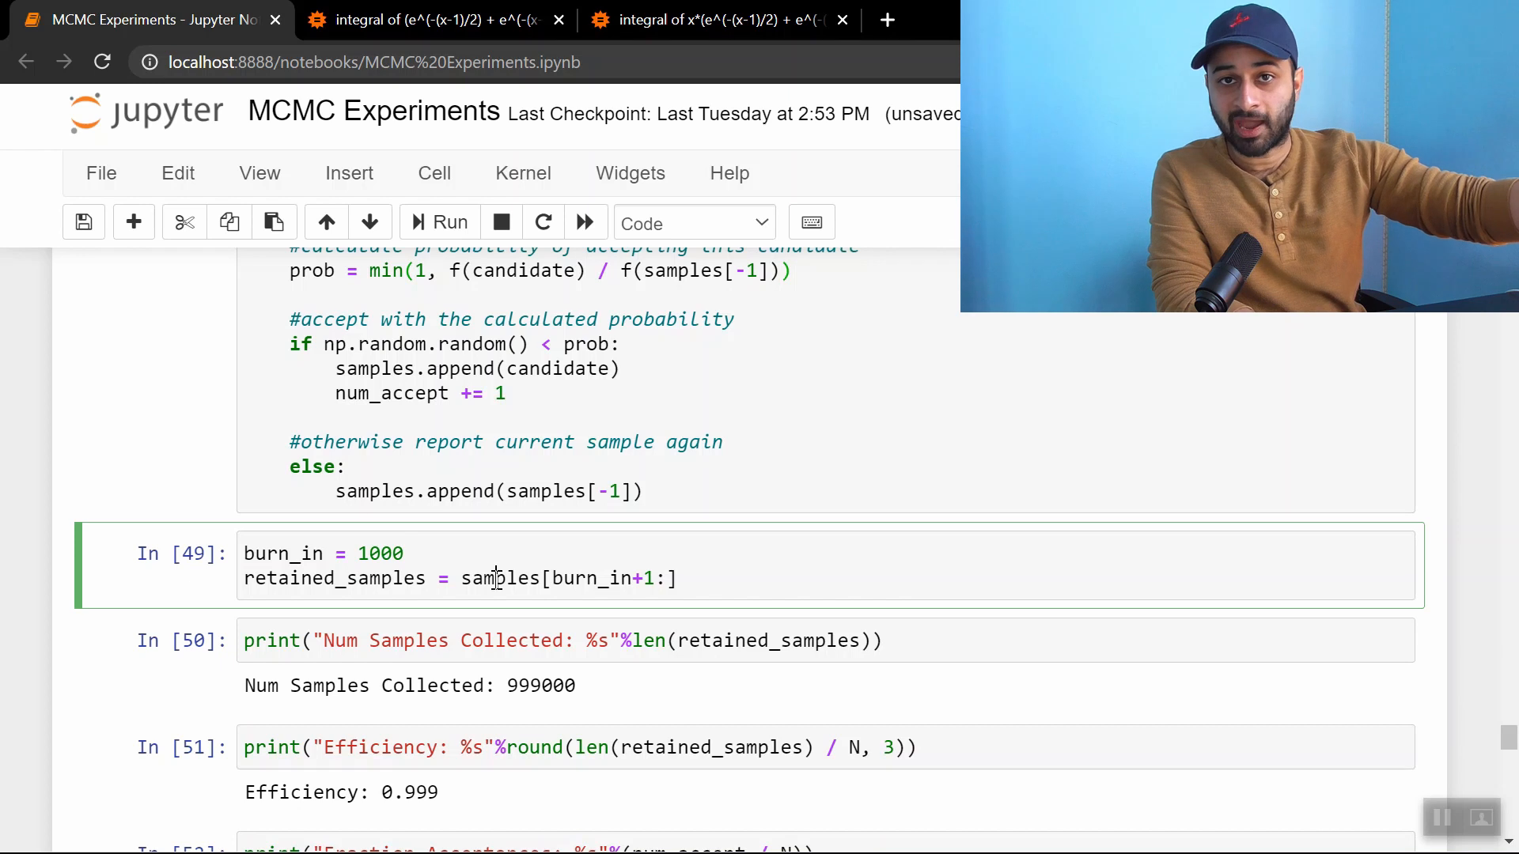
scroll("down", 3)
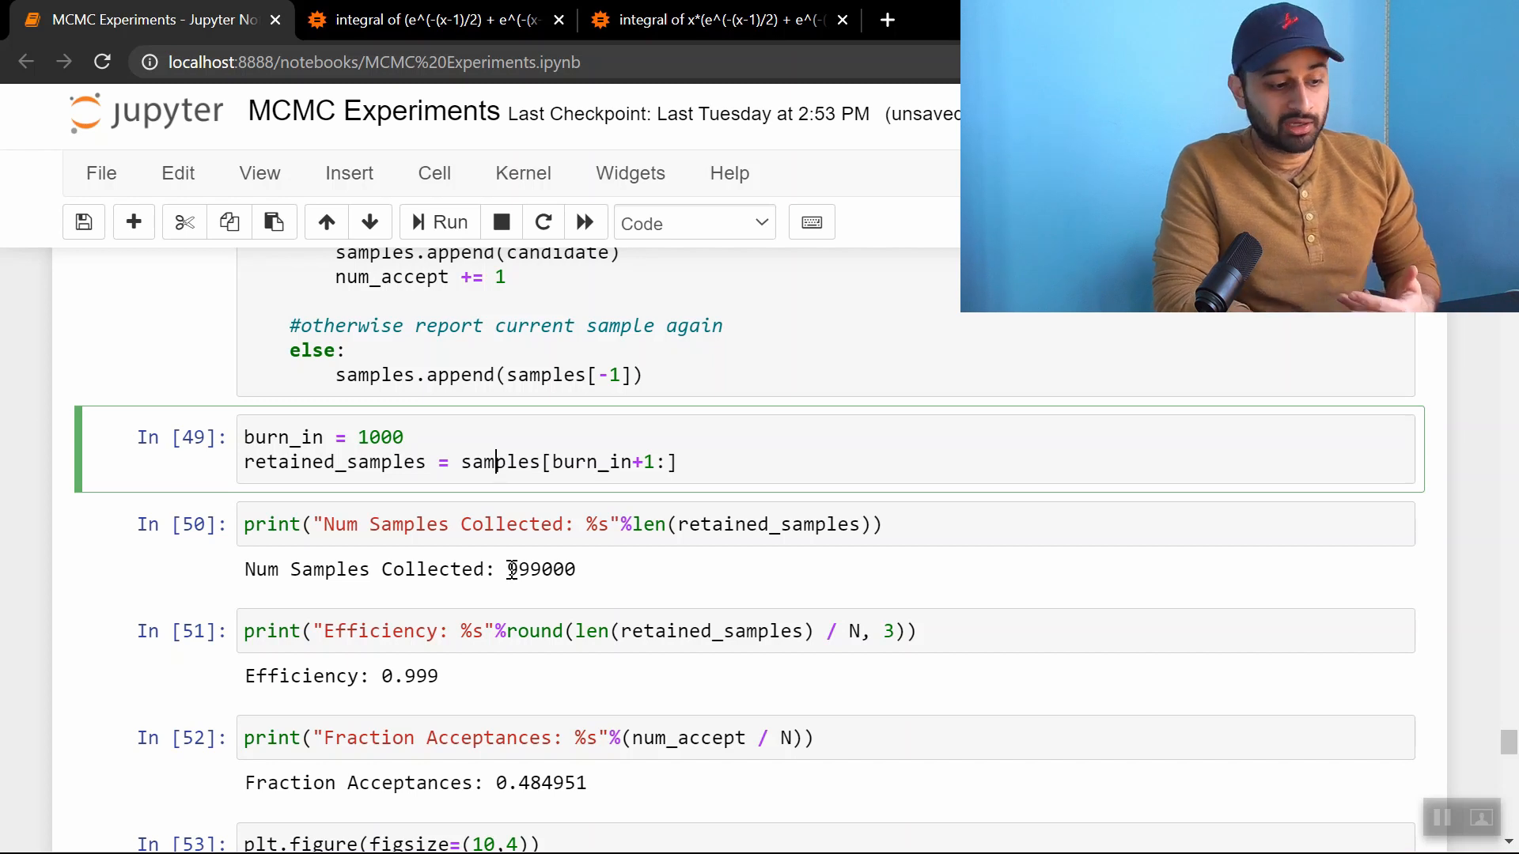
mouse_move(433, 704)
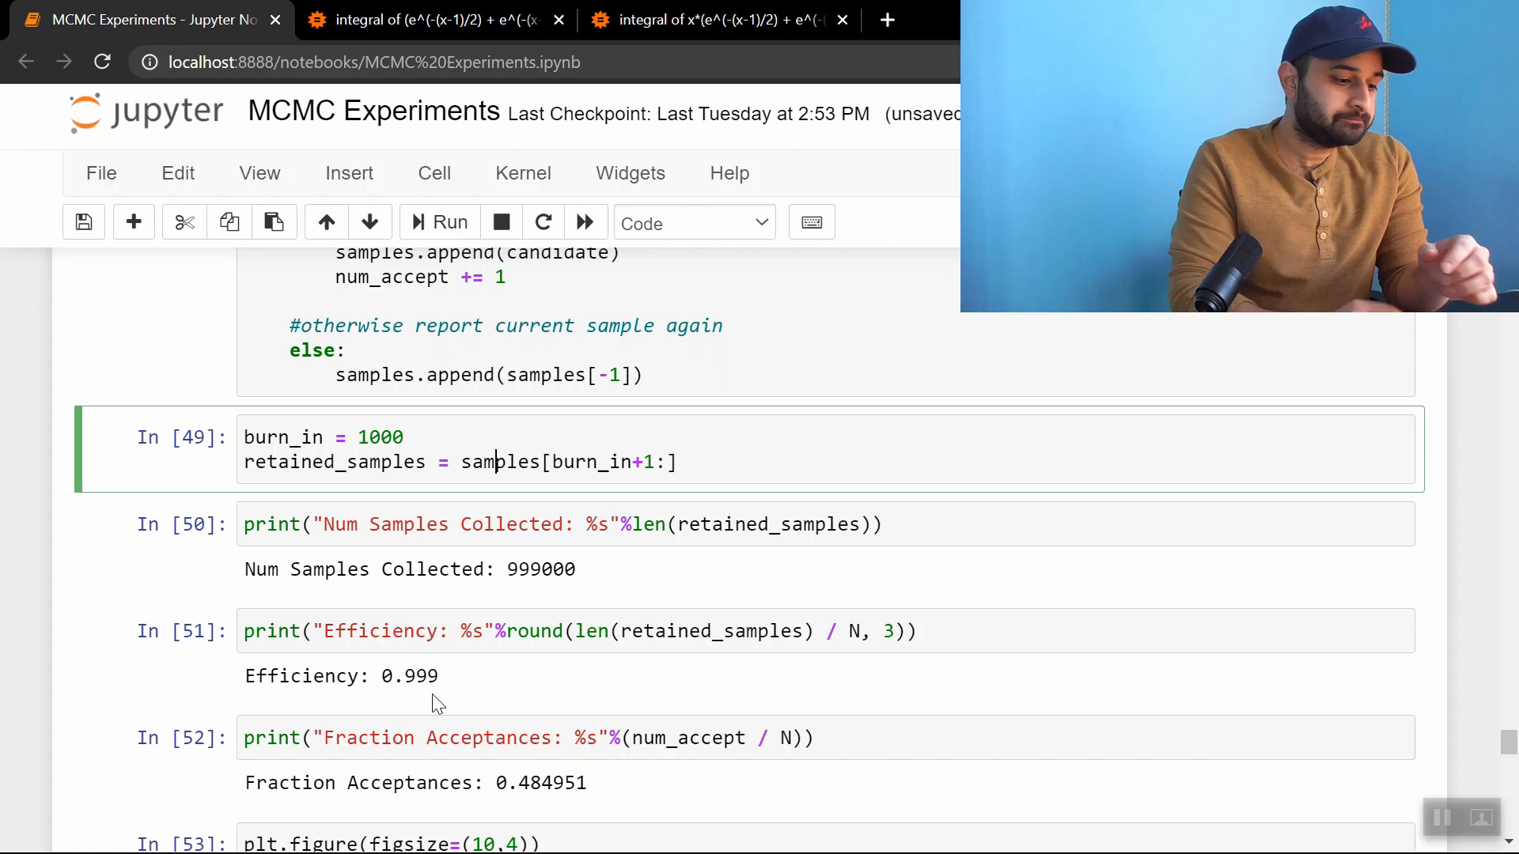
Highlight the 0.484951 acceptance fraction, then reach the Case 3 histogram showing empirical 0.28 vs true 0.27
scroll("down", 3)
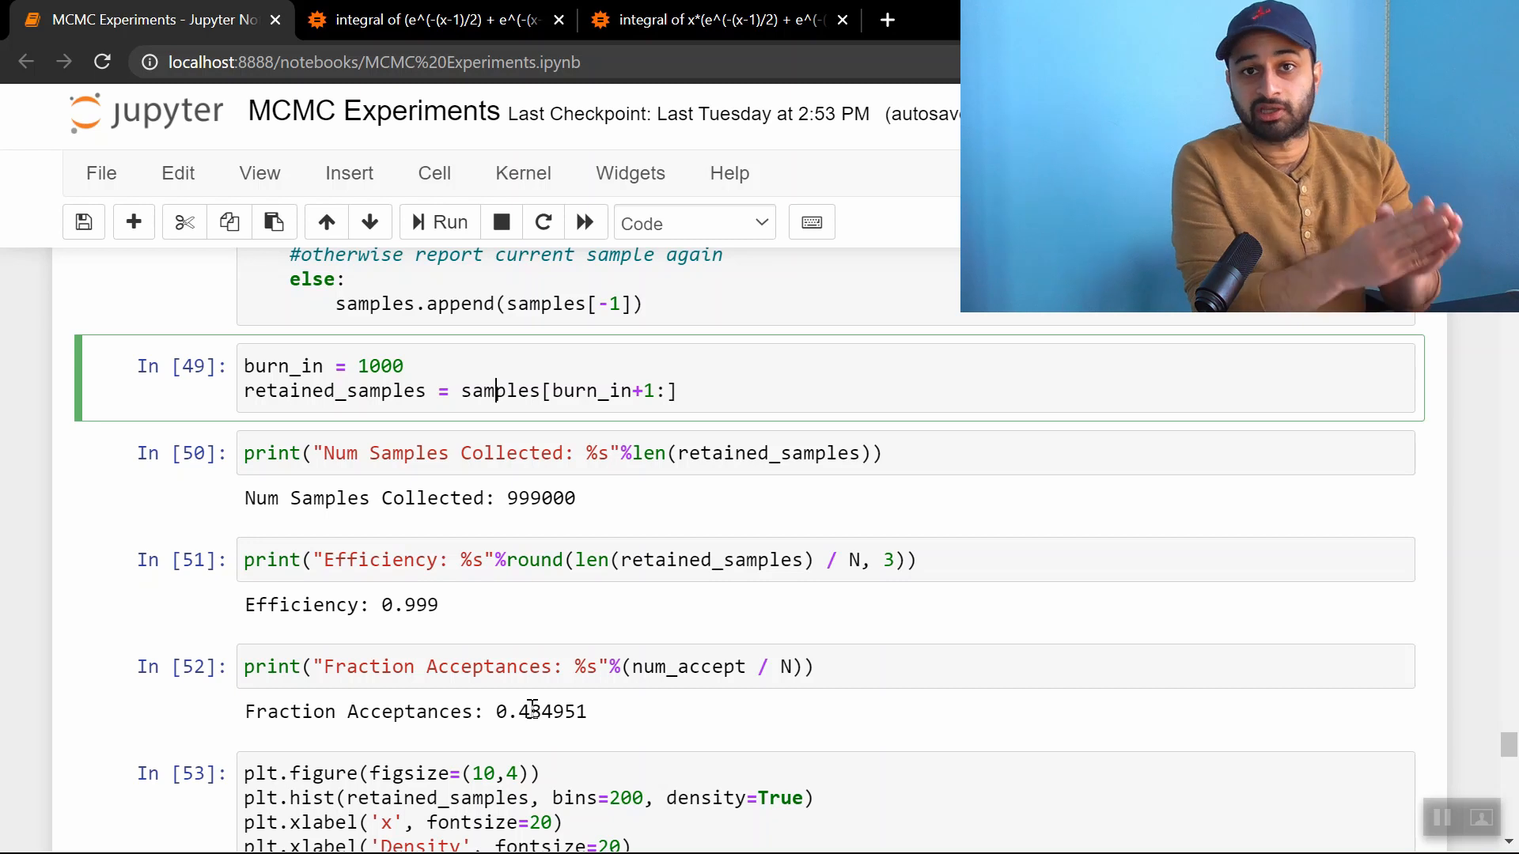
scroll("up", 3)
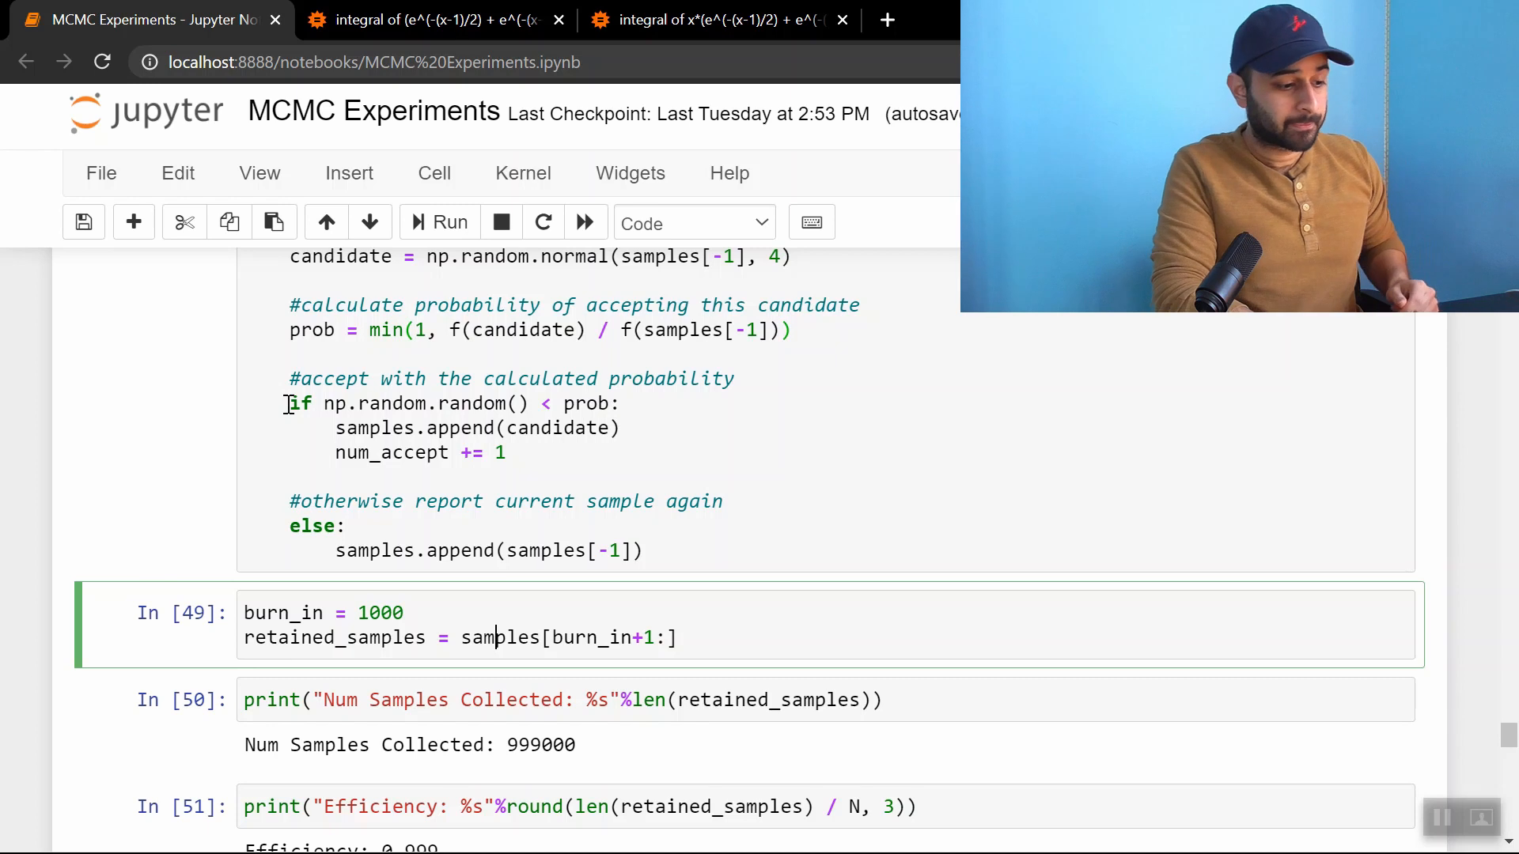
scroll("down", 3)
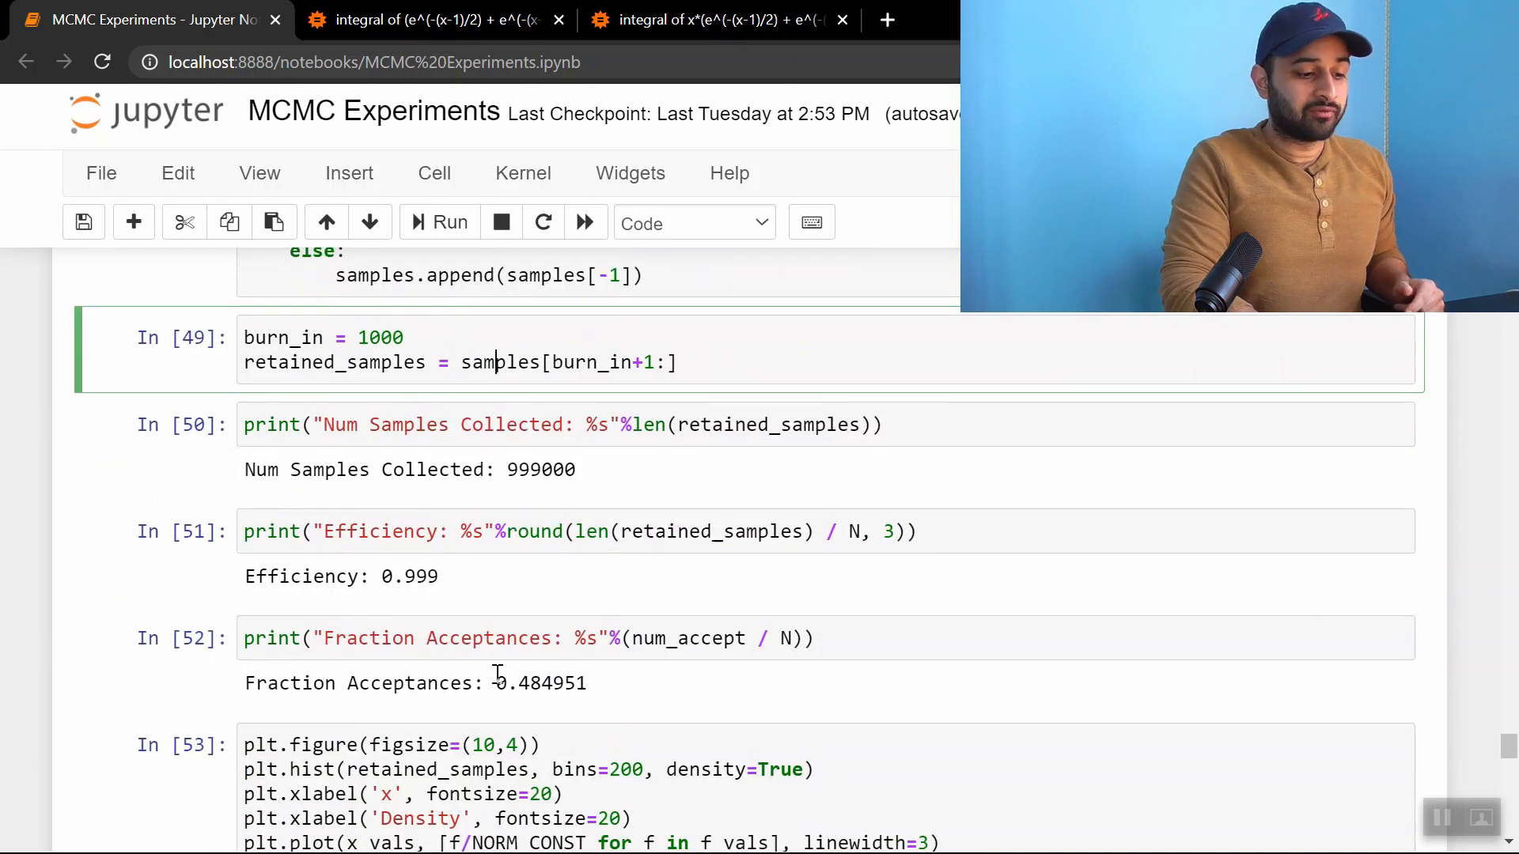
double_click(541, 682)
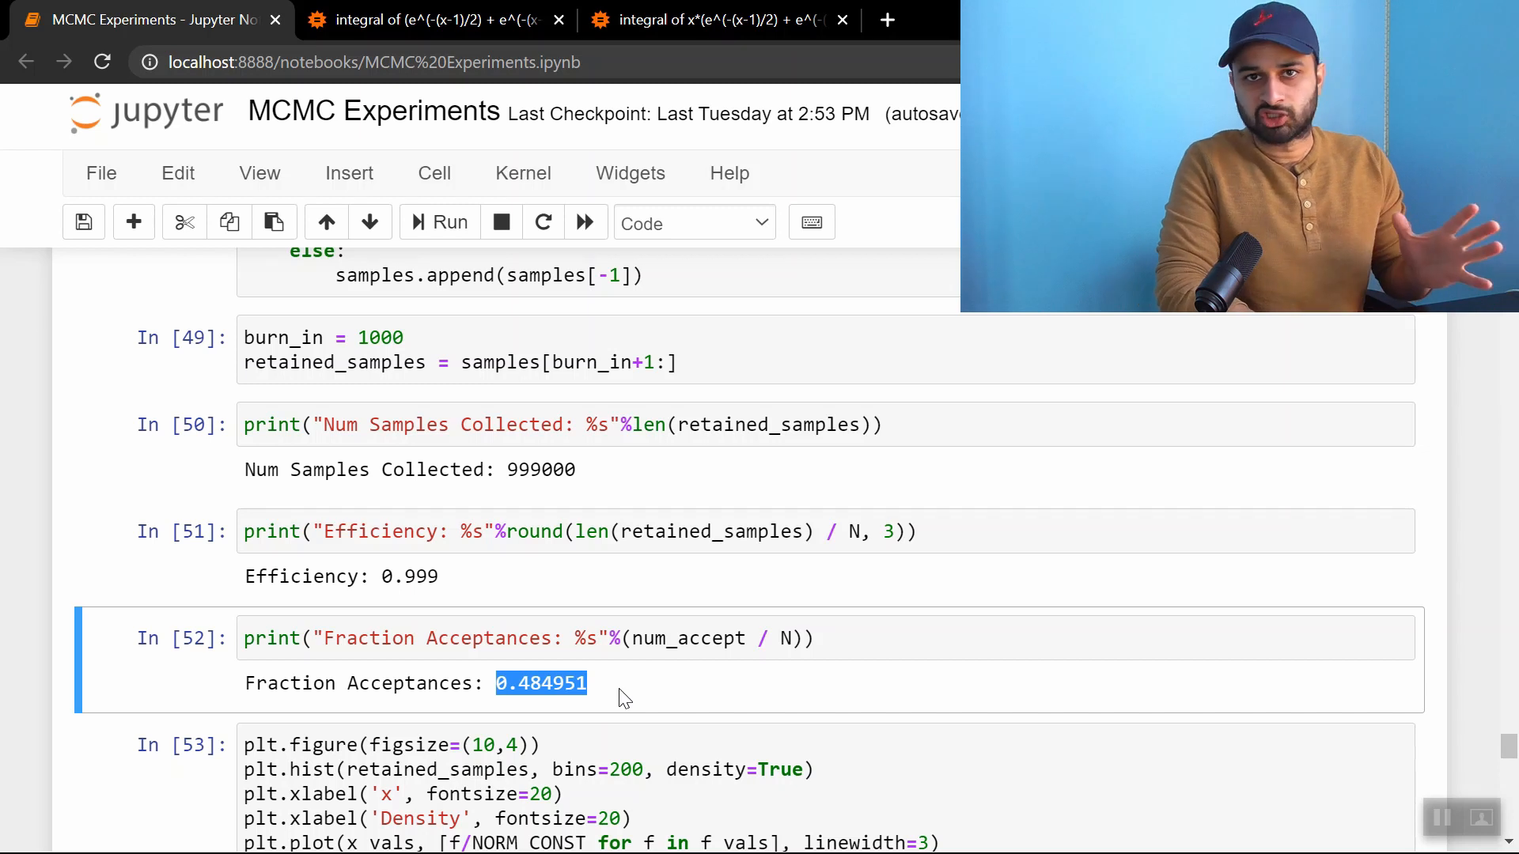
scroll("down", 3)
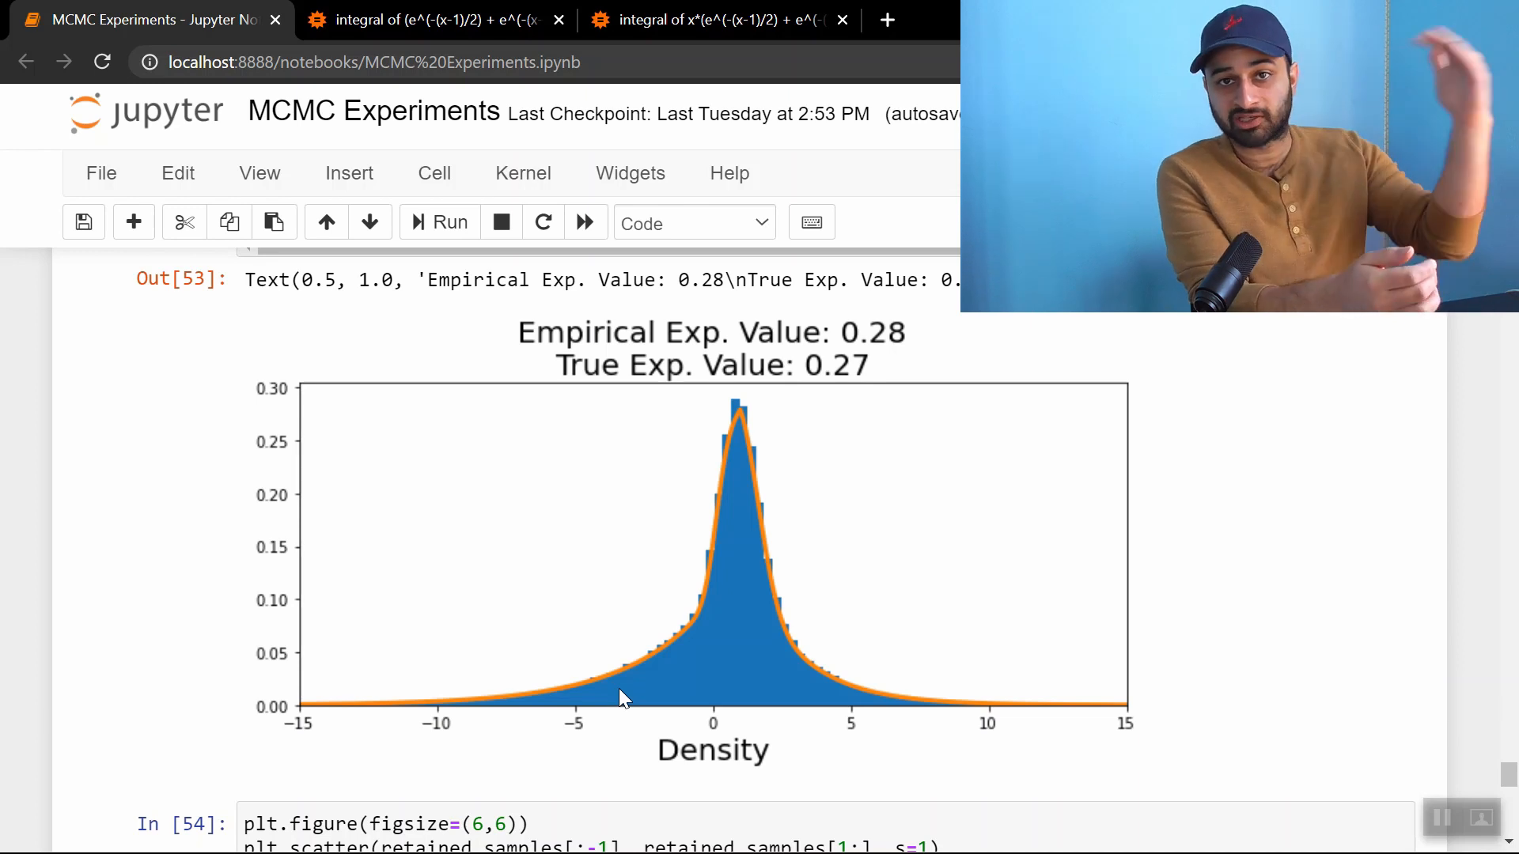
scroll("down", 3)
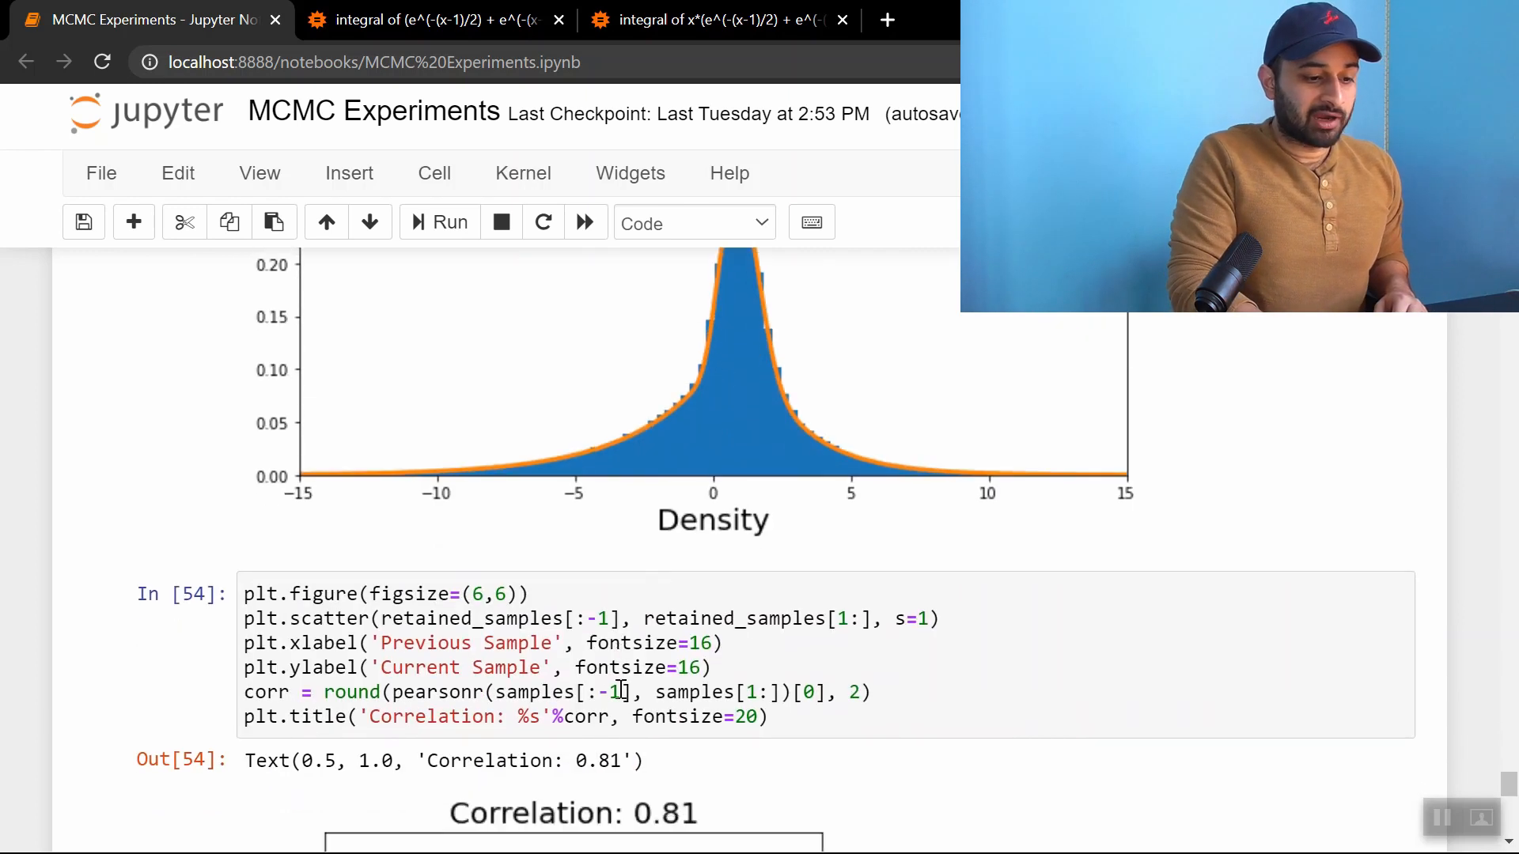
scroll("down", 3)
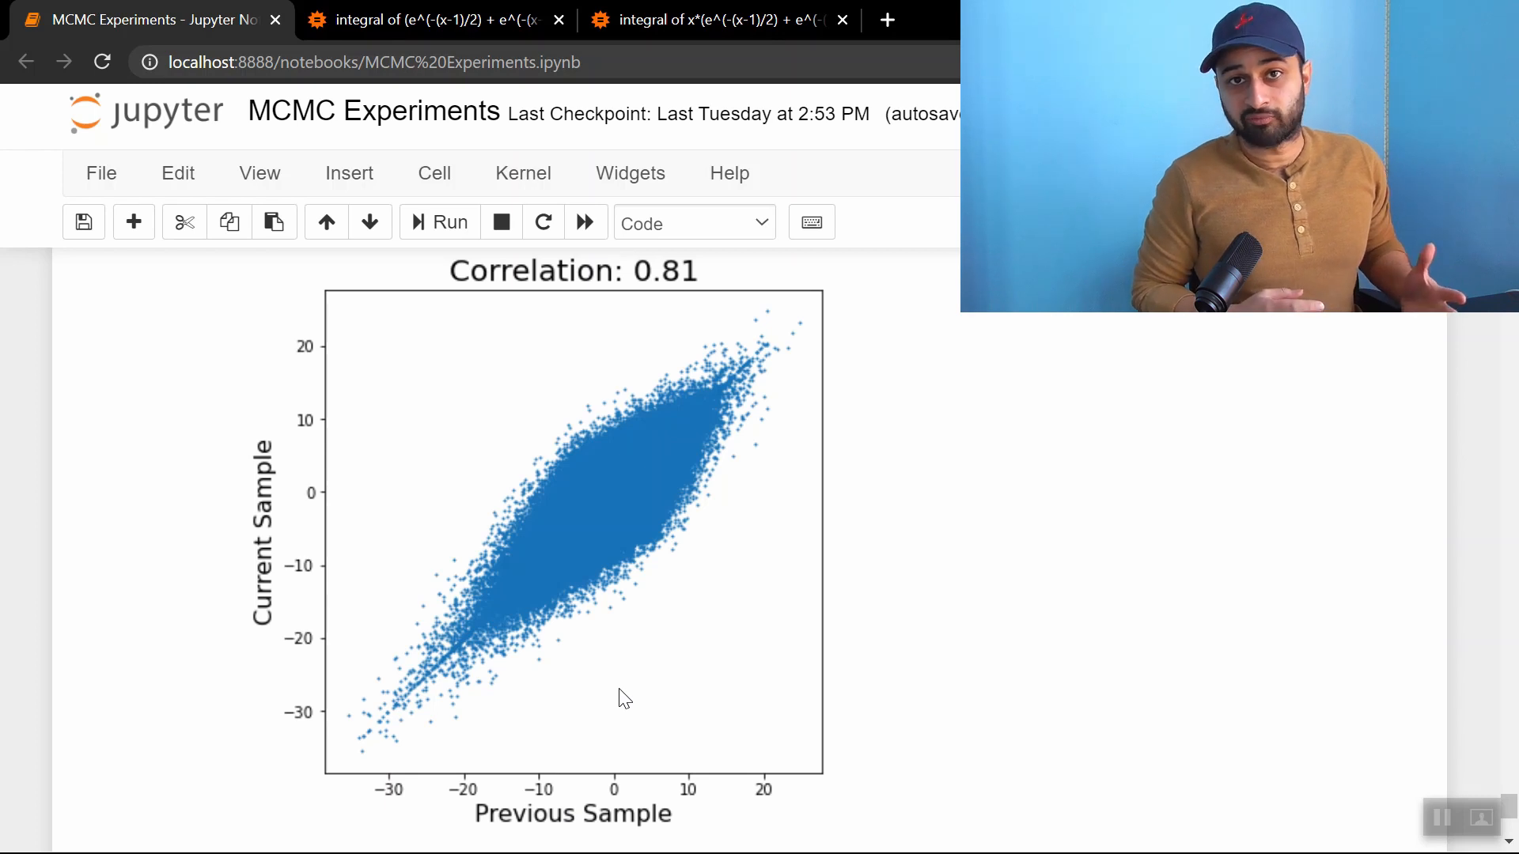
scroll("up", 3)
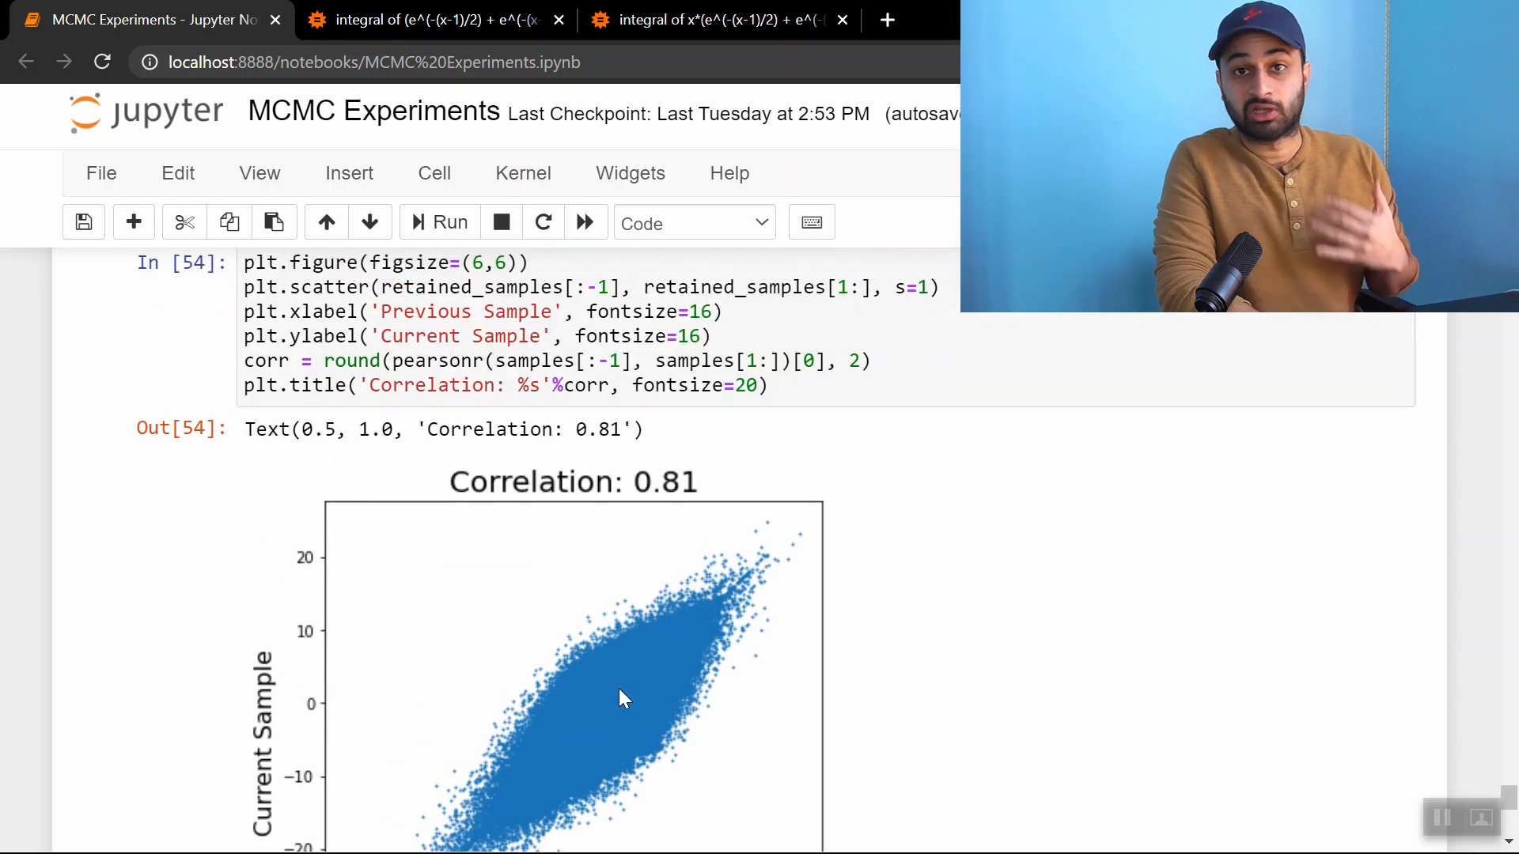
scroll("up", 3)
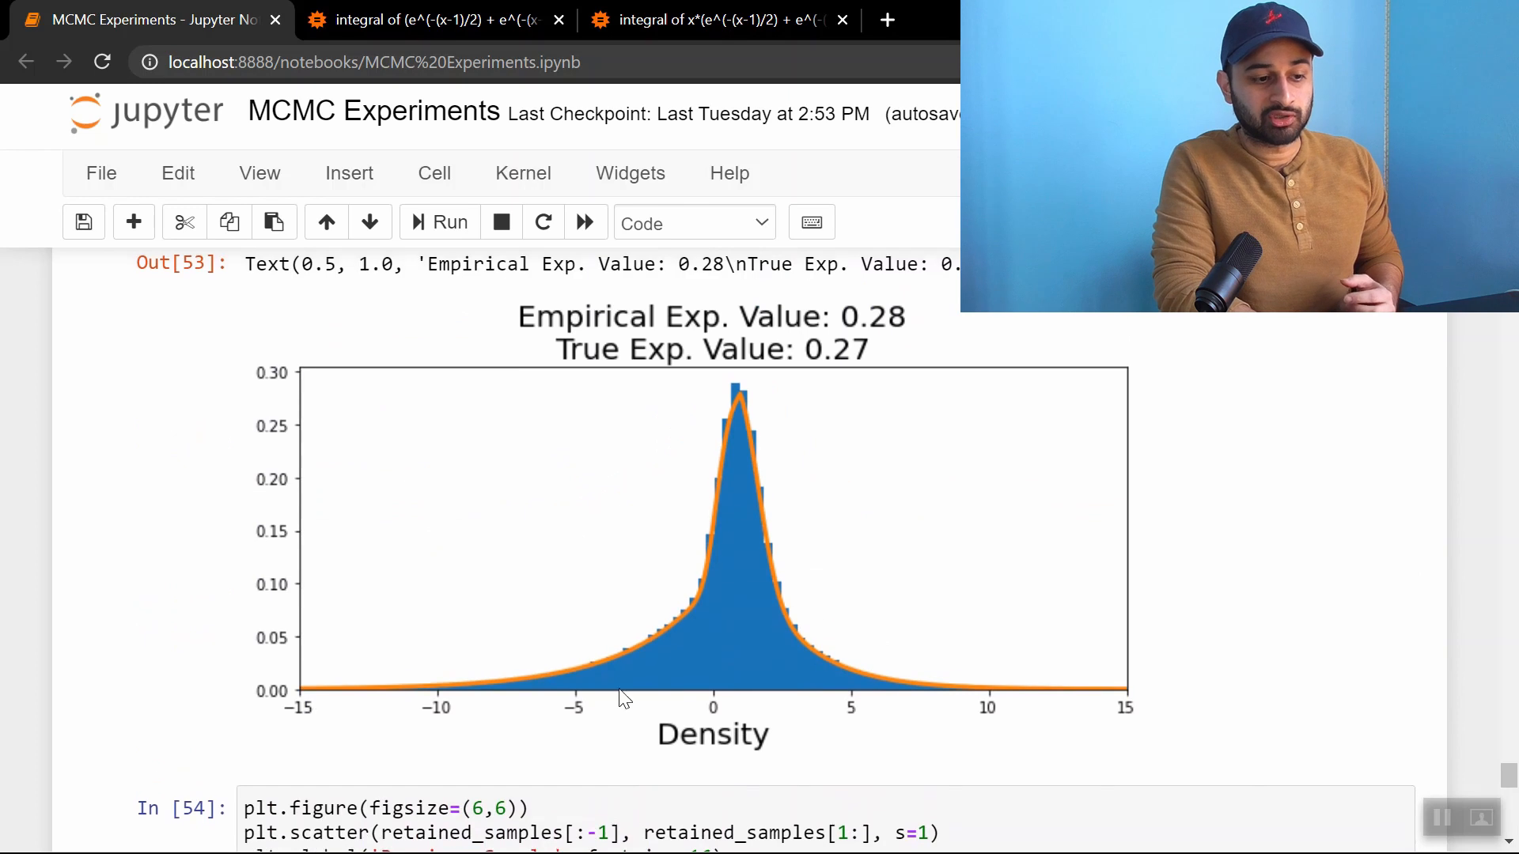